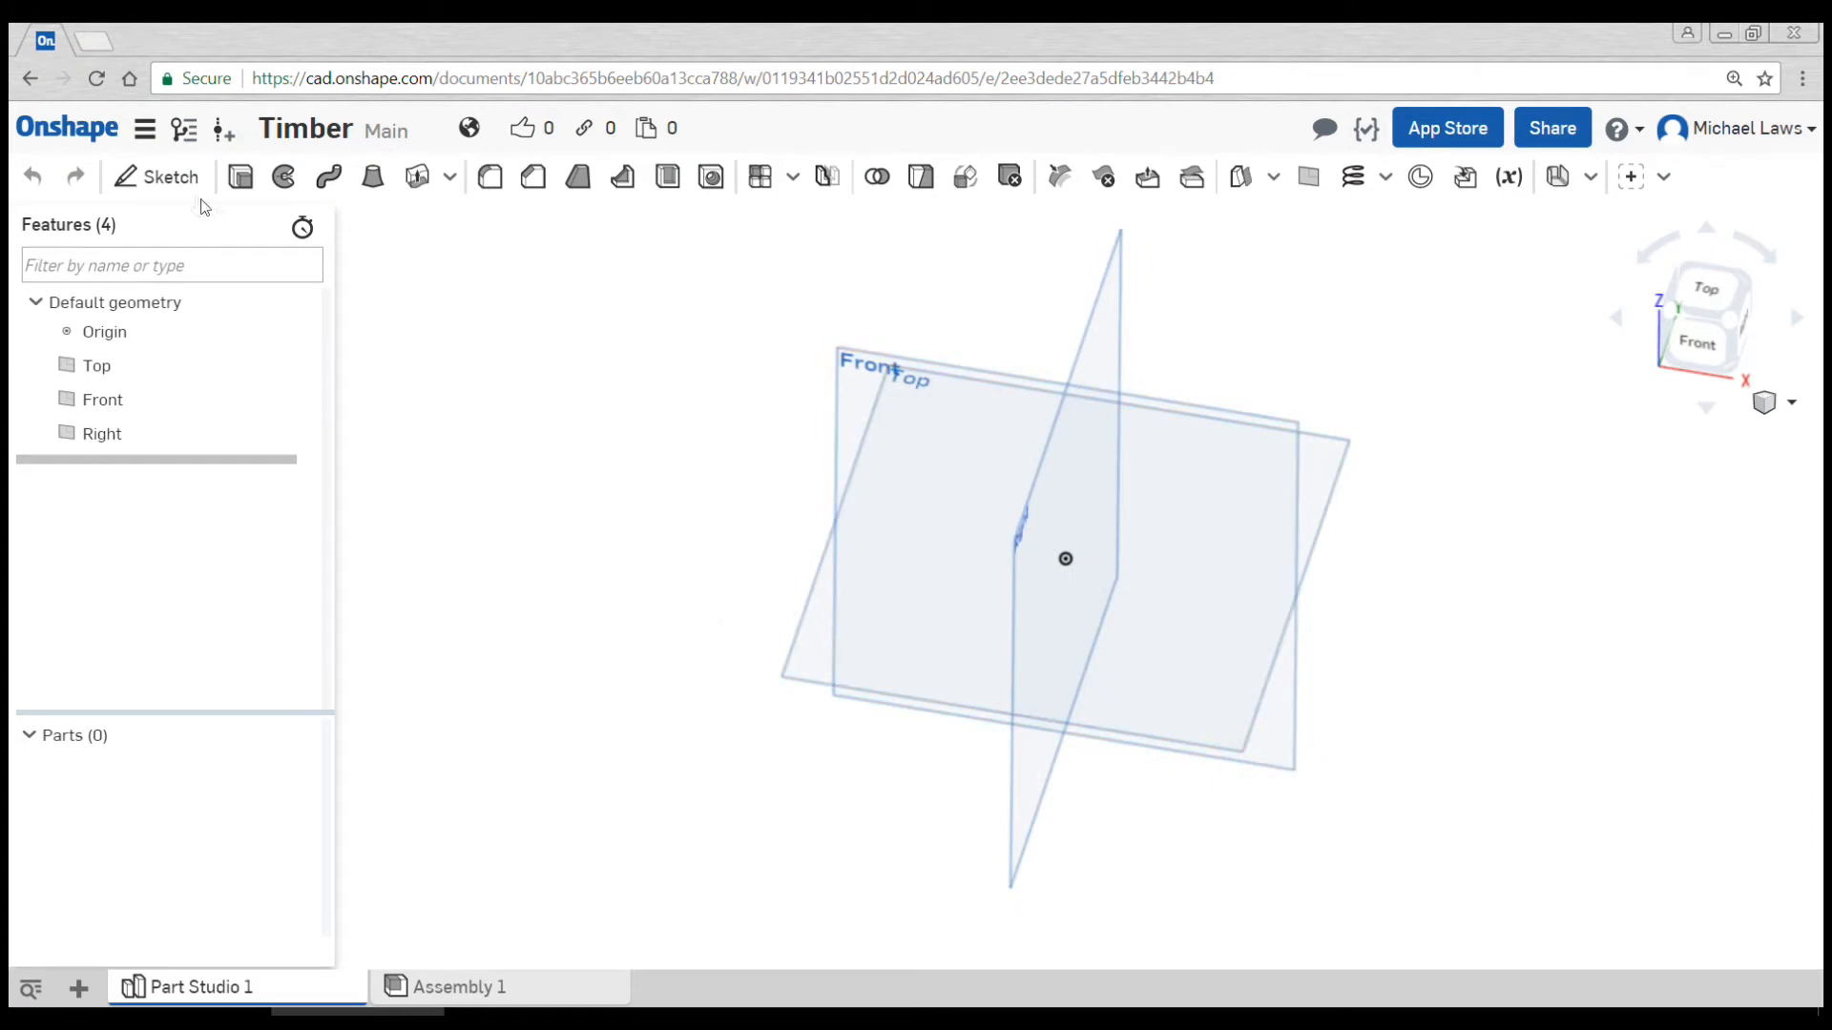
Begin a new sketch on the Top plane of the Timber part studio
left_click(168, 177)
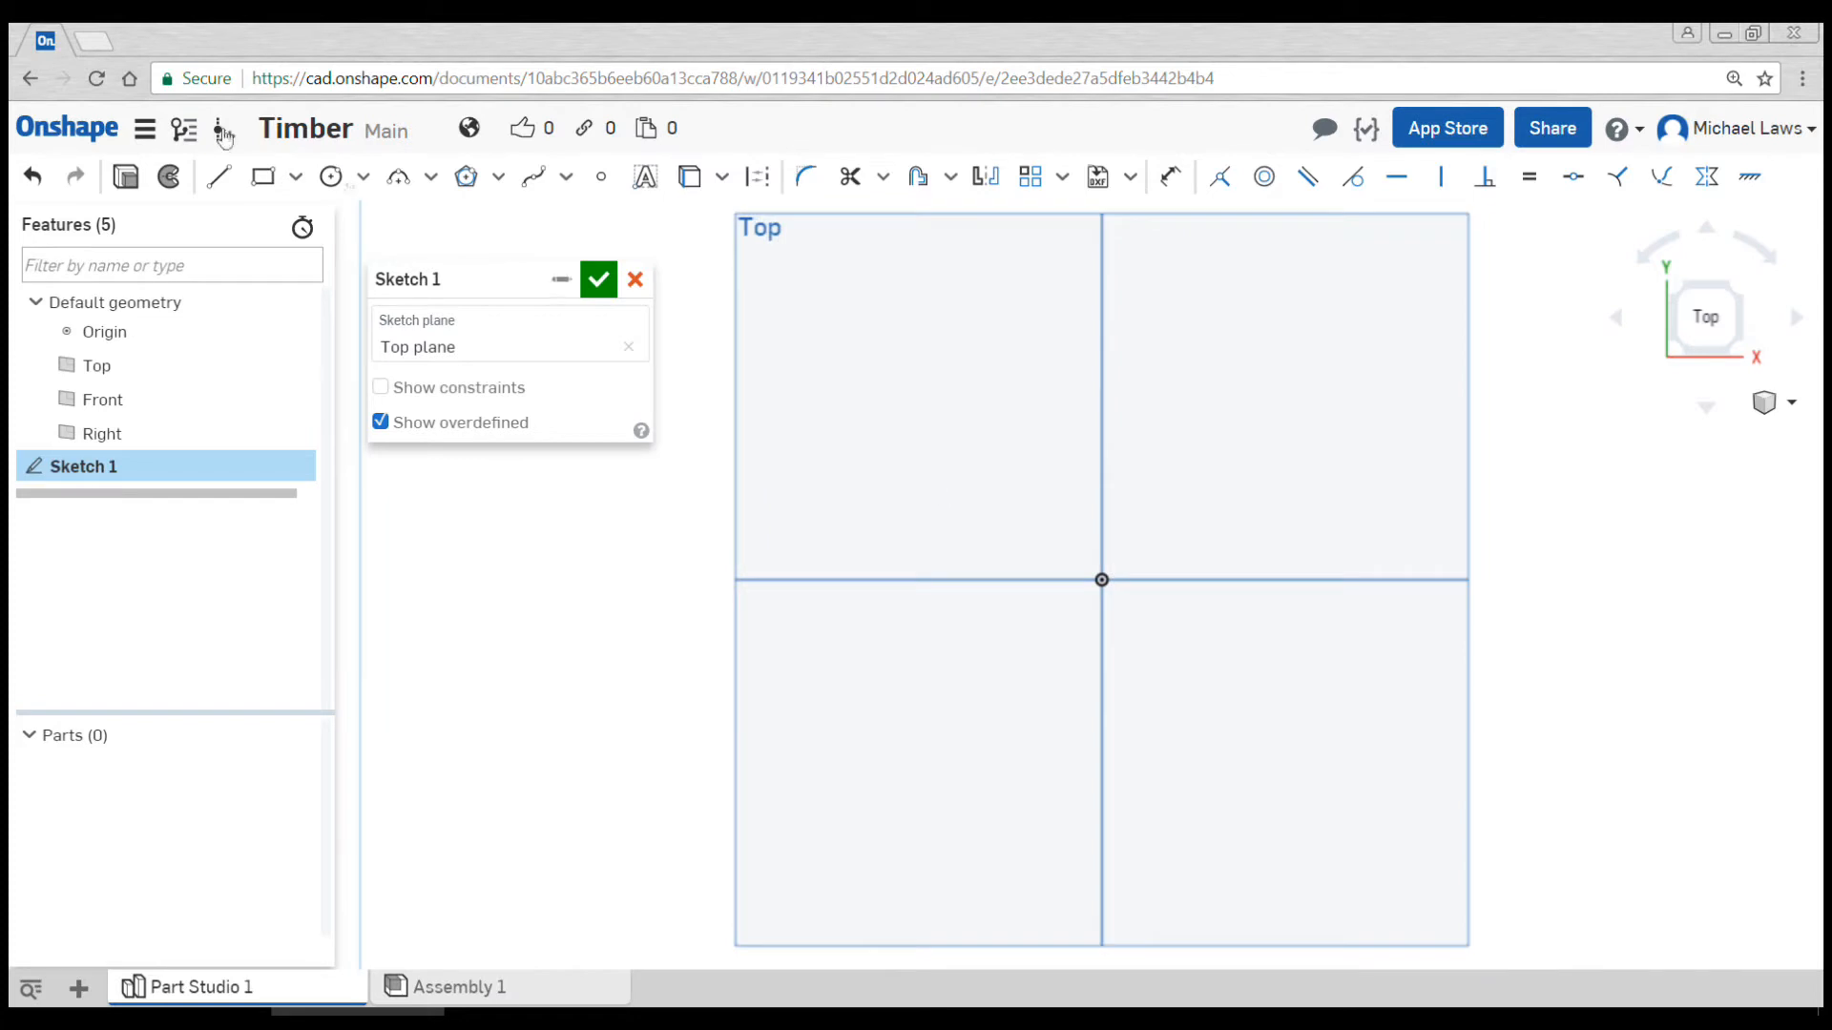
Draw two rectangles in Sketch 1 and dimension them 200 × 90 and 450 × 90
left_click(263, 177)
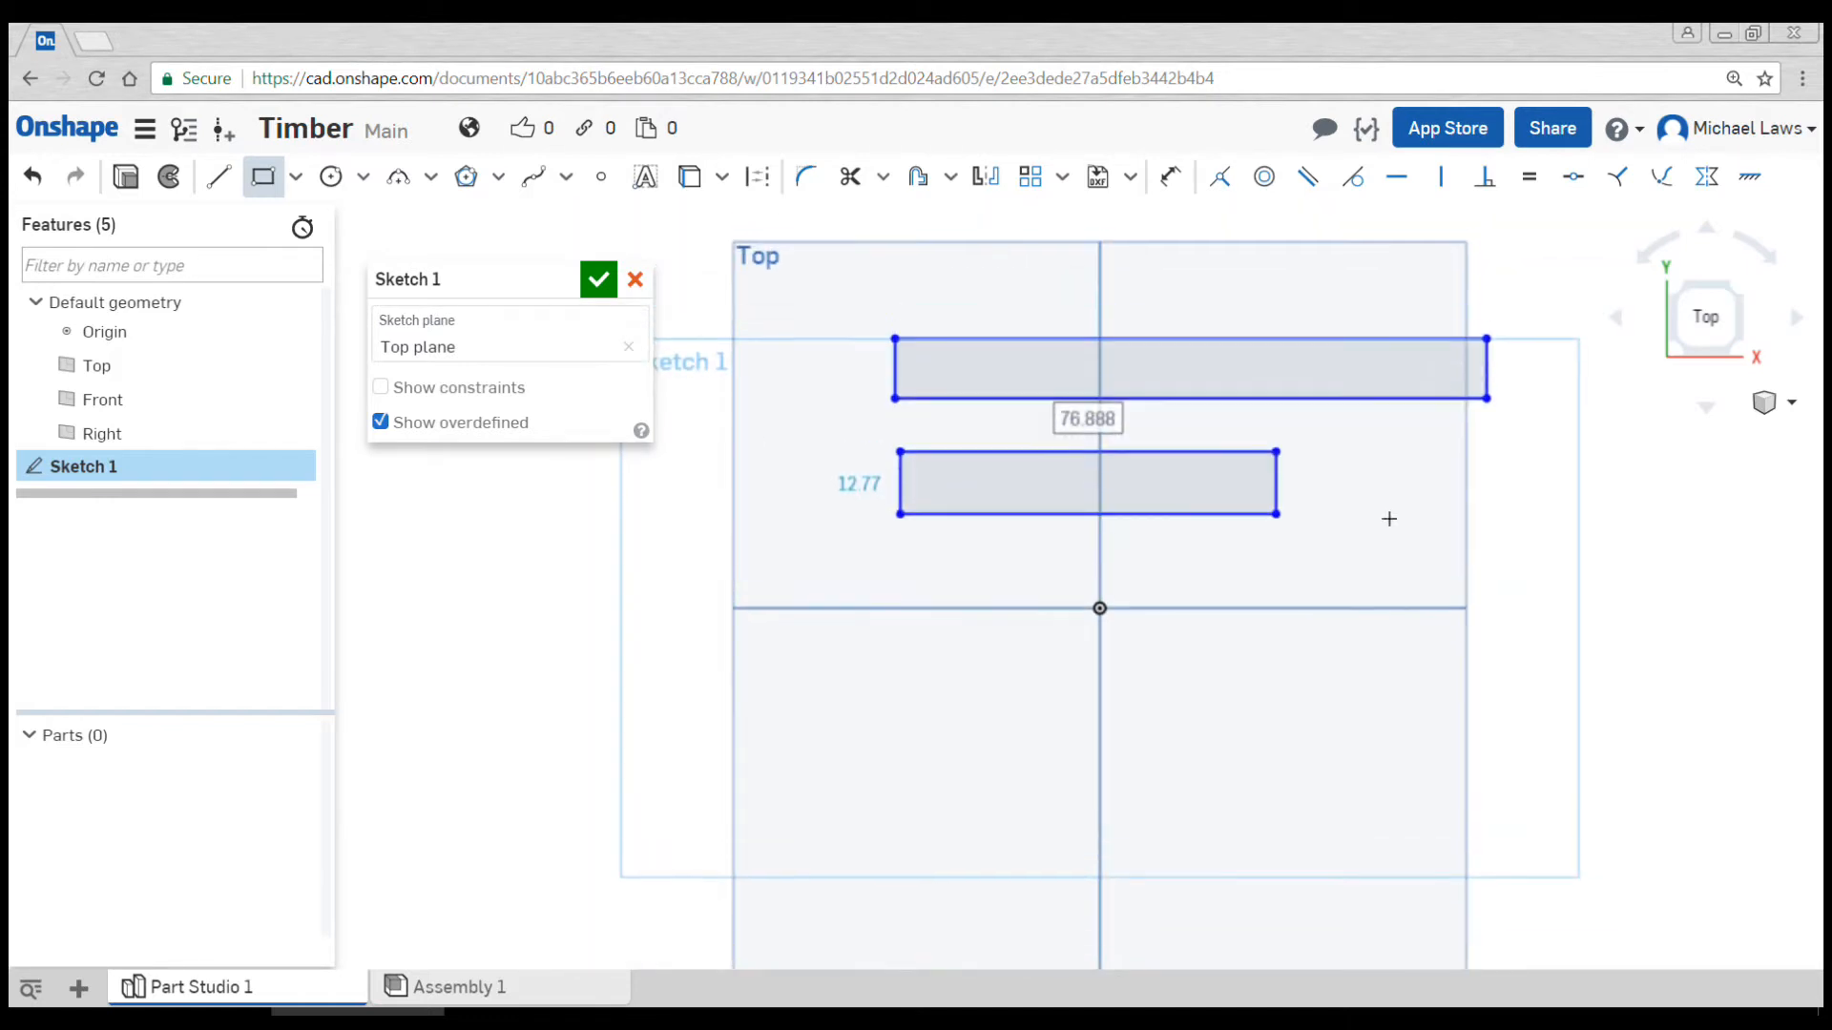
mouse_move(1172, 177)
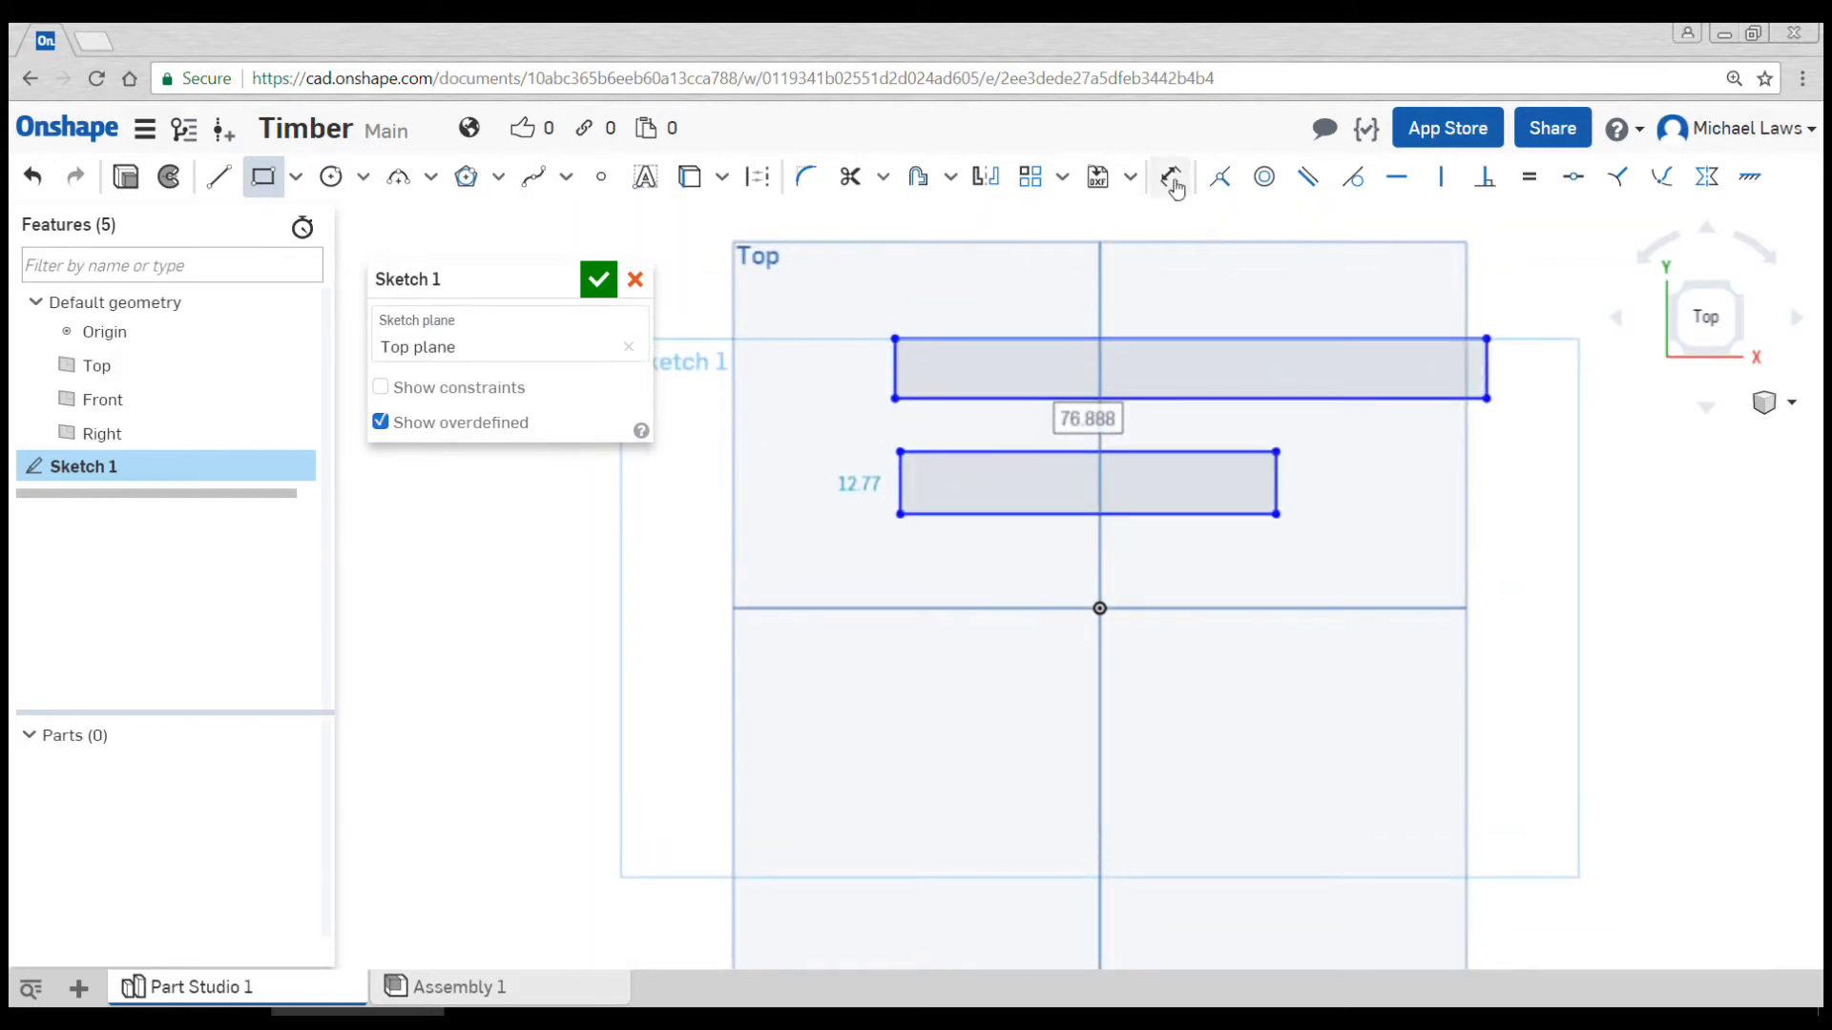
left_click(1169, 177)
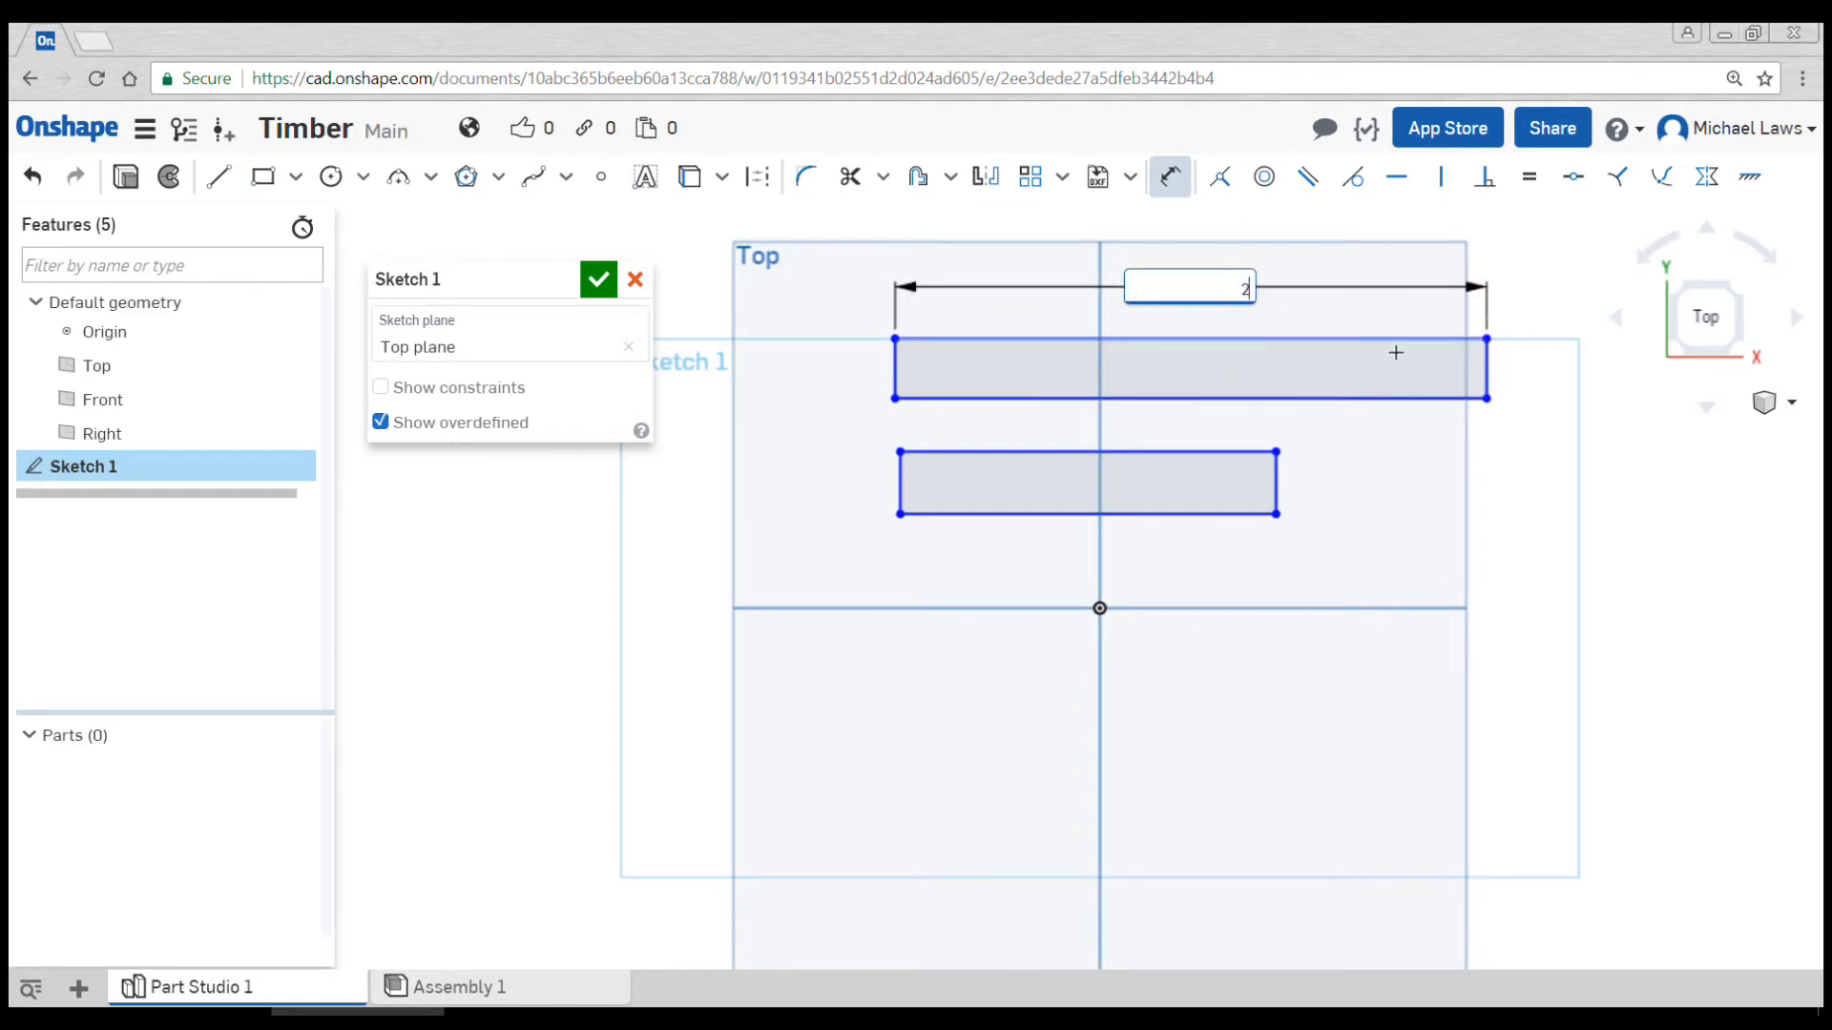
type("200")
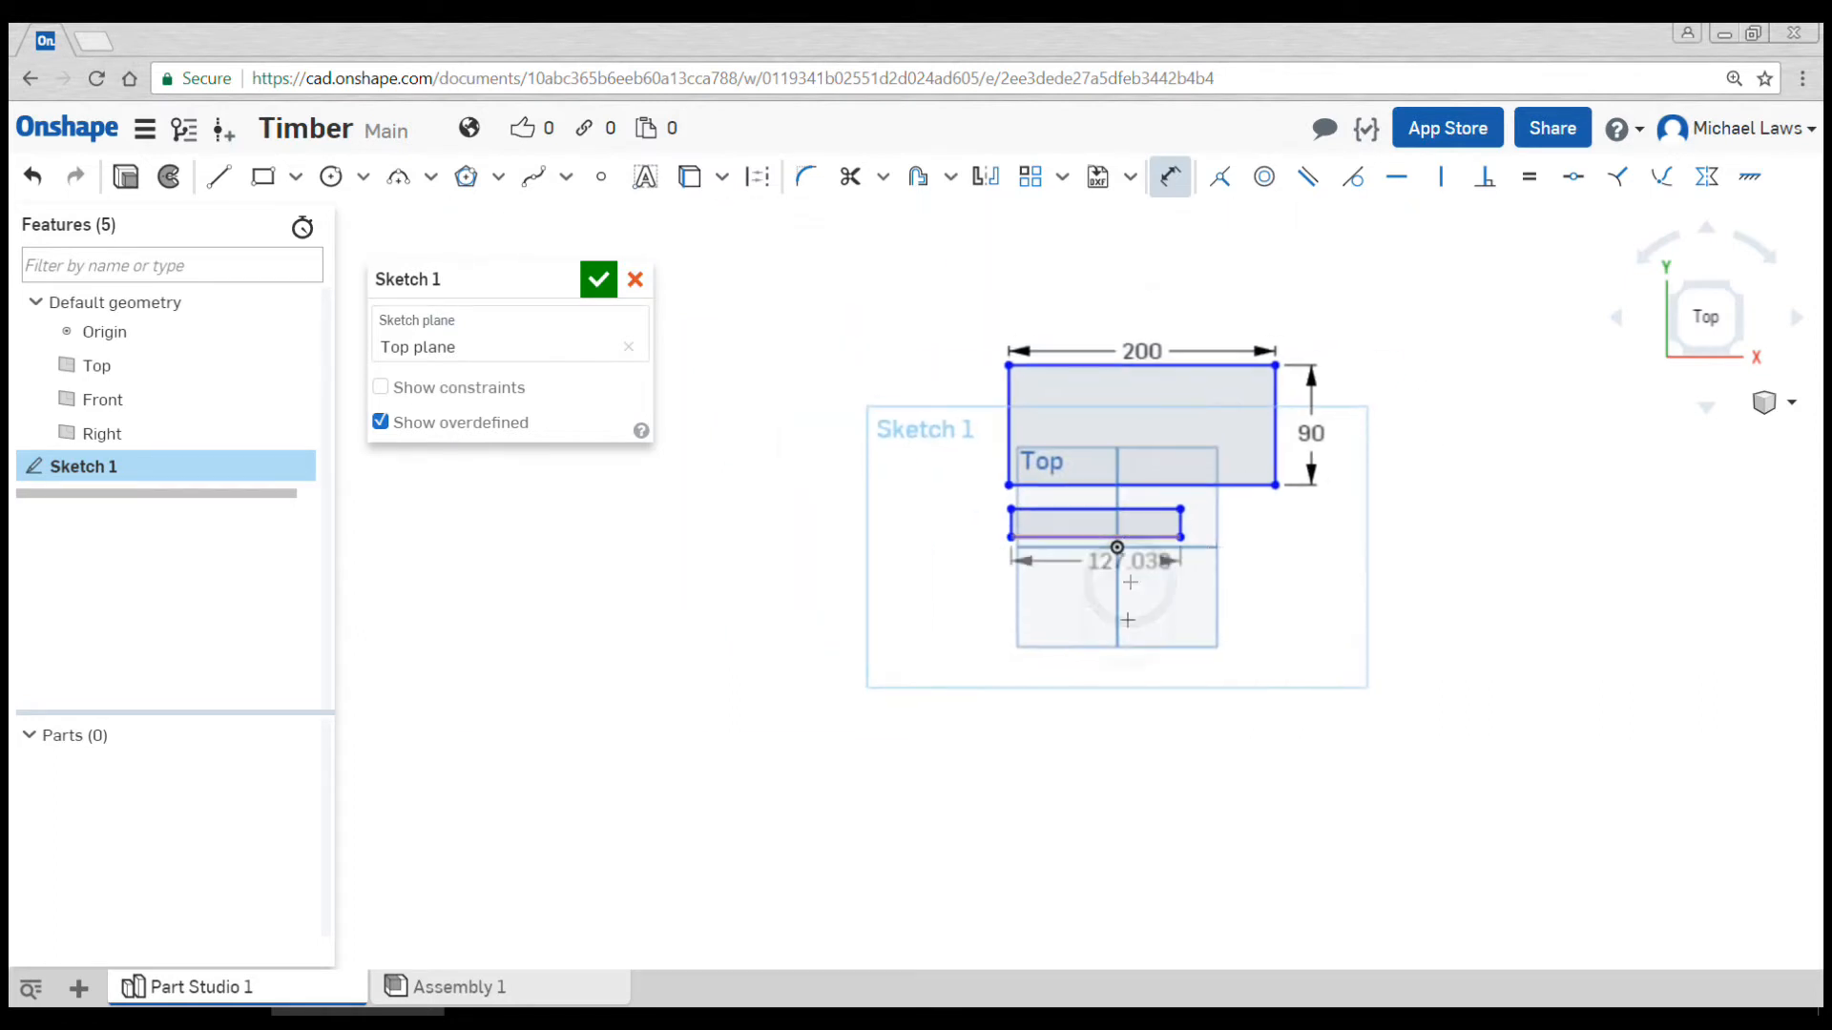
type("450")
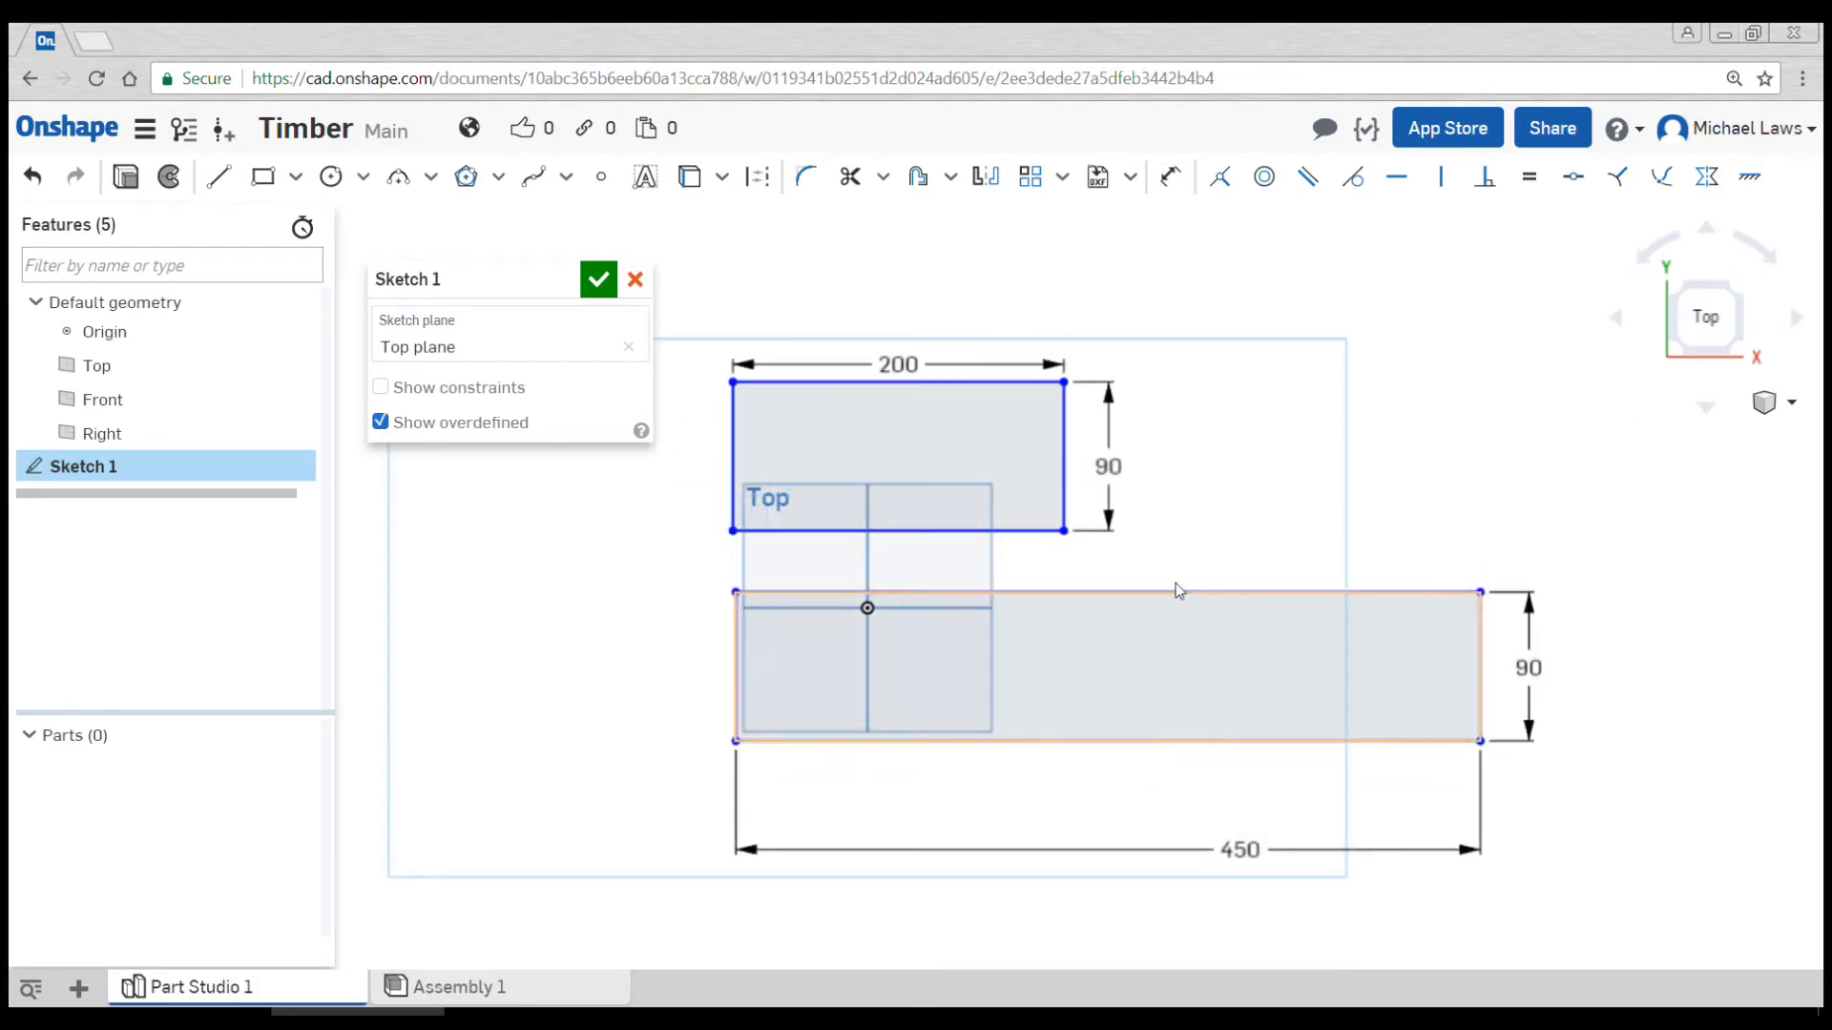
left_click(1177, 592)
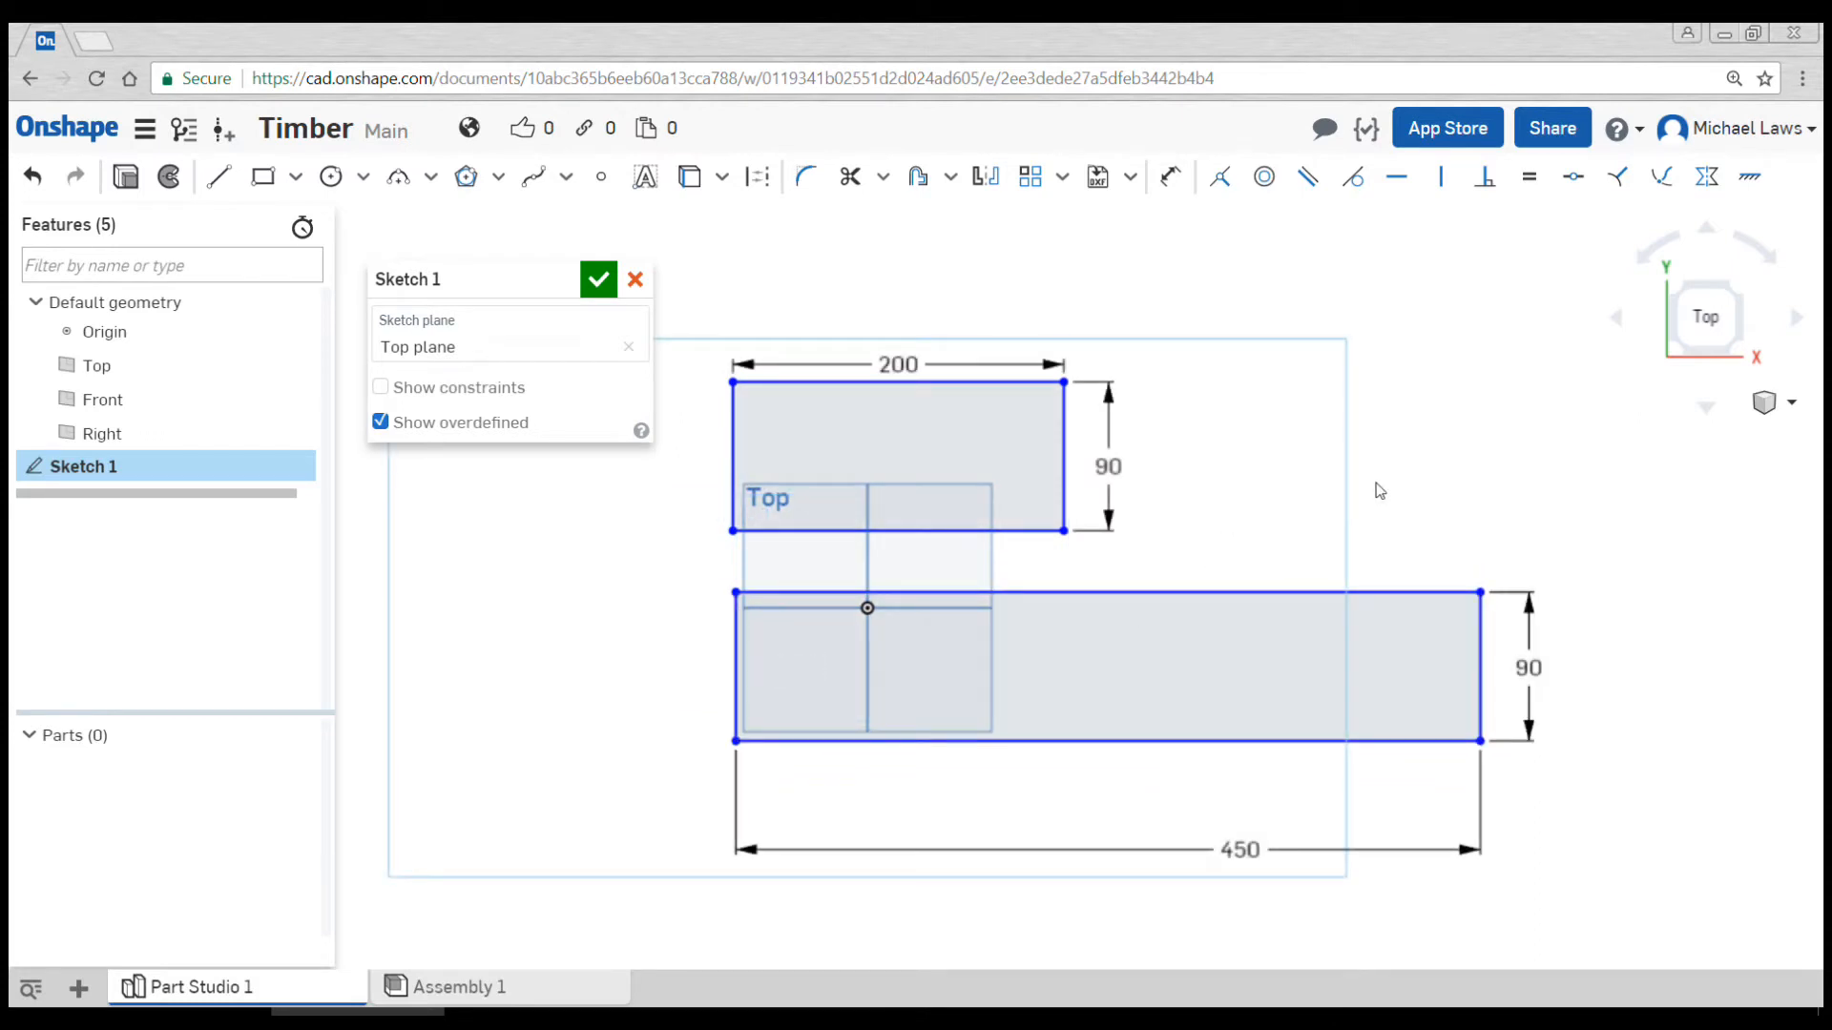
scroll("down", 3)
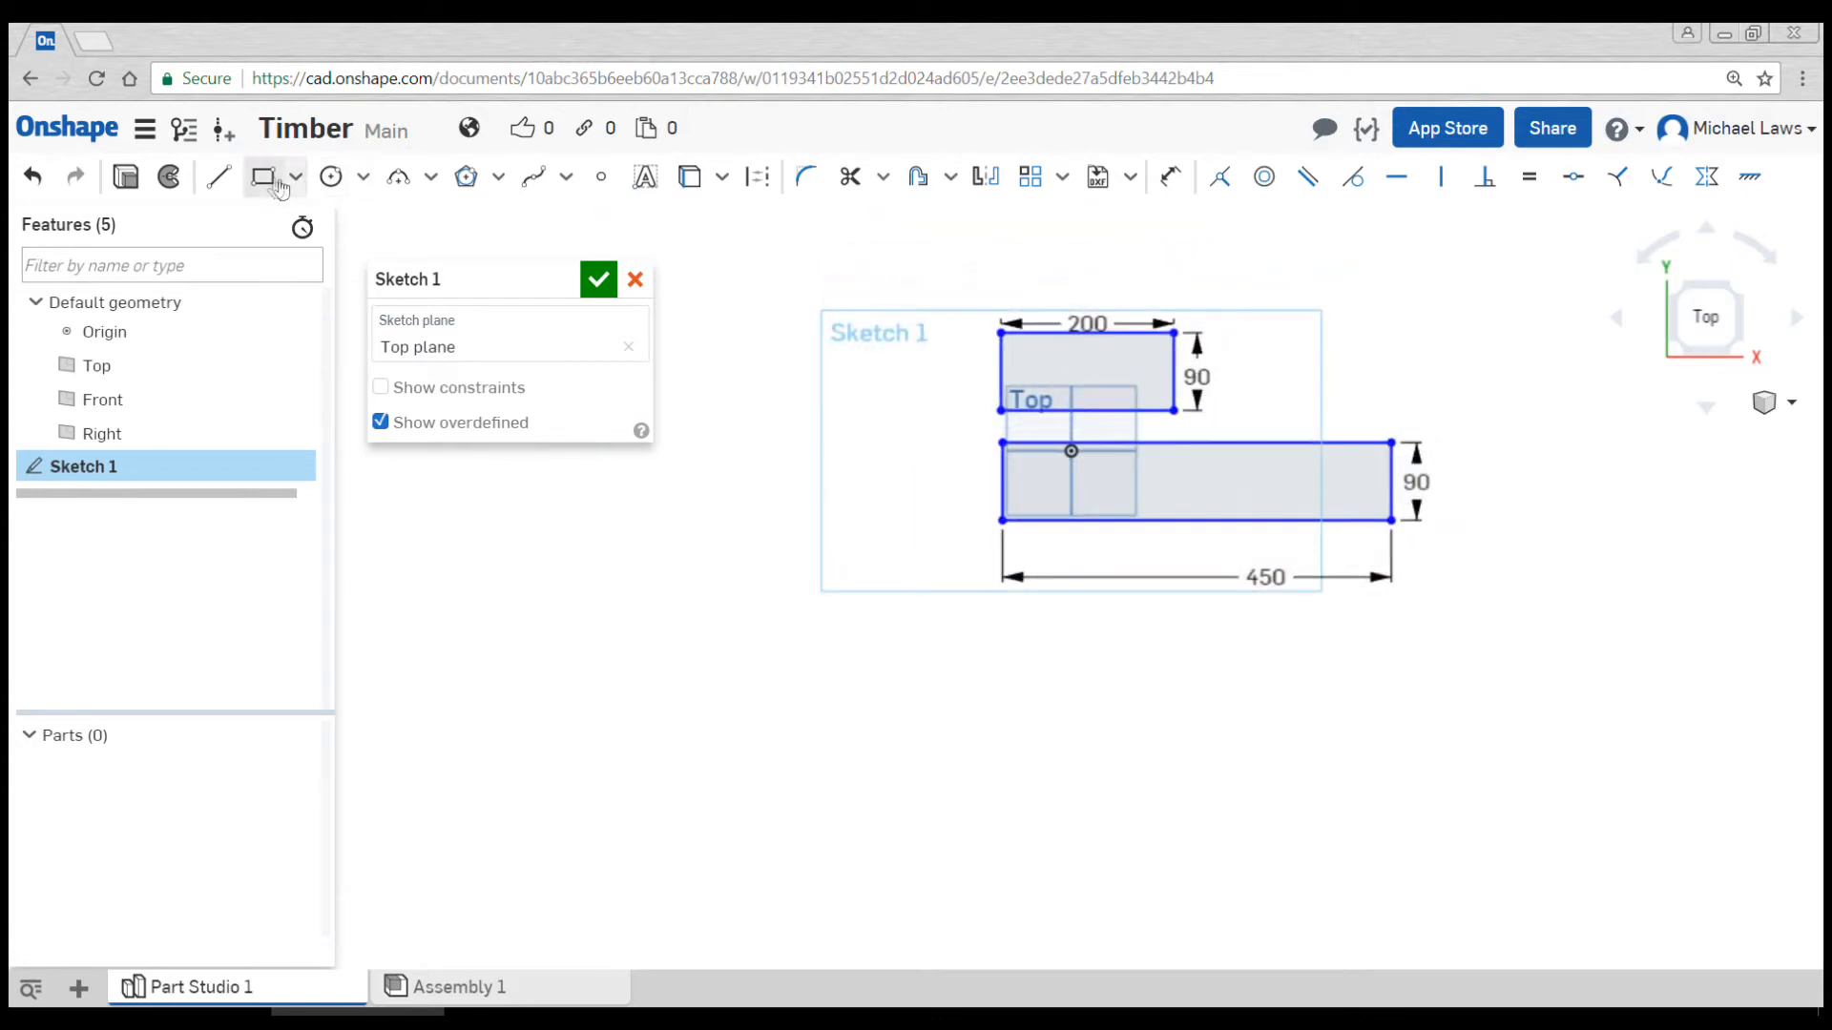
Draw a long rectangle below the others and dimension it 850 × 90
left_click_drag(1009, 636, 1358, 743)
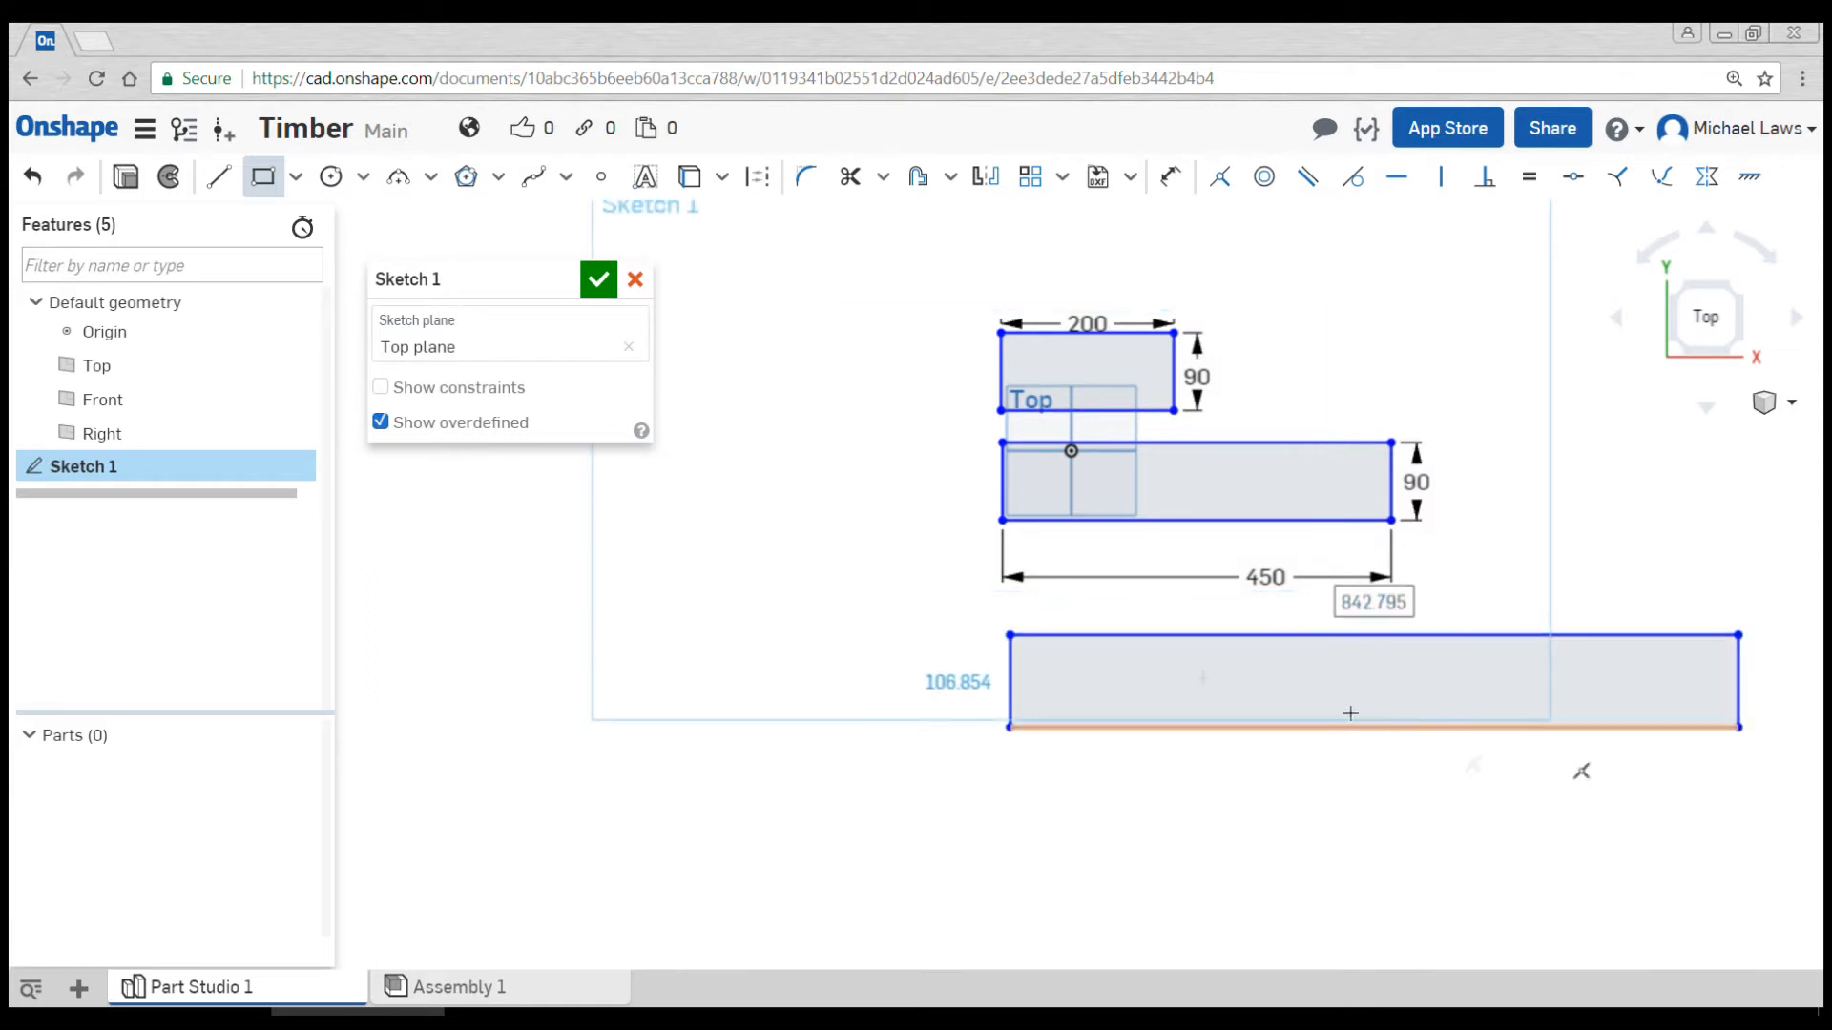
left_click(1168, 176)
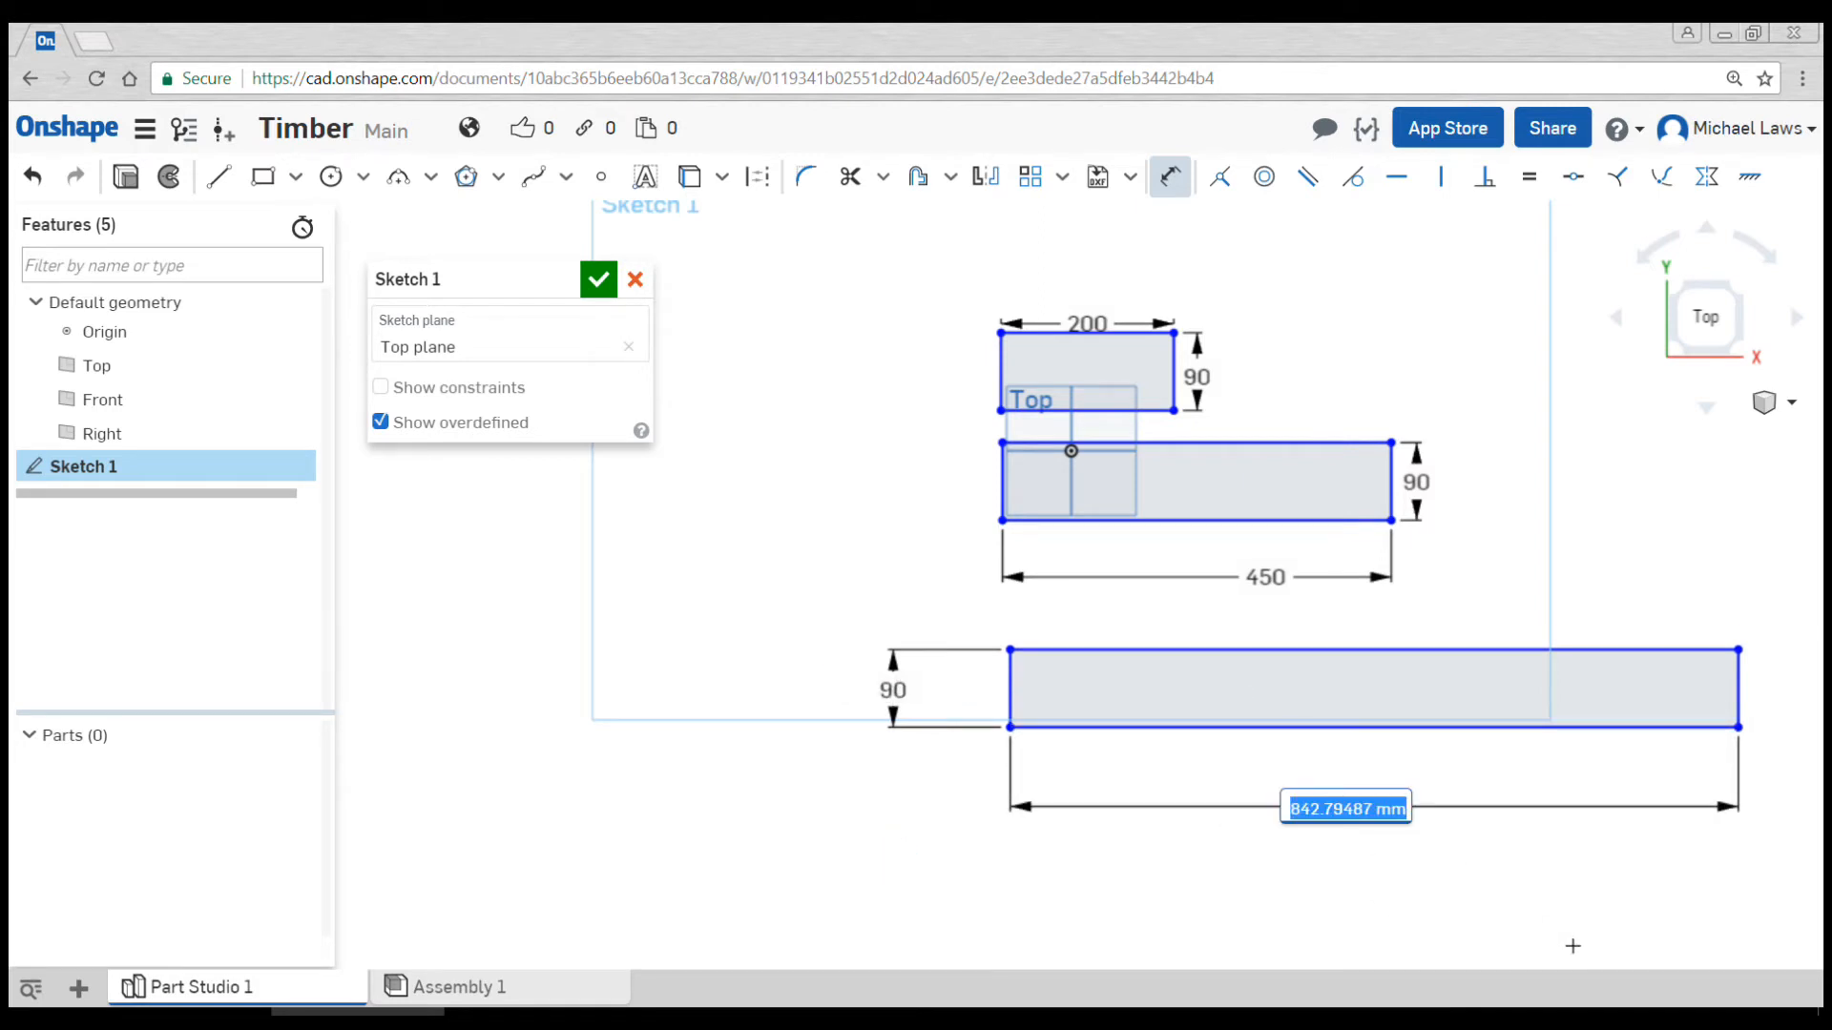
type("850")
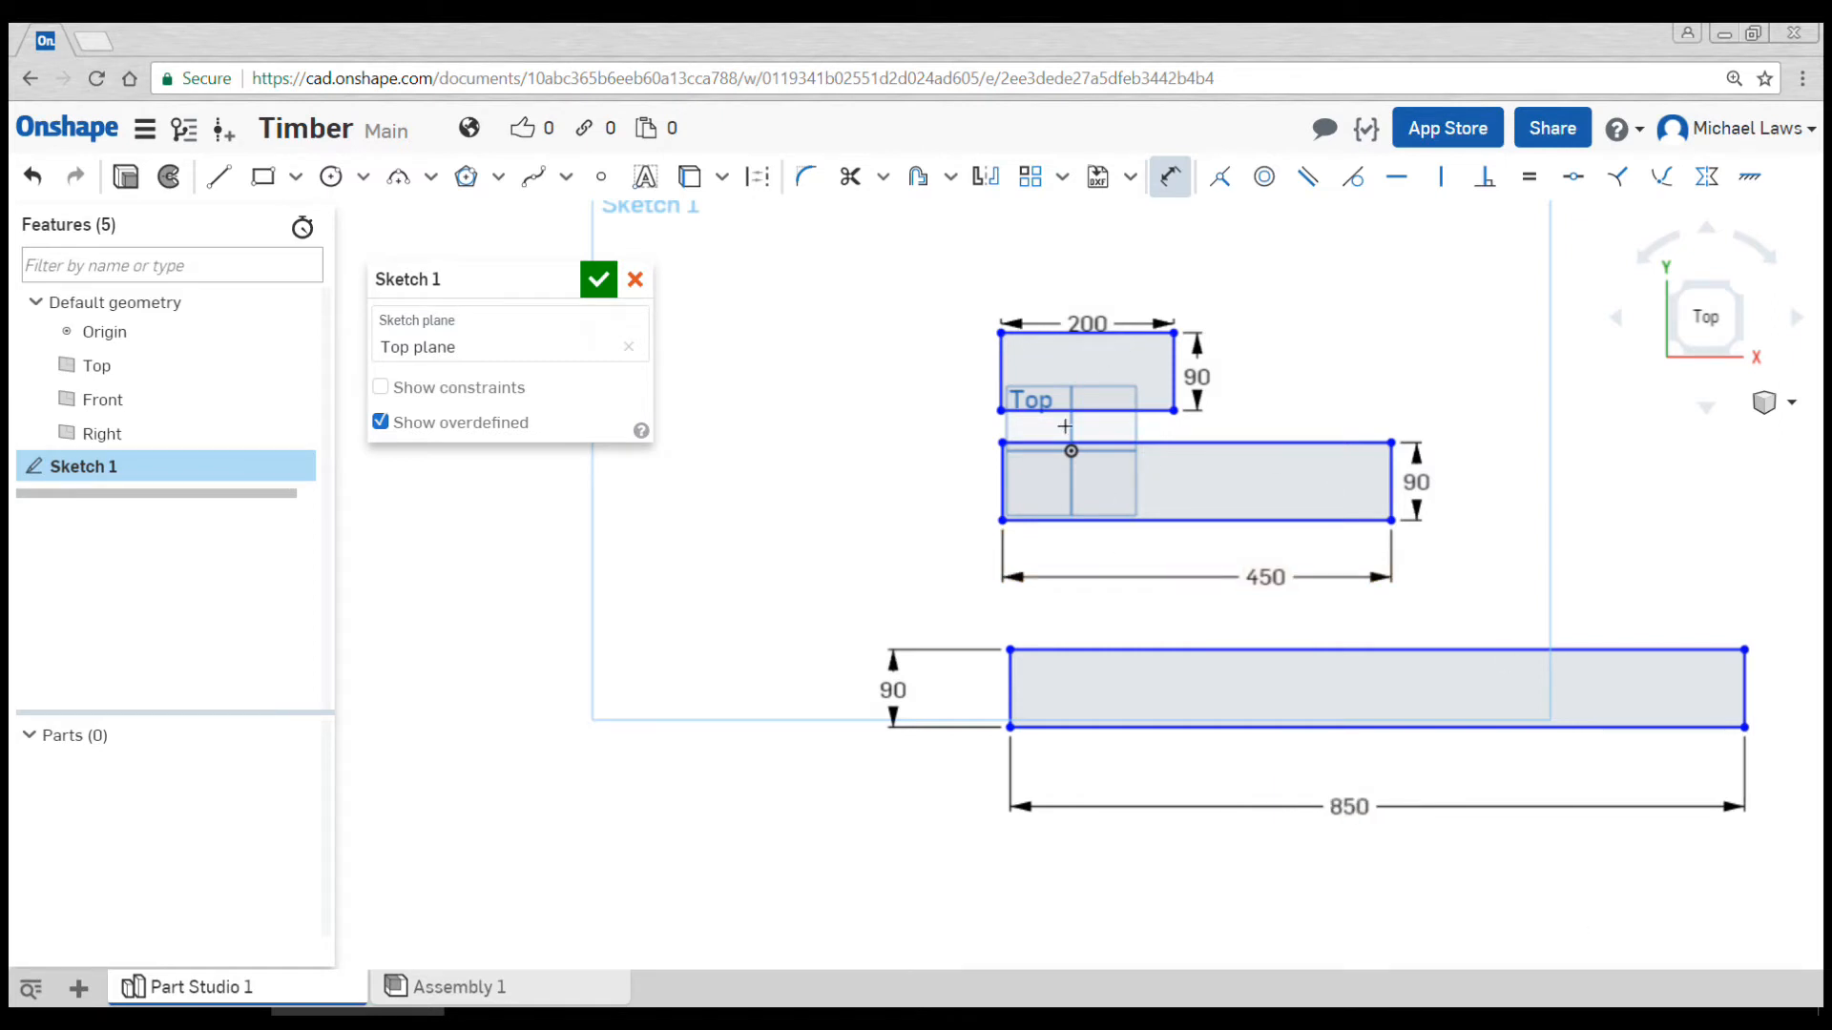
mouse_move(1119, 687)
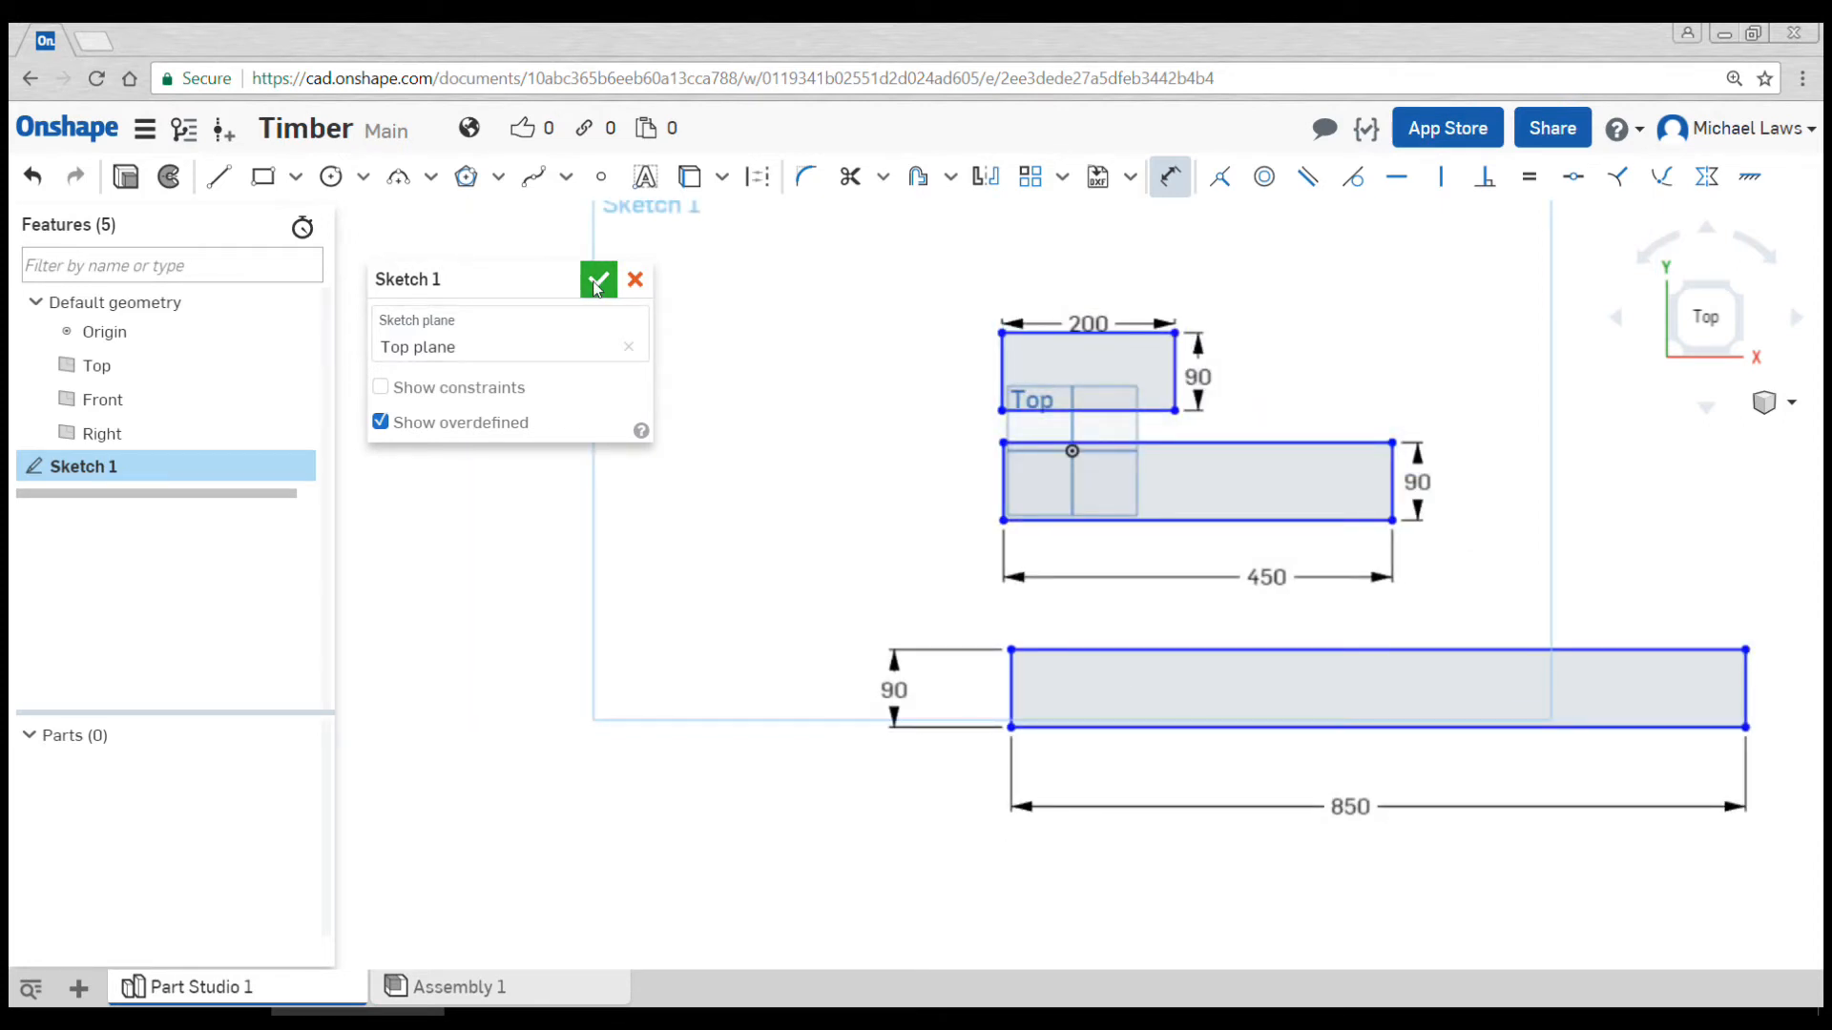
Close Sketch 1 and extrude all three rectangles 19 mm into Parts 1–3
left_click(597, 280)
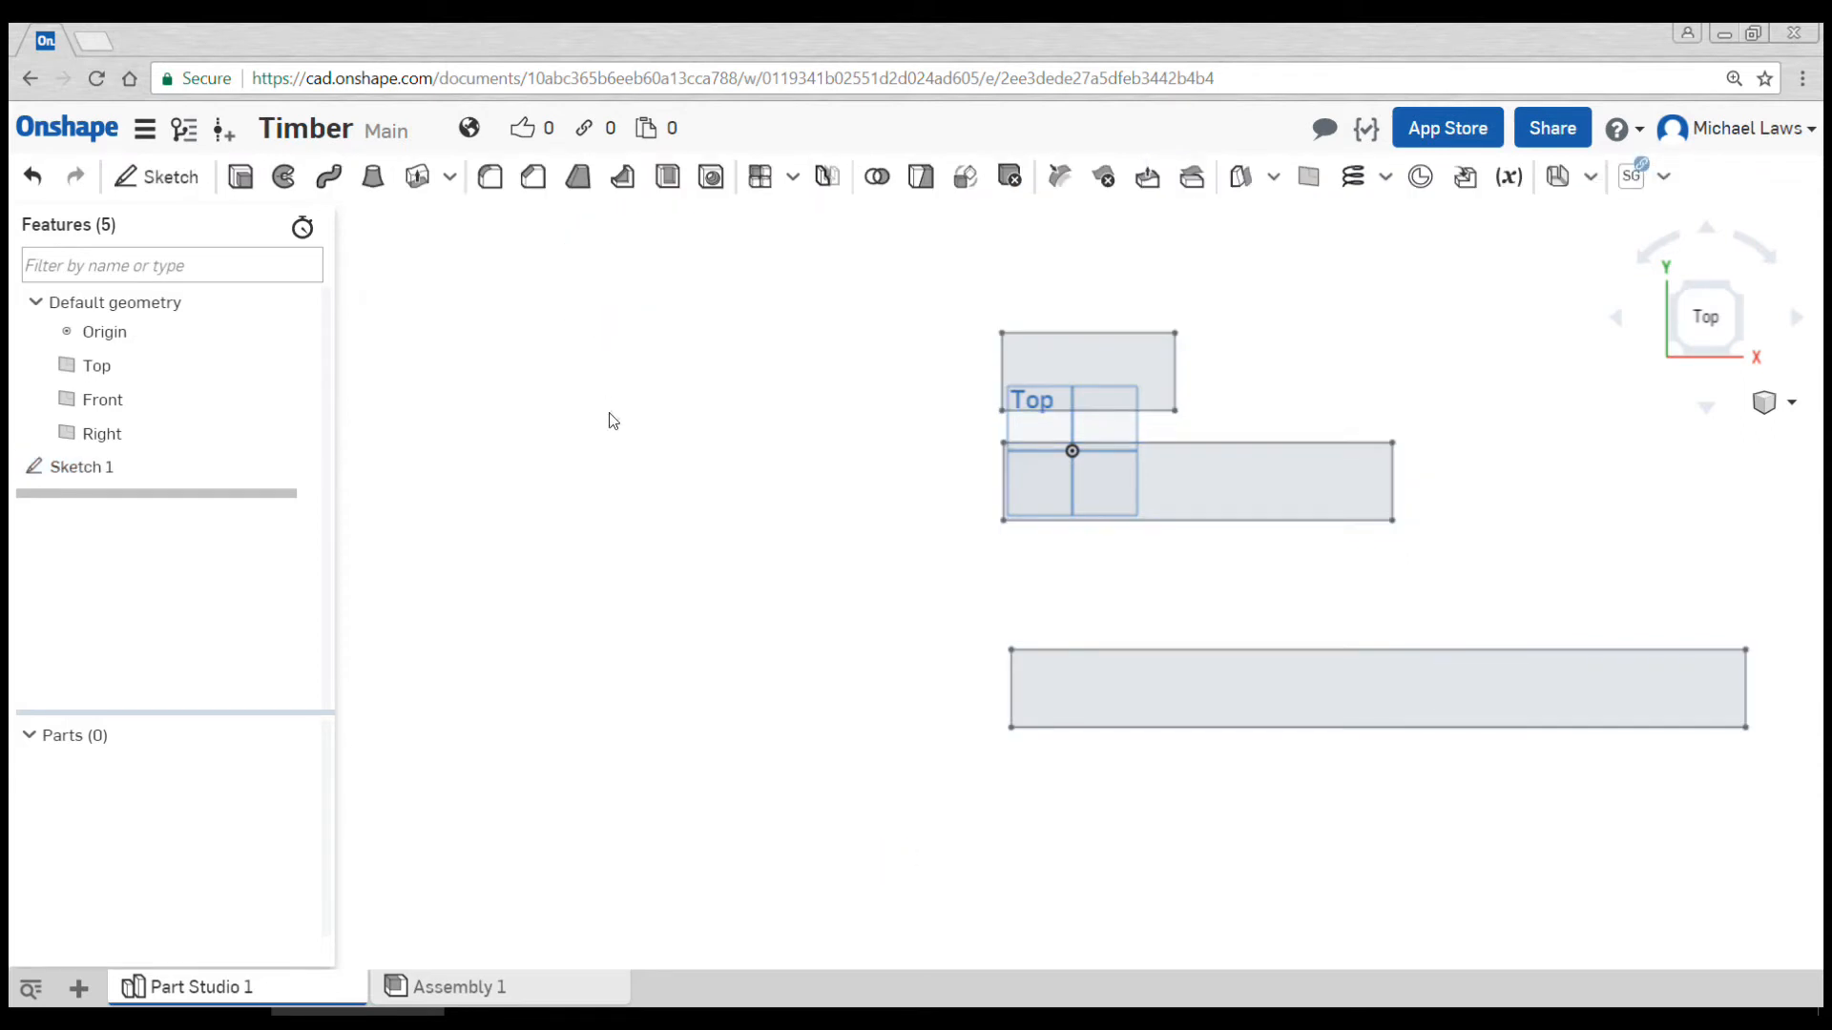
mouse_move(241, 176)
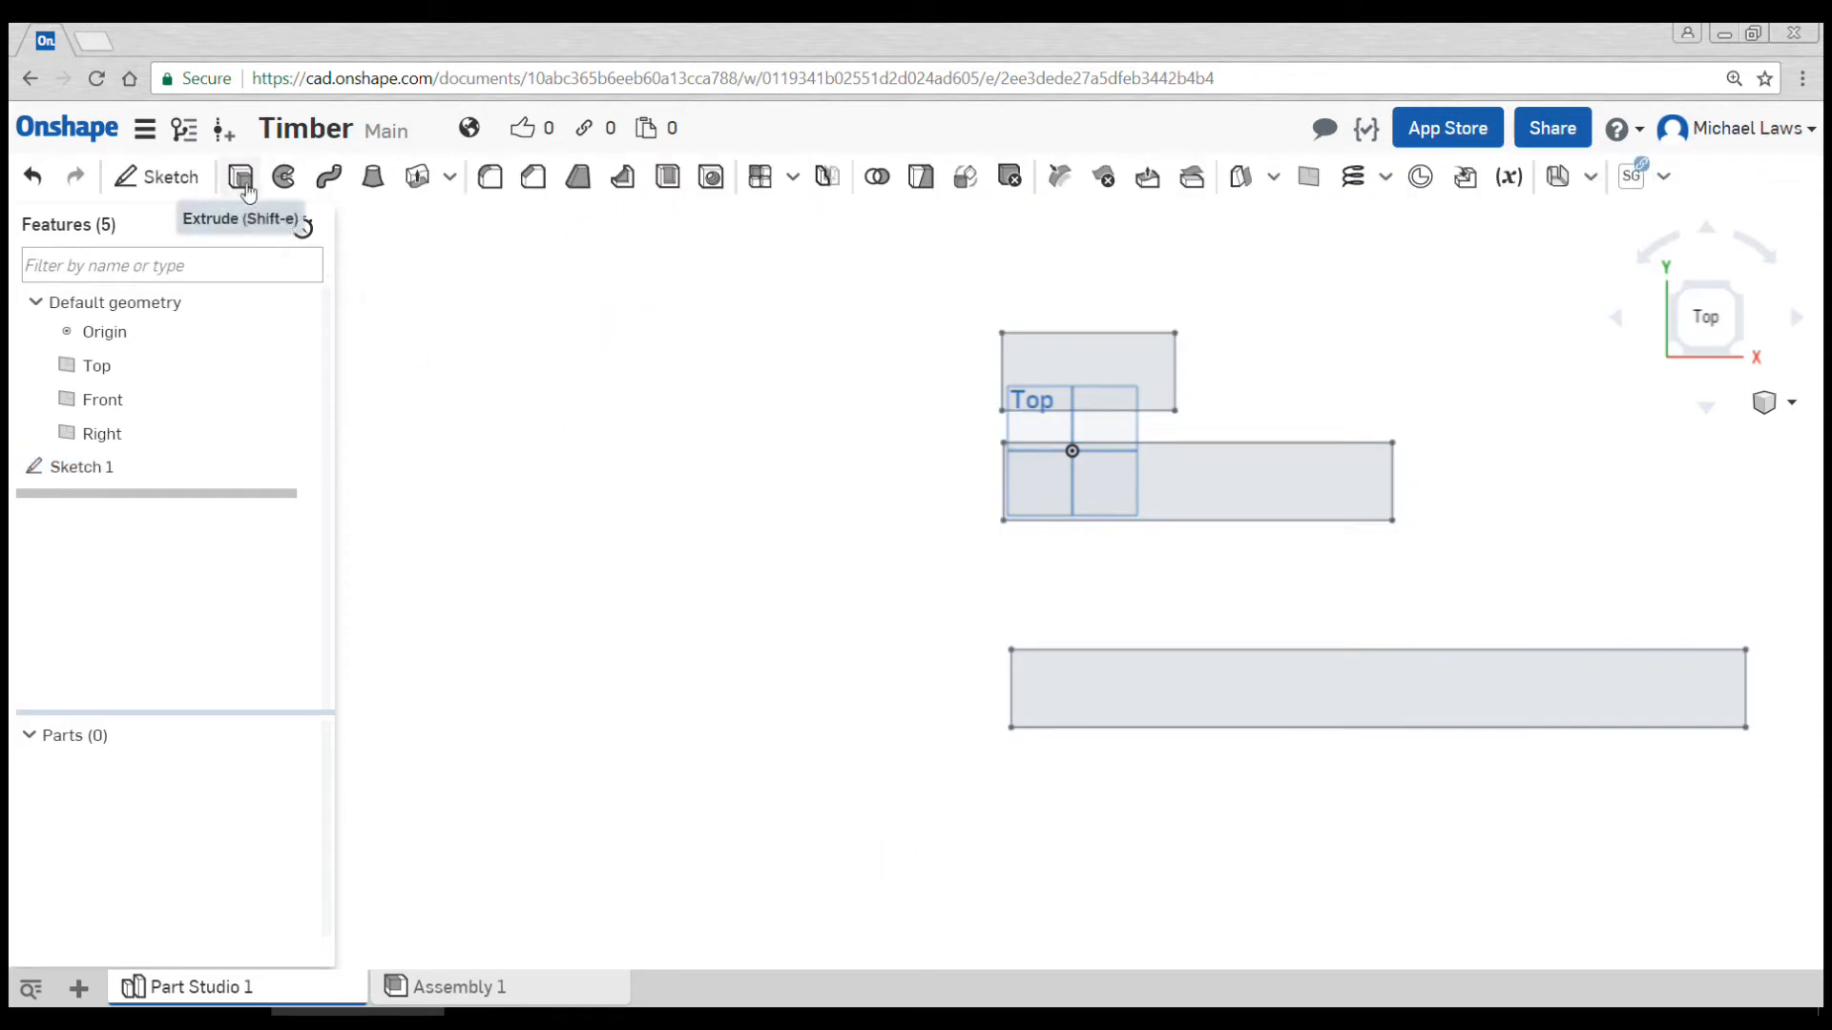
left_click(241, 177)
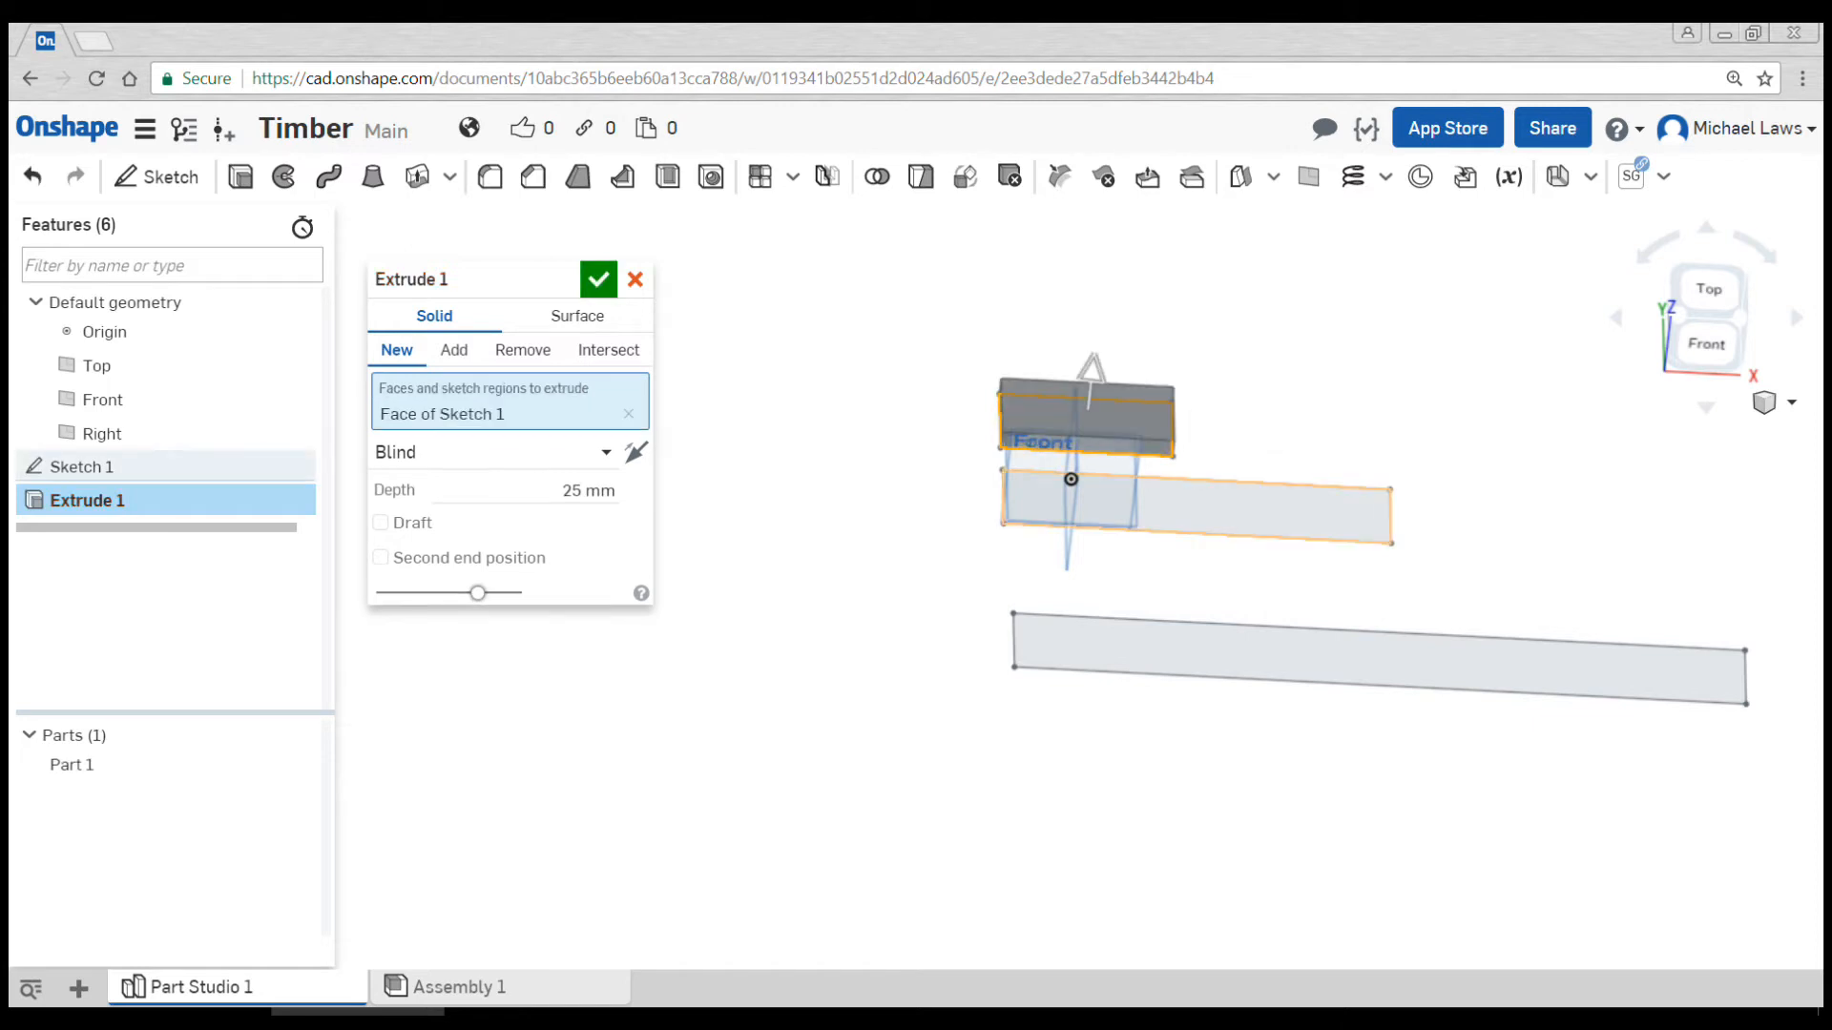
left_click(1379, 660)
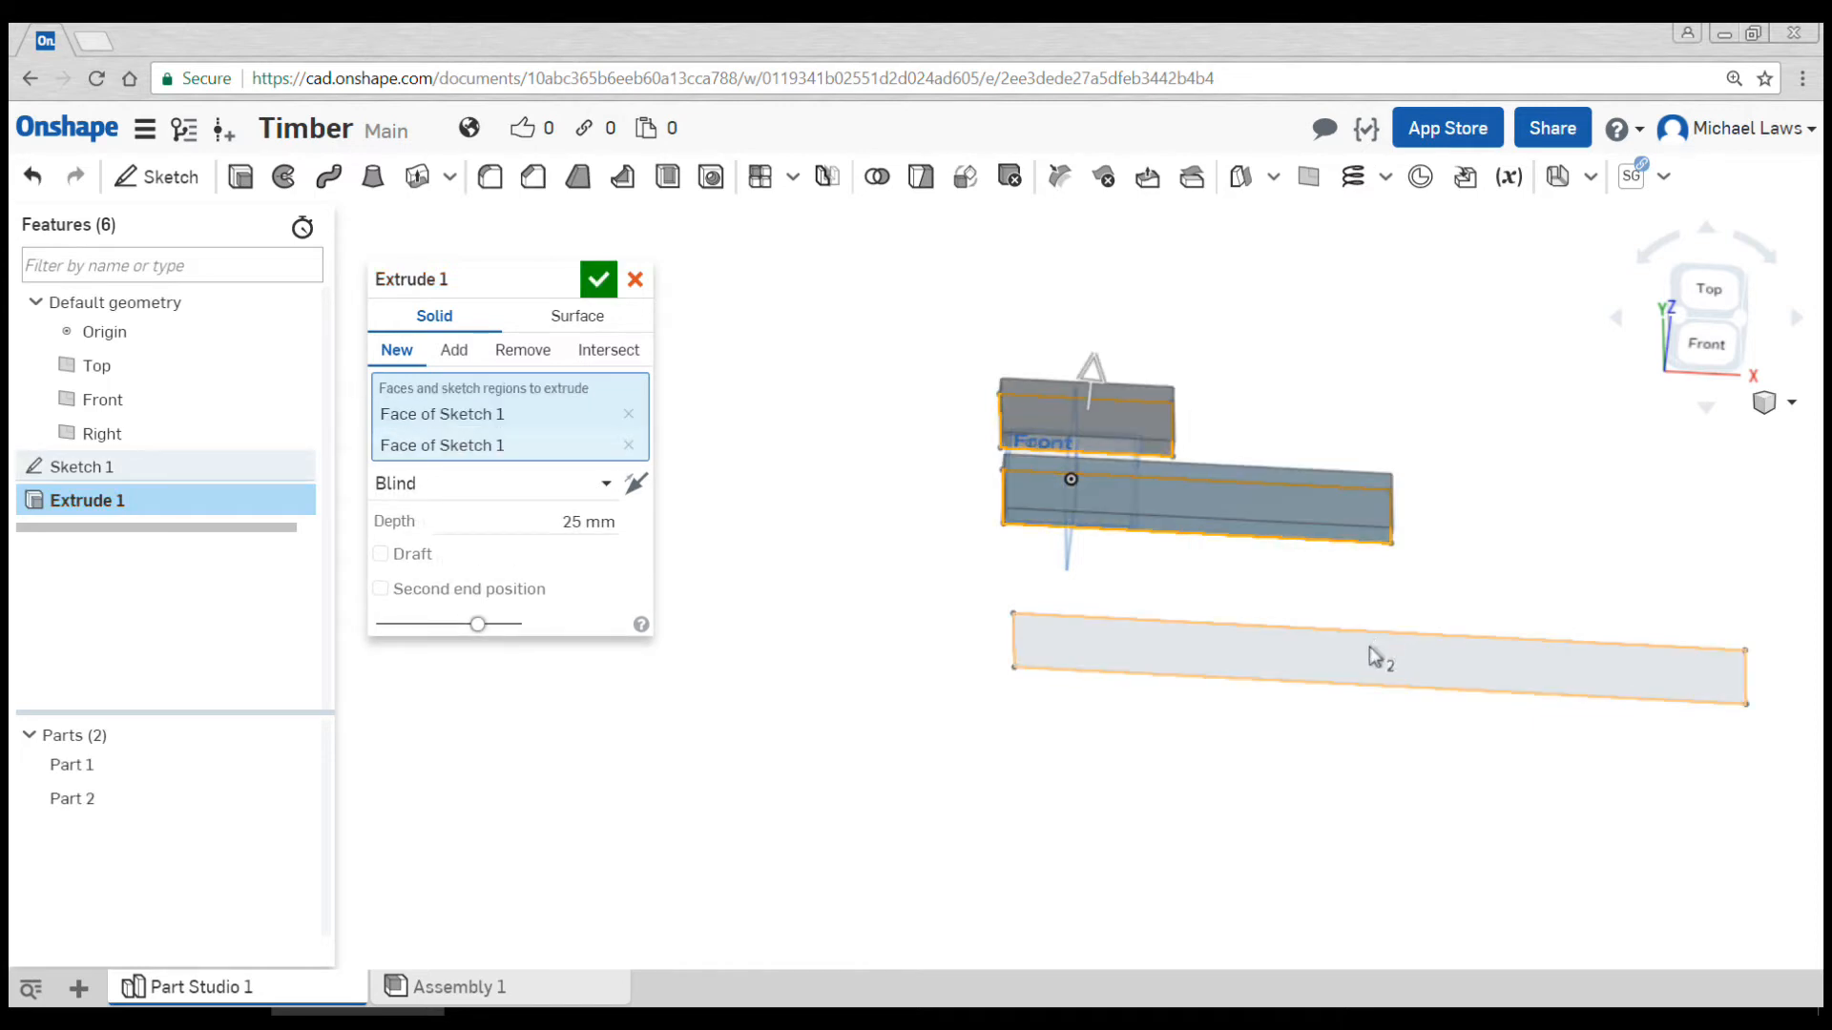
left_click(1376, 663)
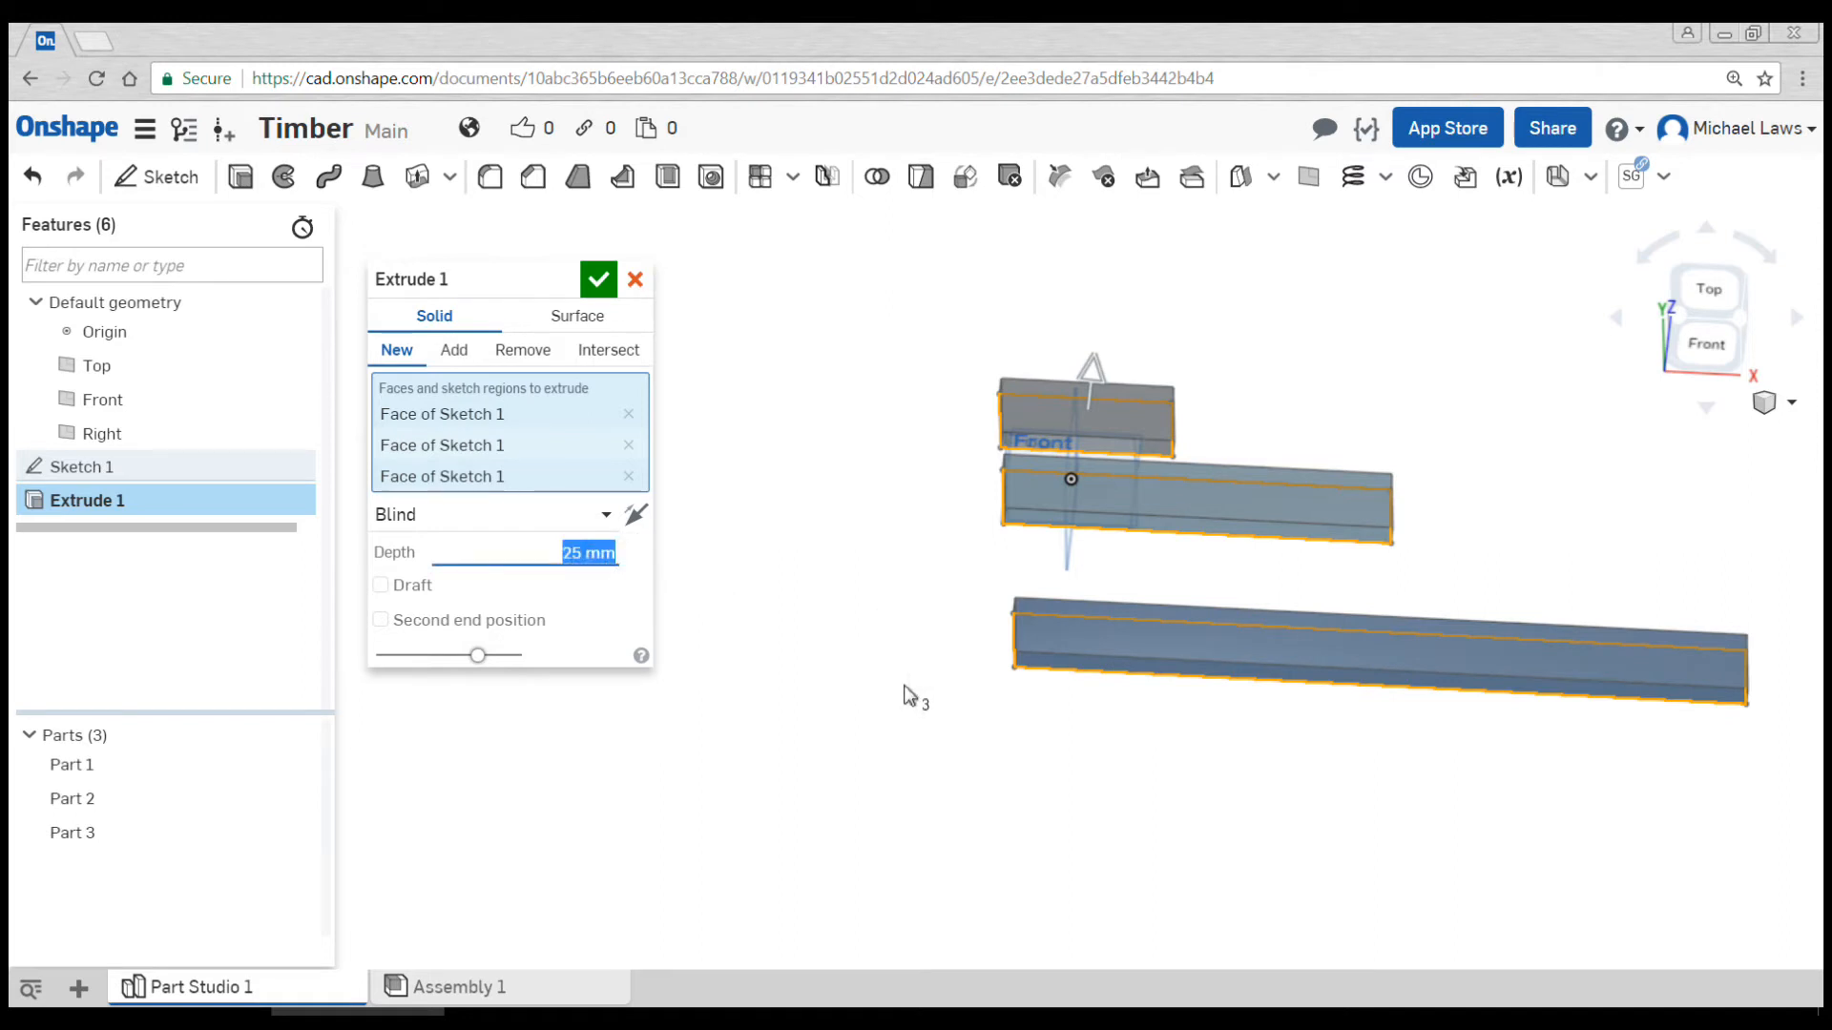
type("19")
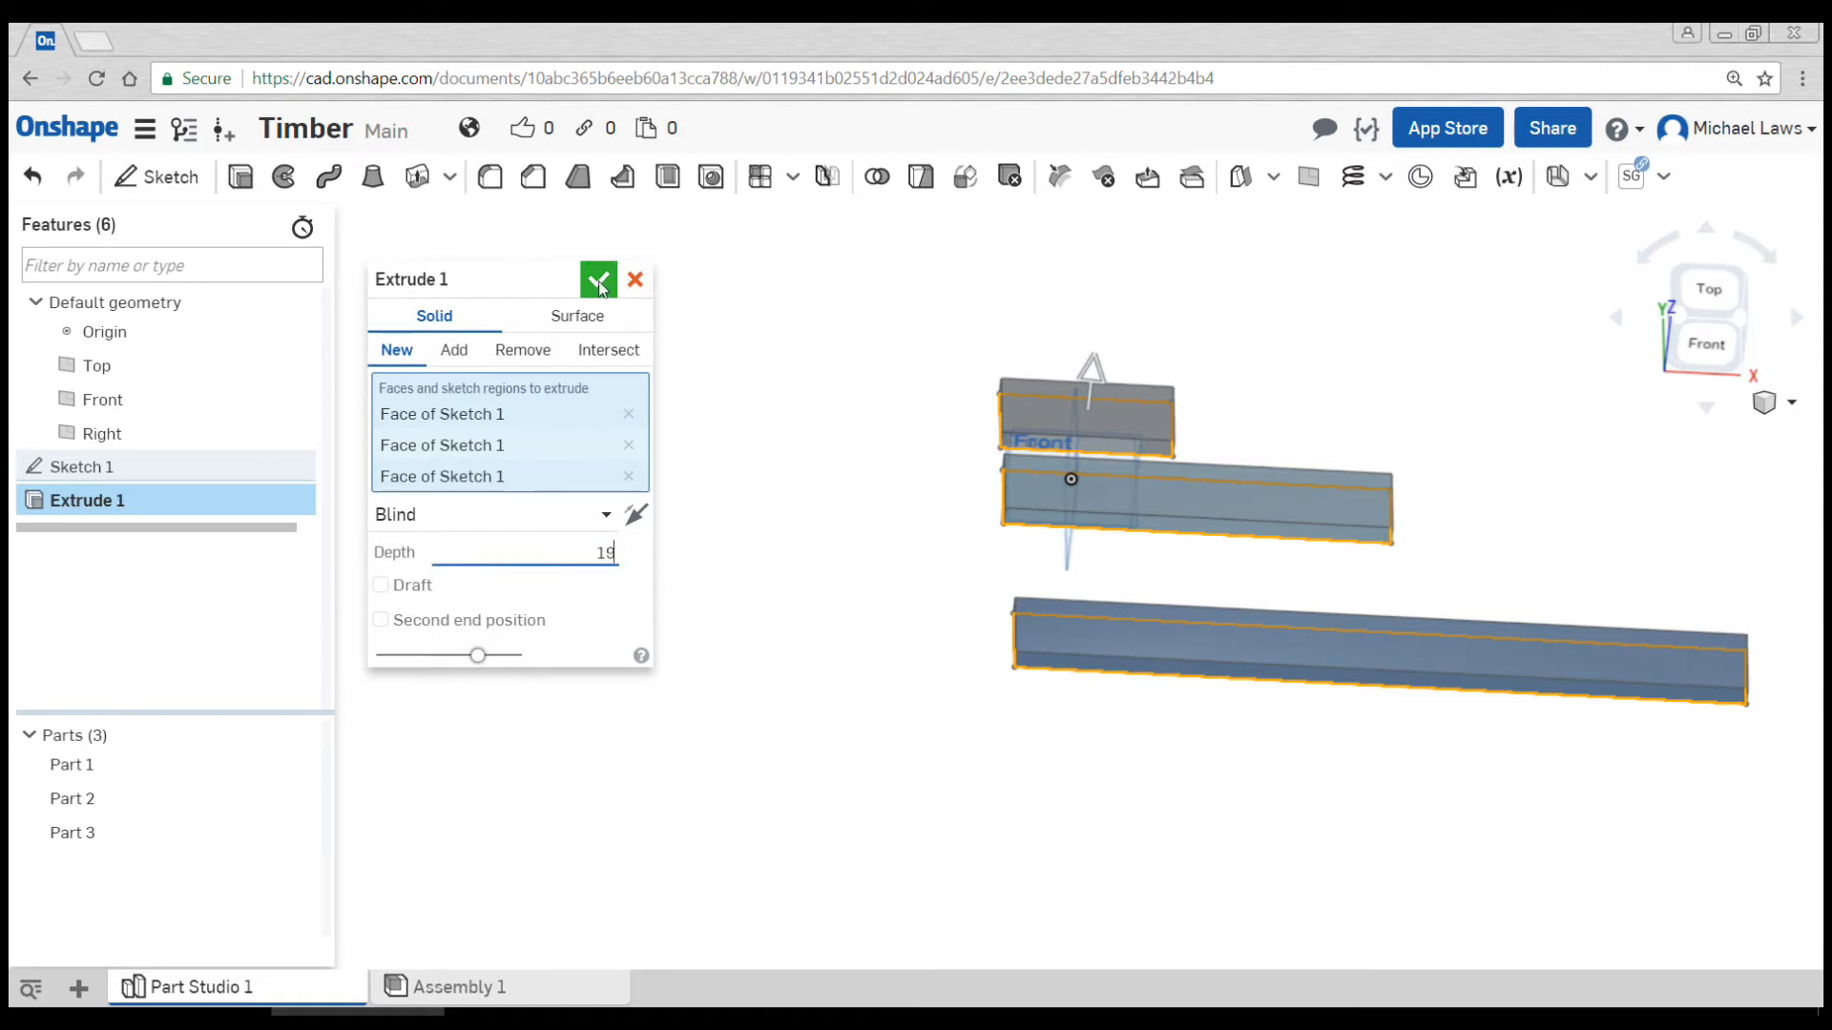
left_click(599, 280)
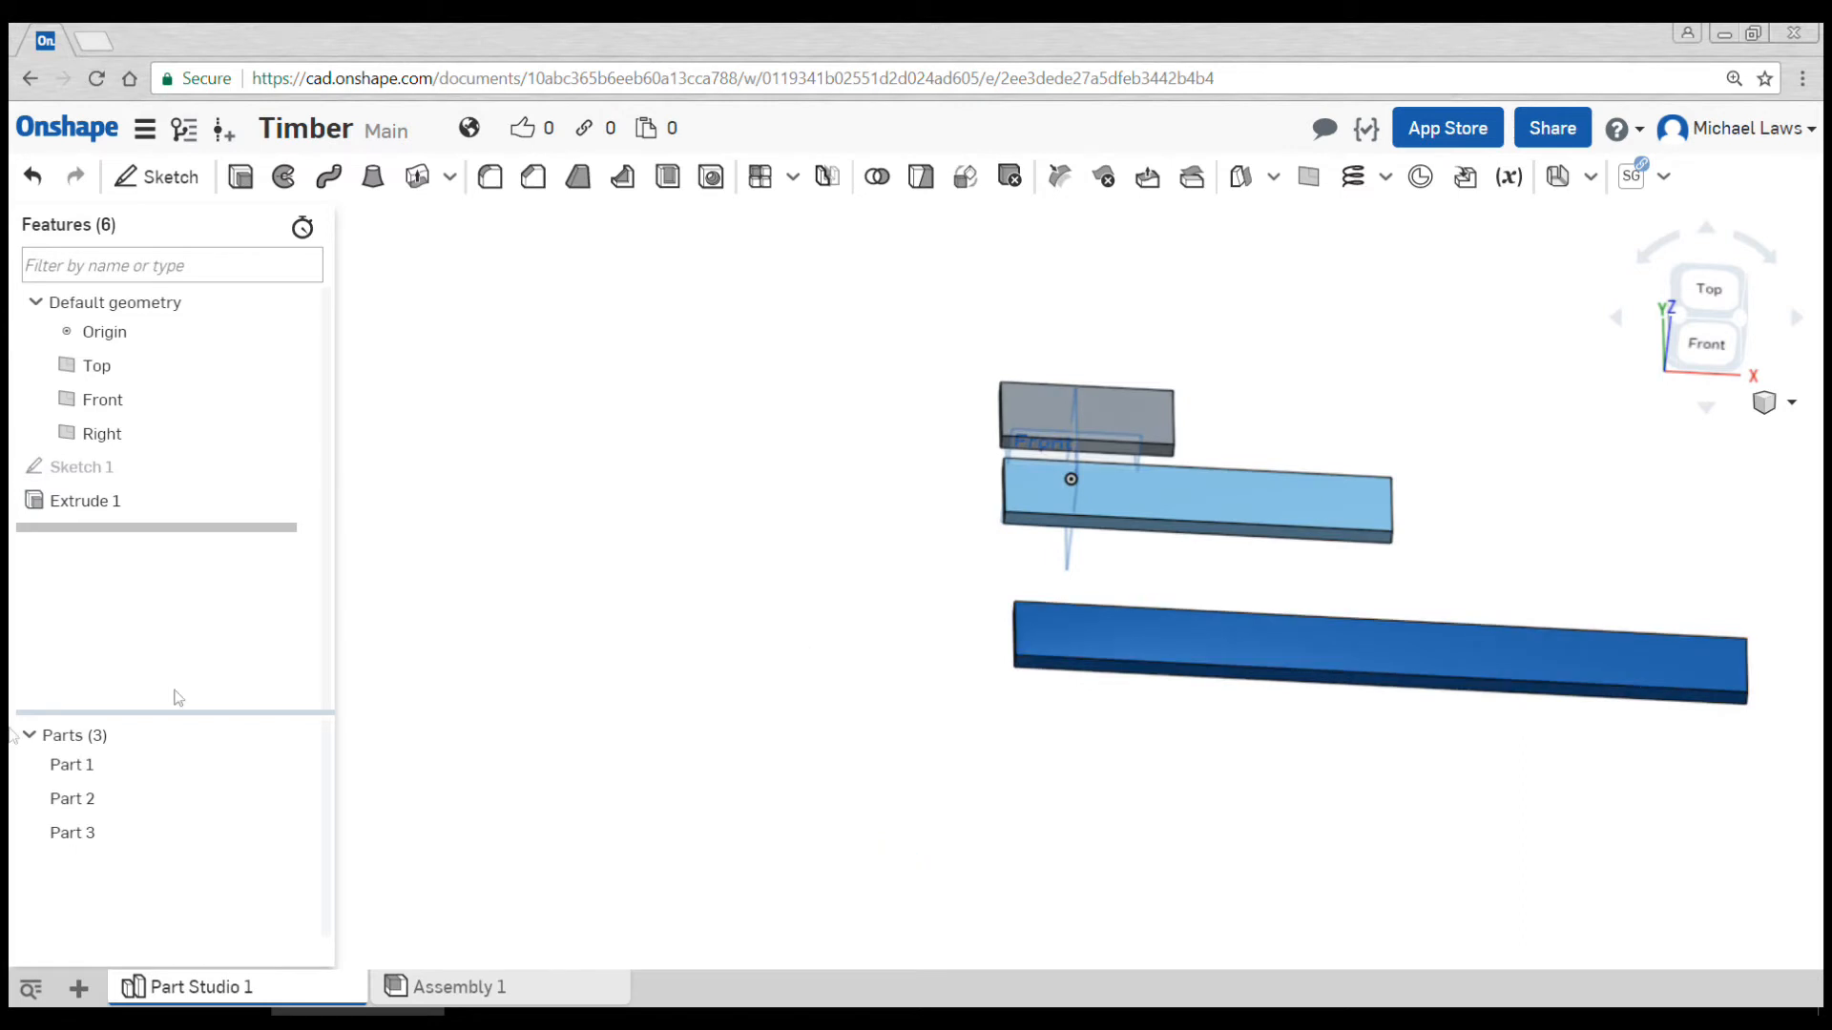
left_click(71, 832)
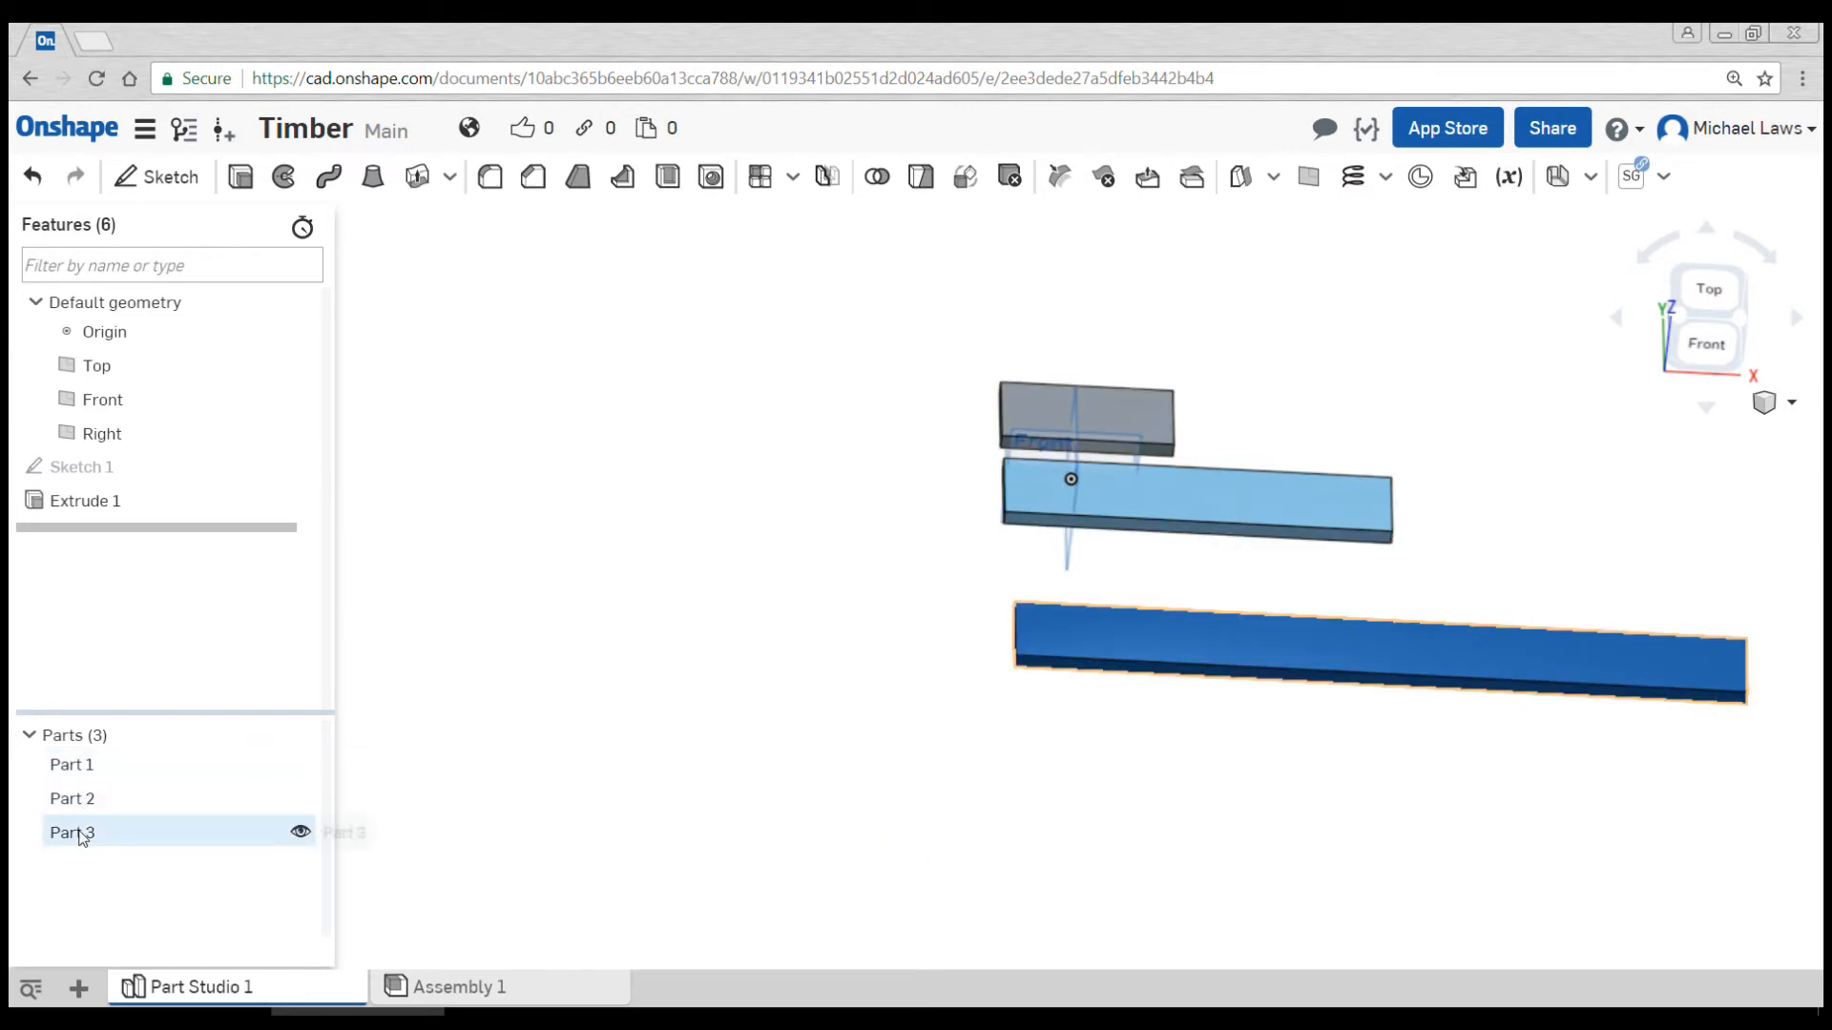
left_click_drag(1168, 526, 876, 573)
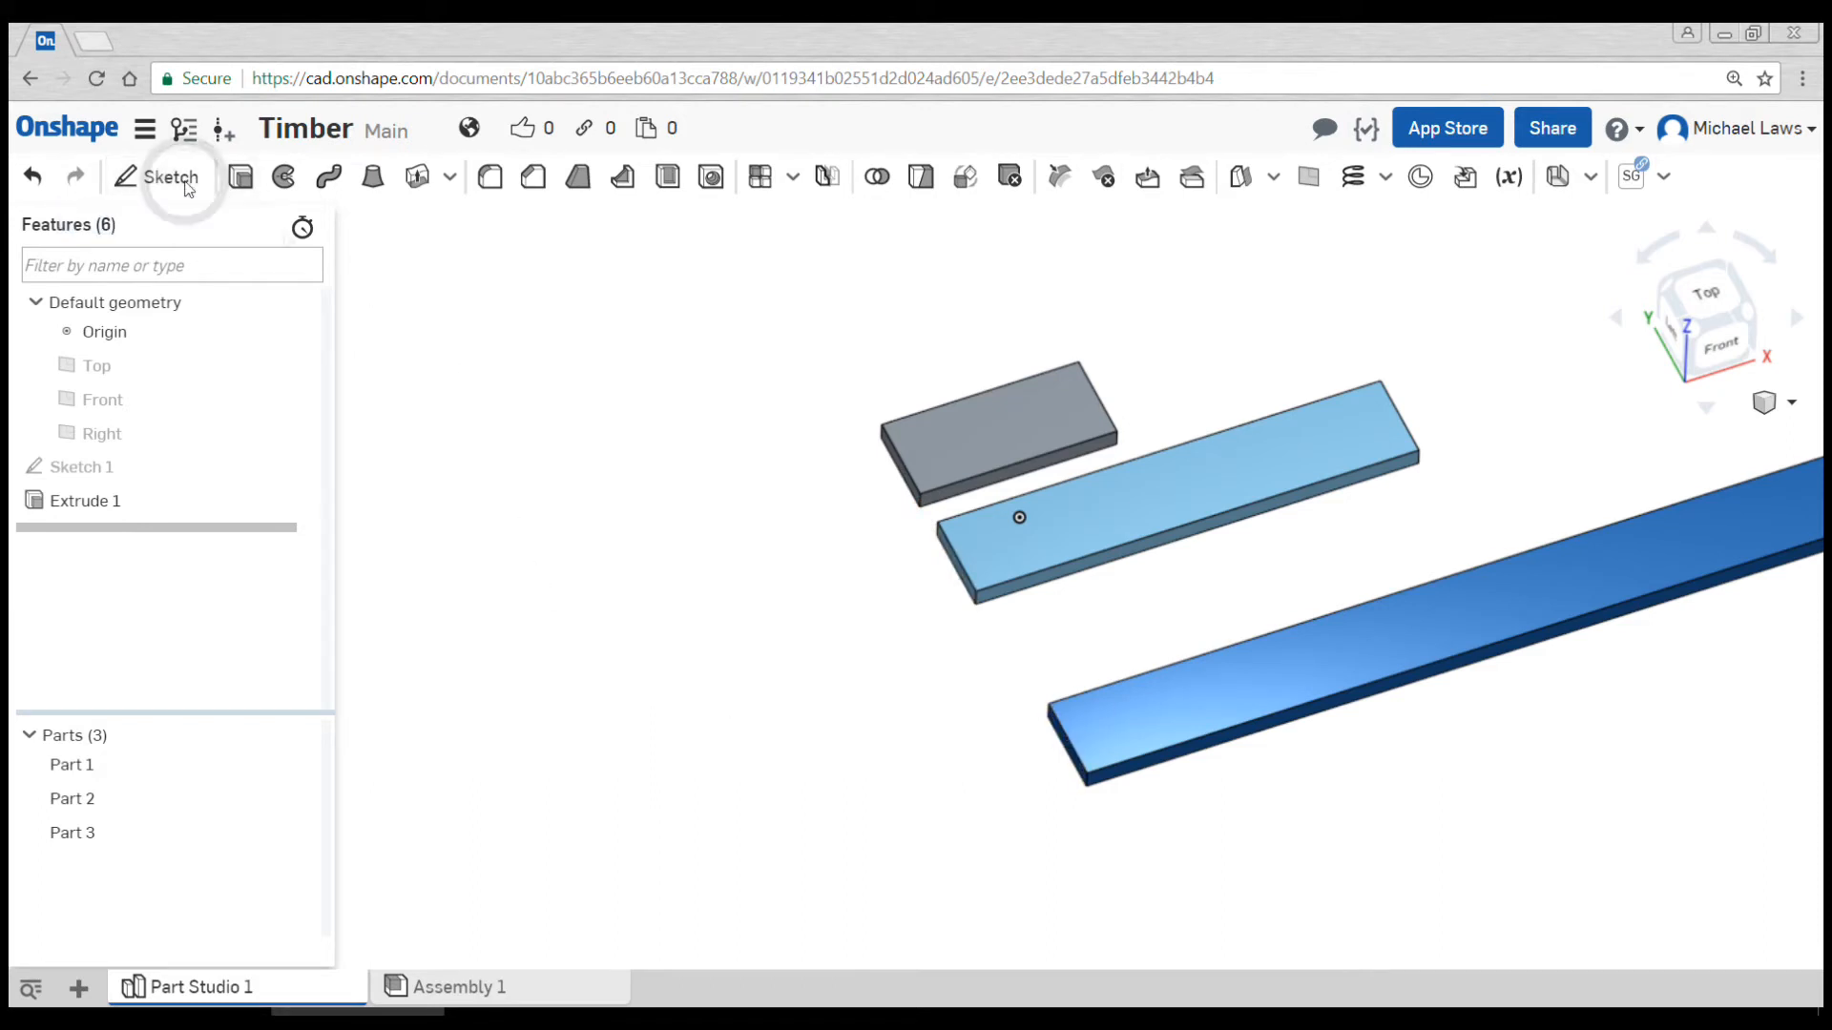
Create Sketch 2 on the Top plane with a 300 × 90 rectangle and close it
left_click(172, 177)
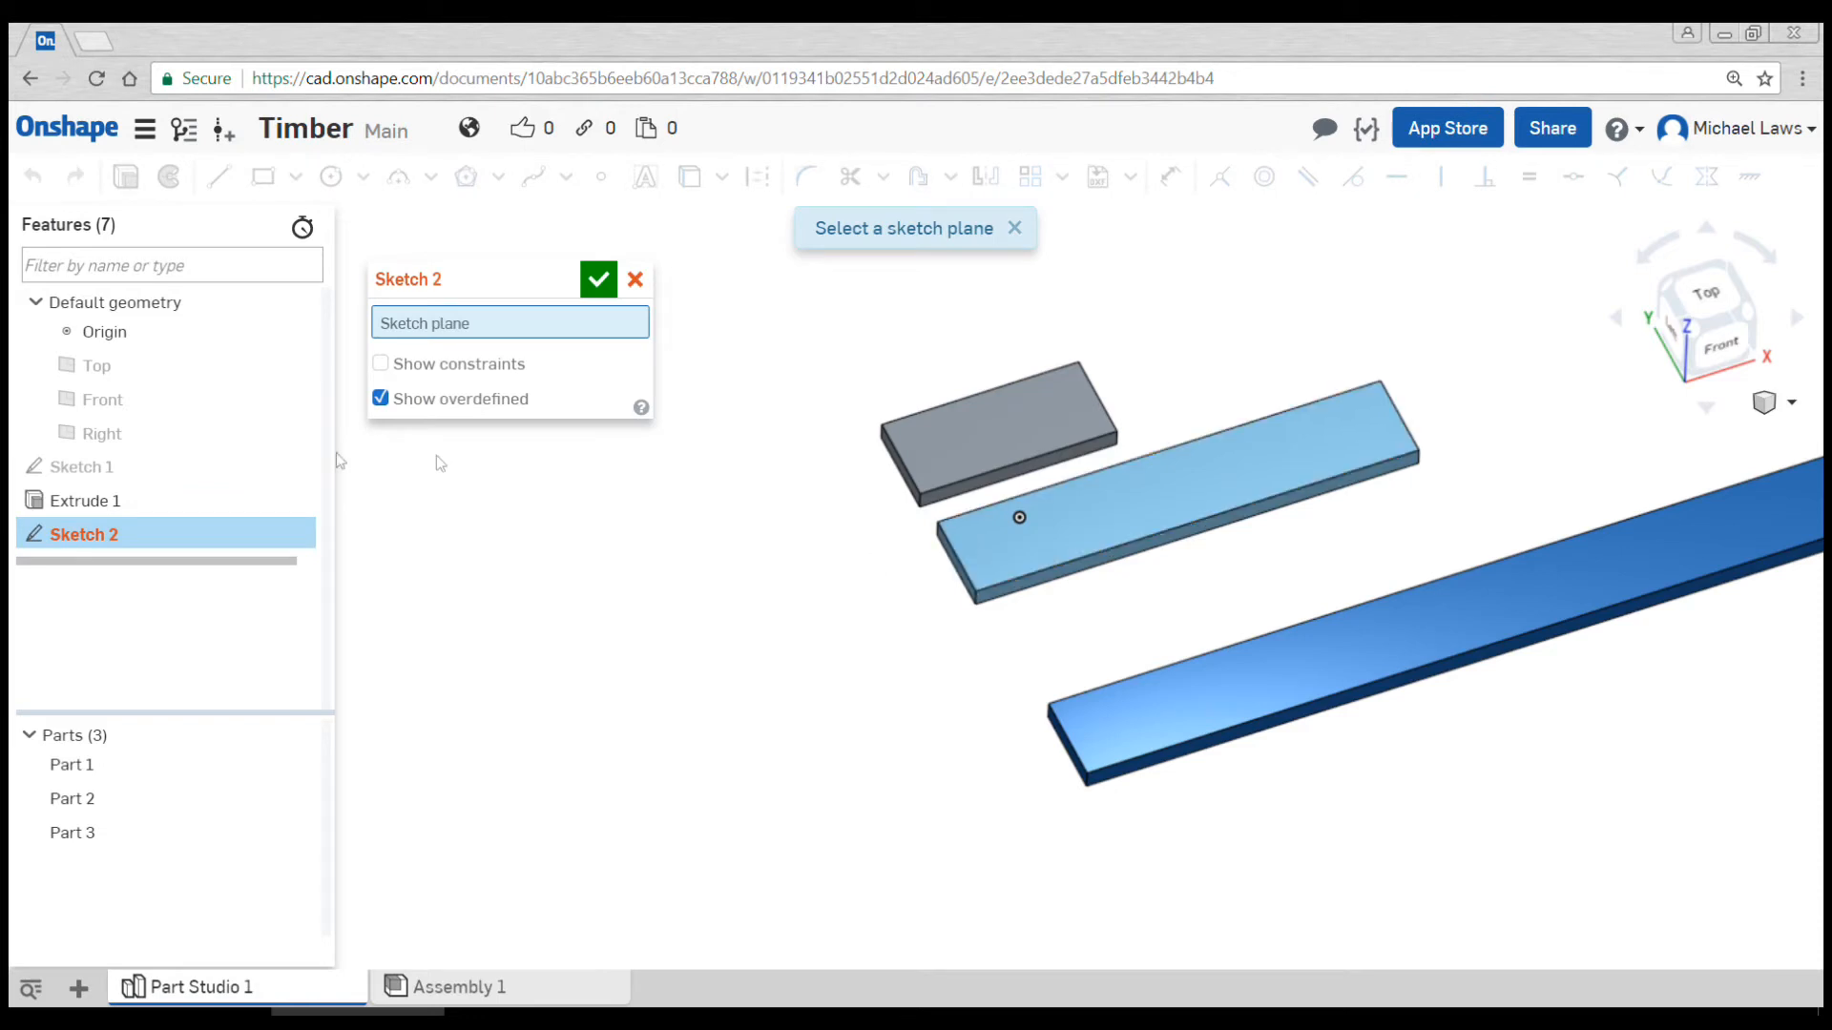
mouse_move(95, 365)
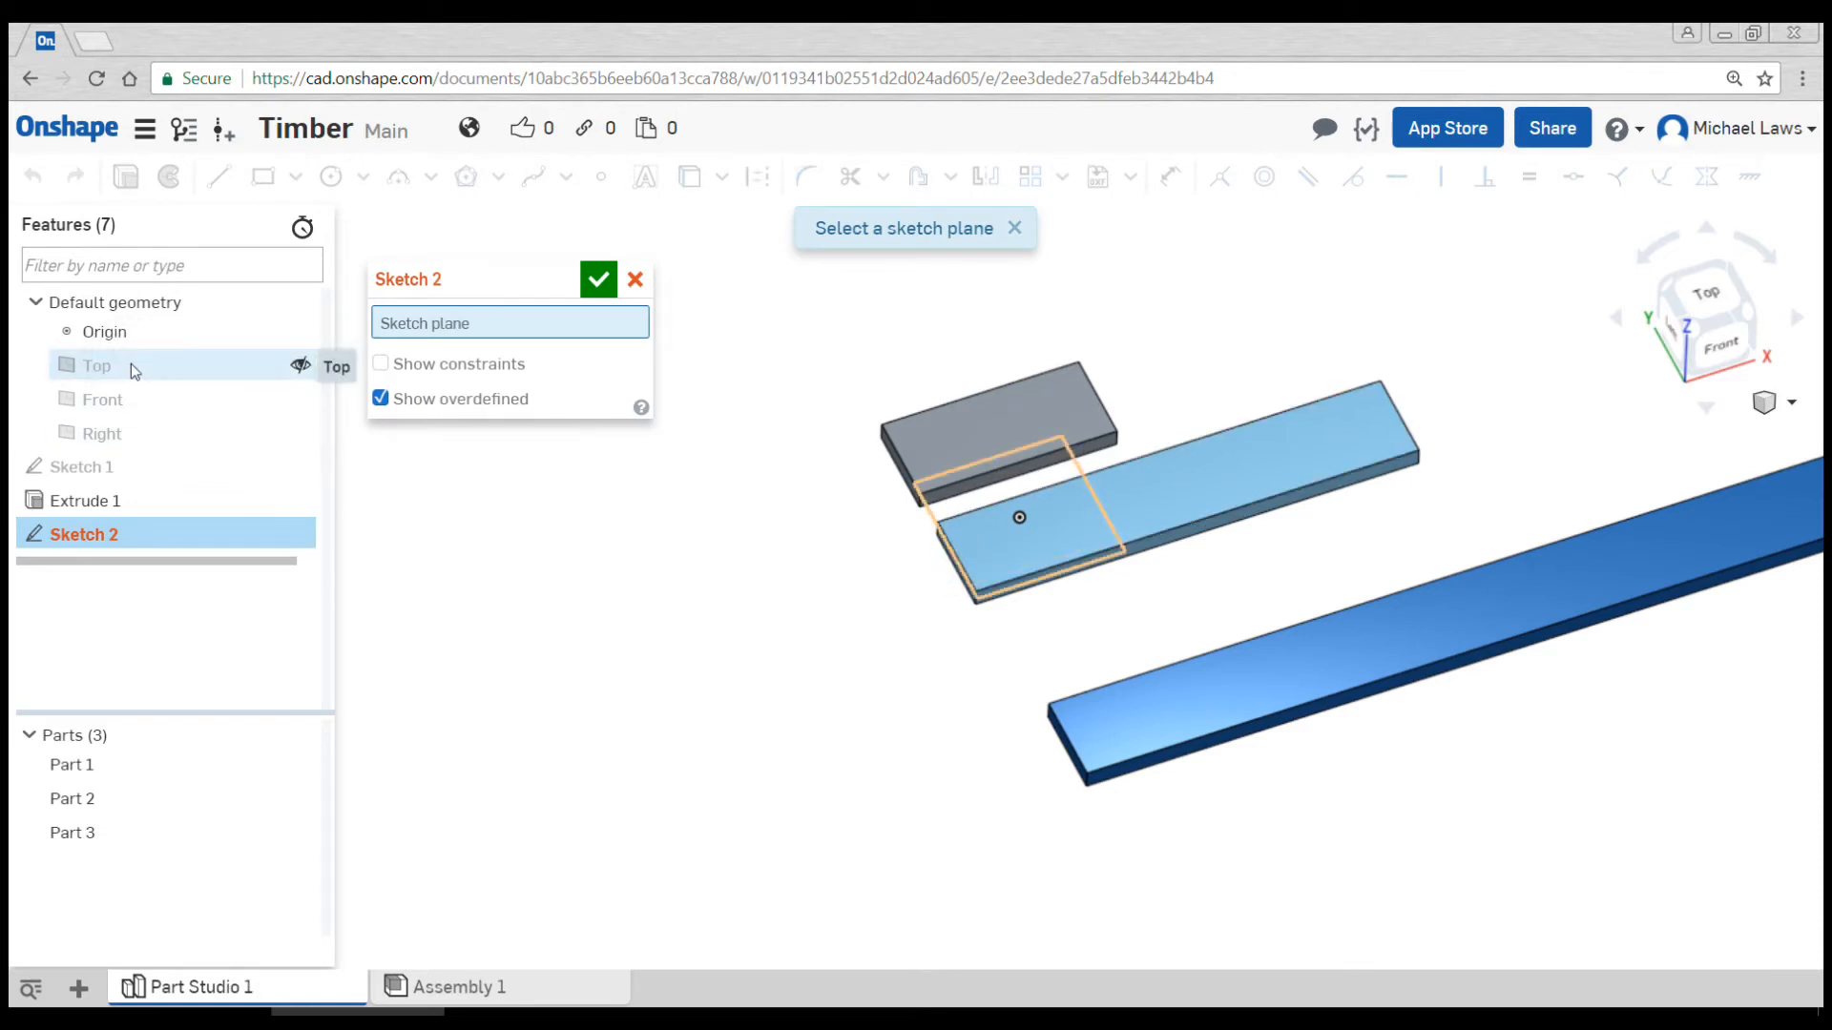
left_click(95, 365)
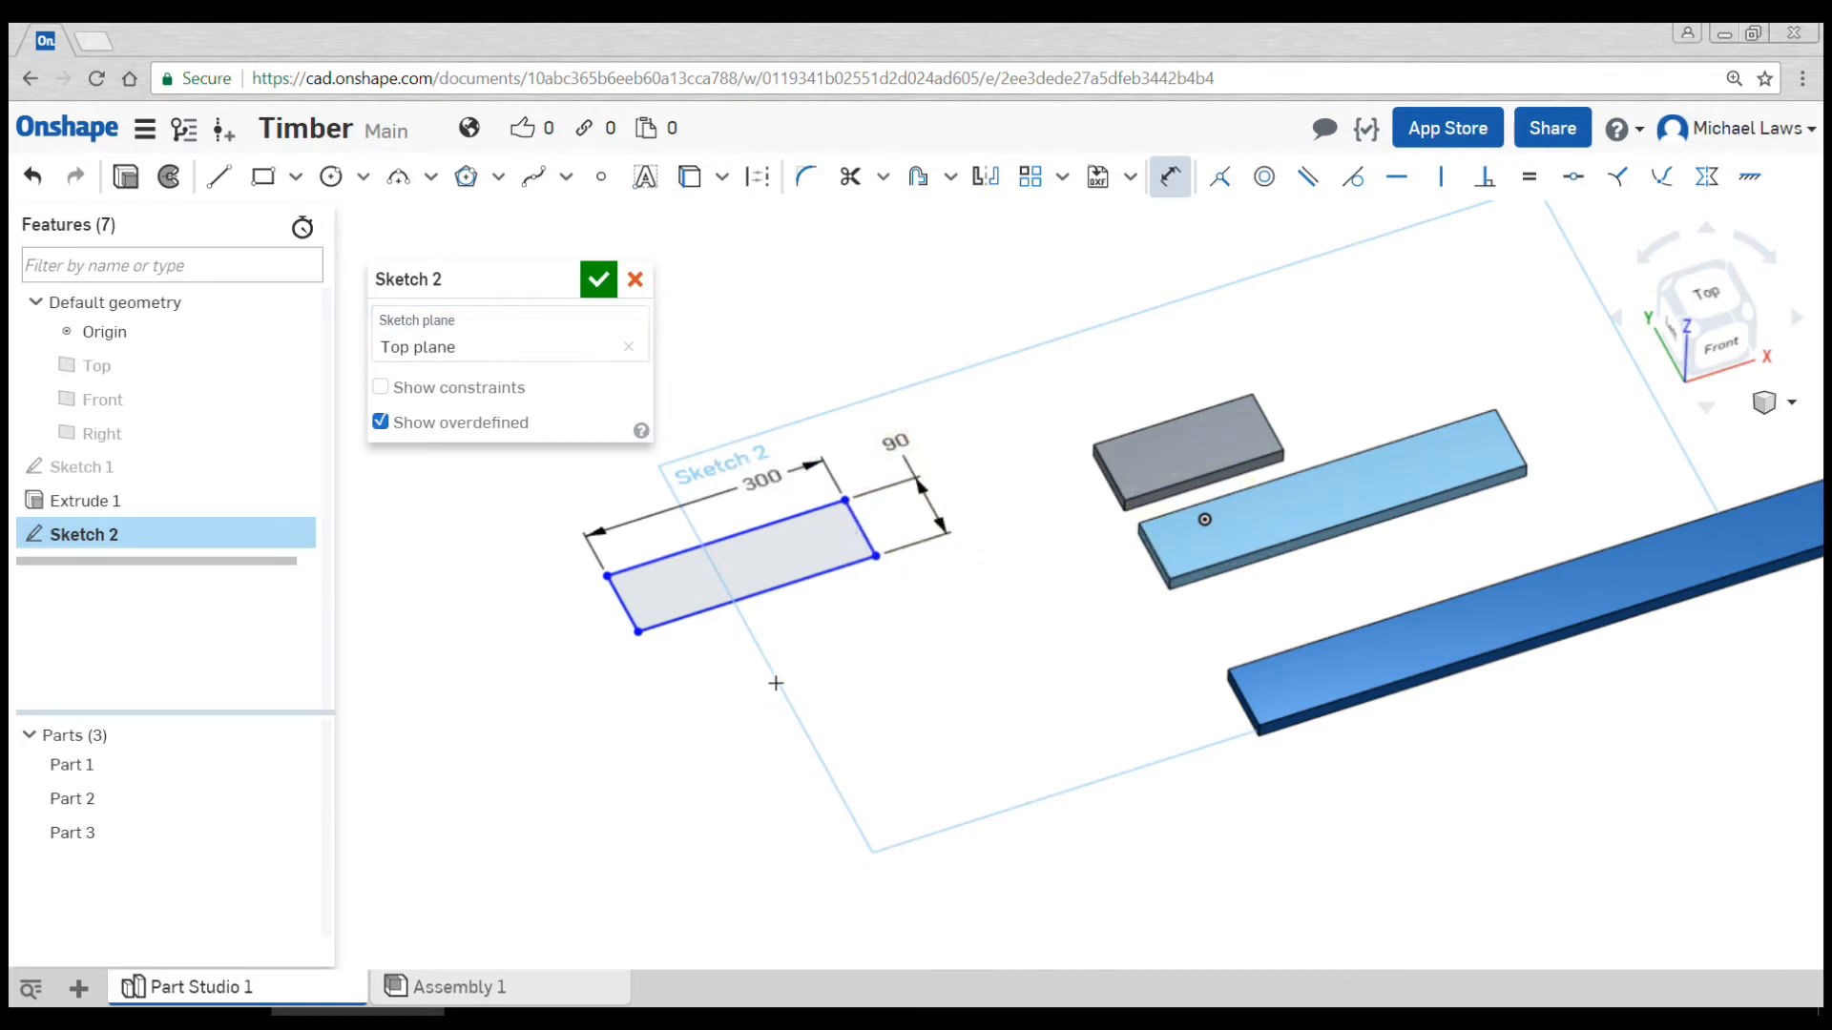
left_click(598, 280)
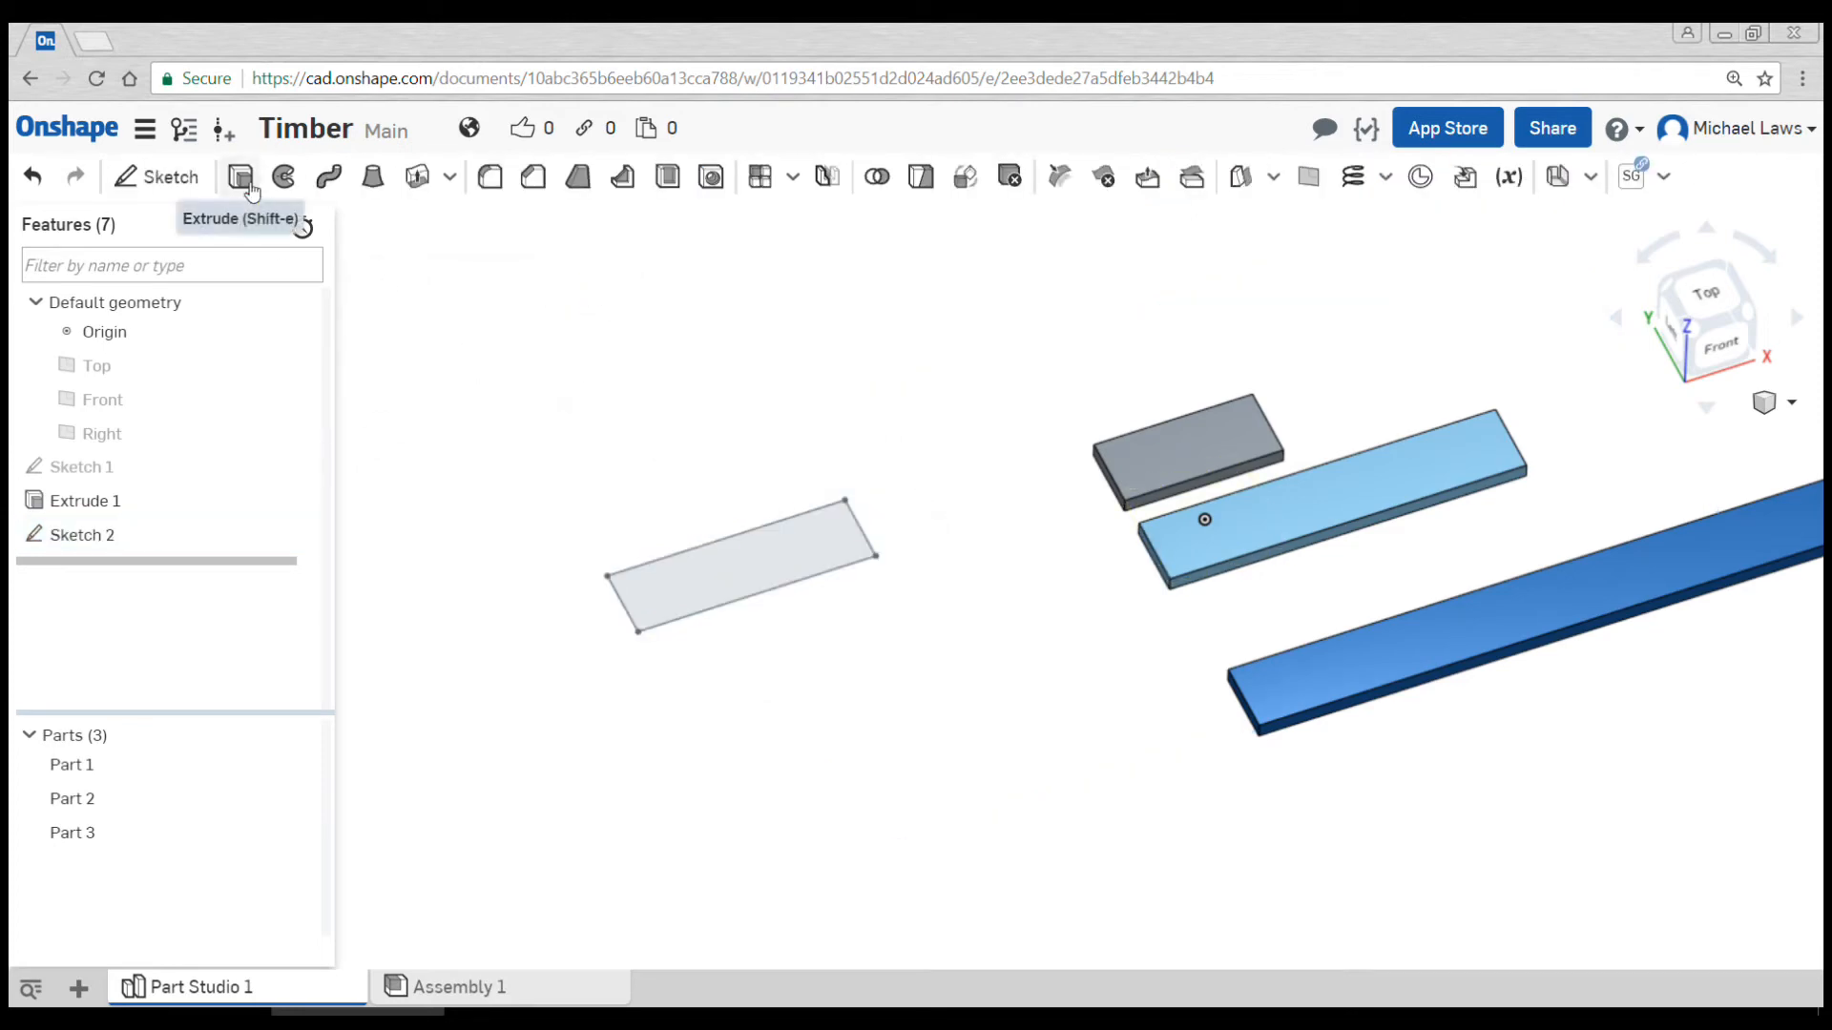
Extrude the Sketch 2 rectangle 12 mm deep to create Part 4
left_click(241, 176)
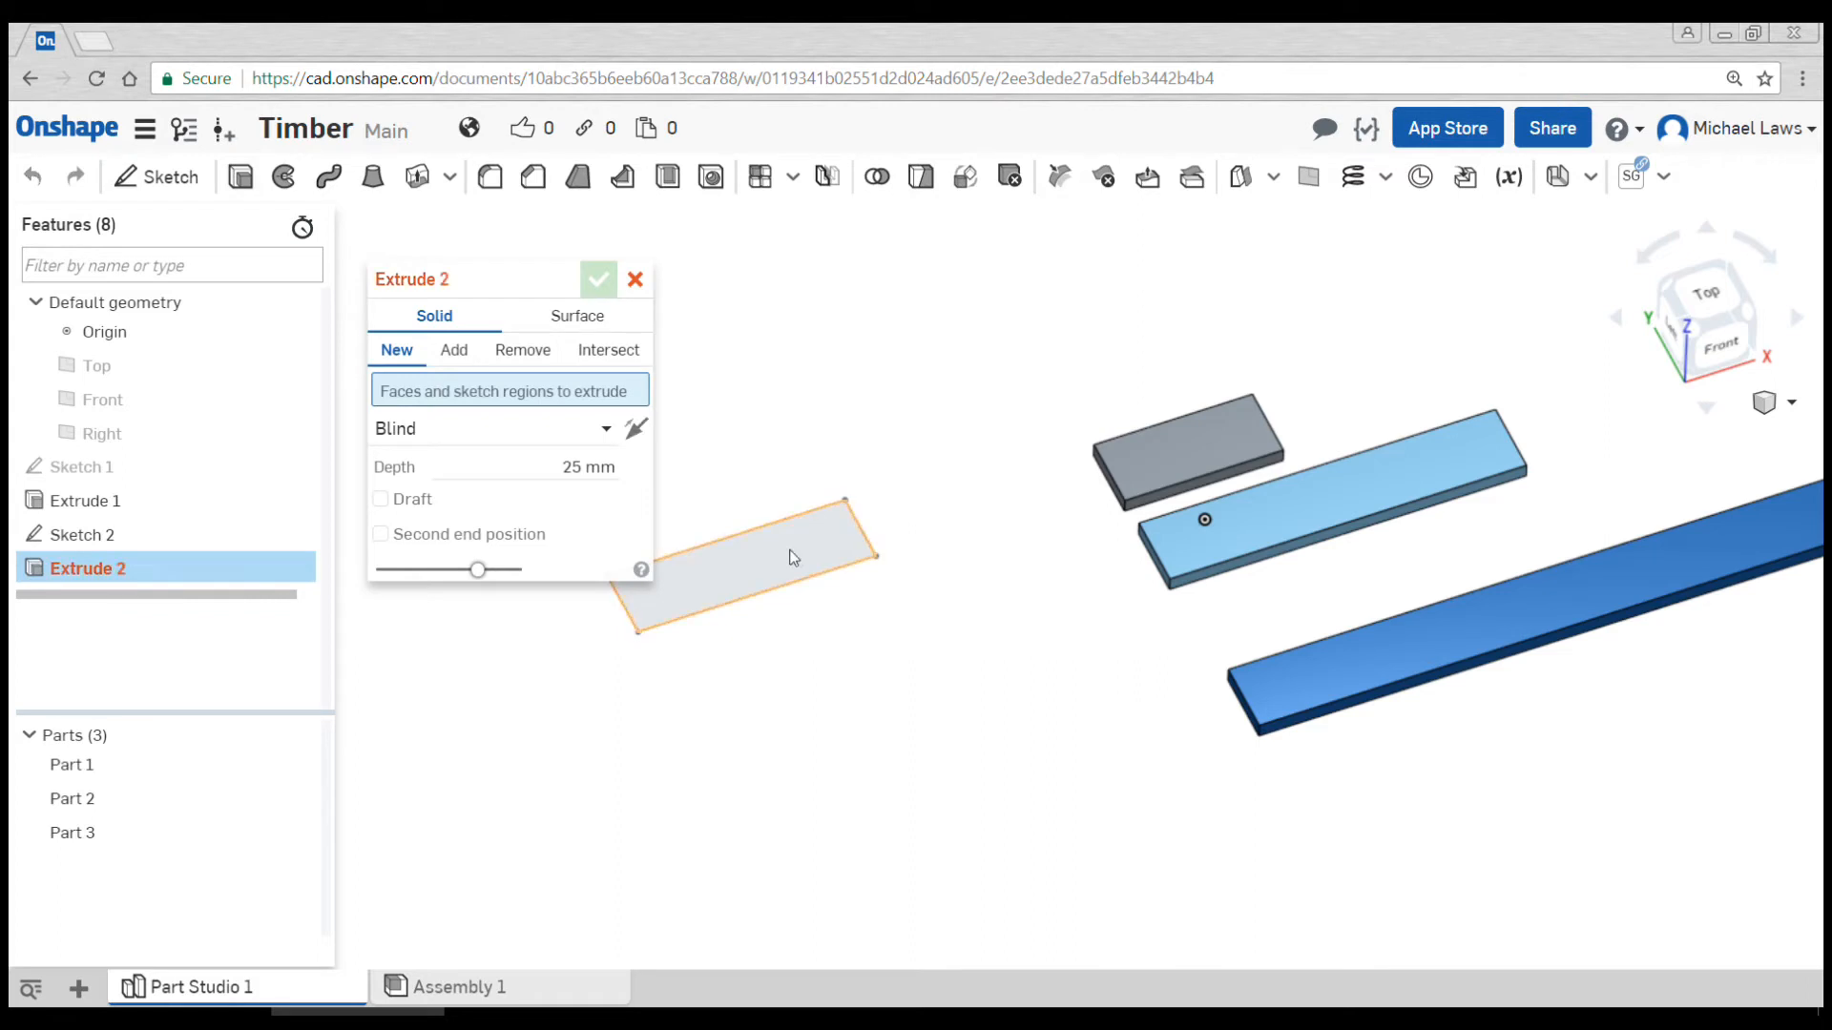
left_click(753, 572)
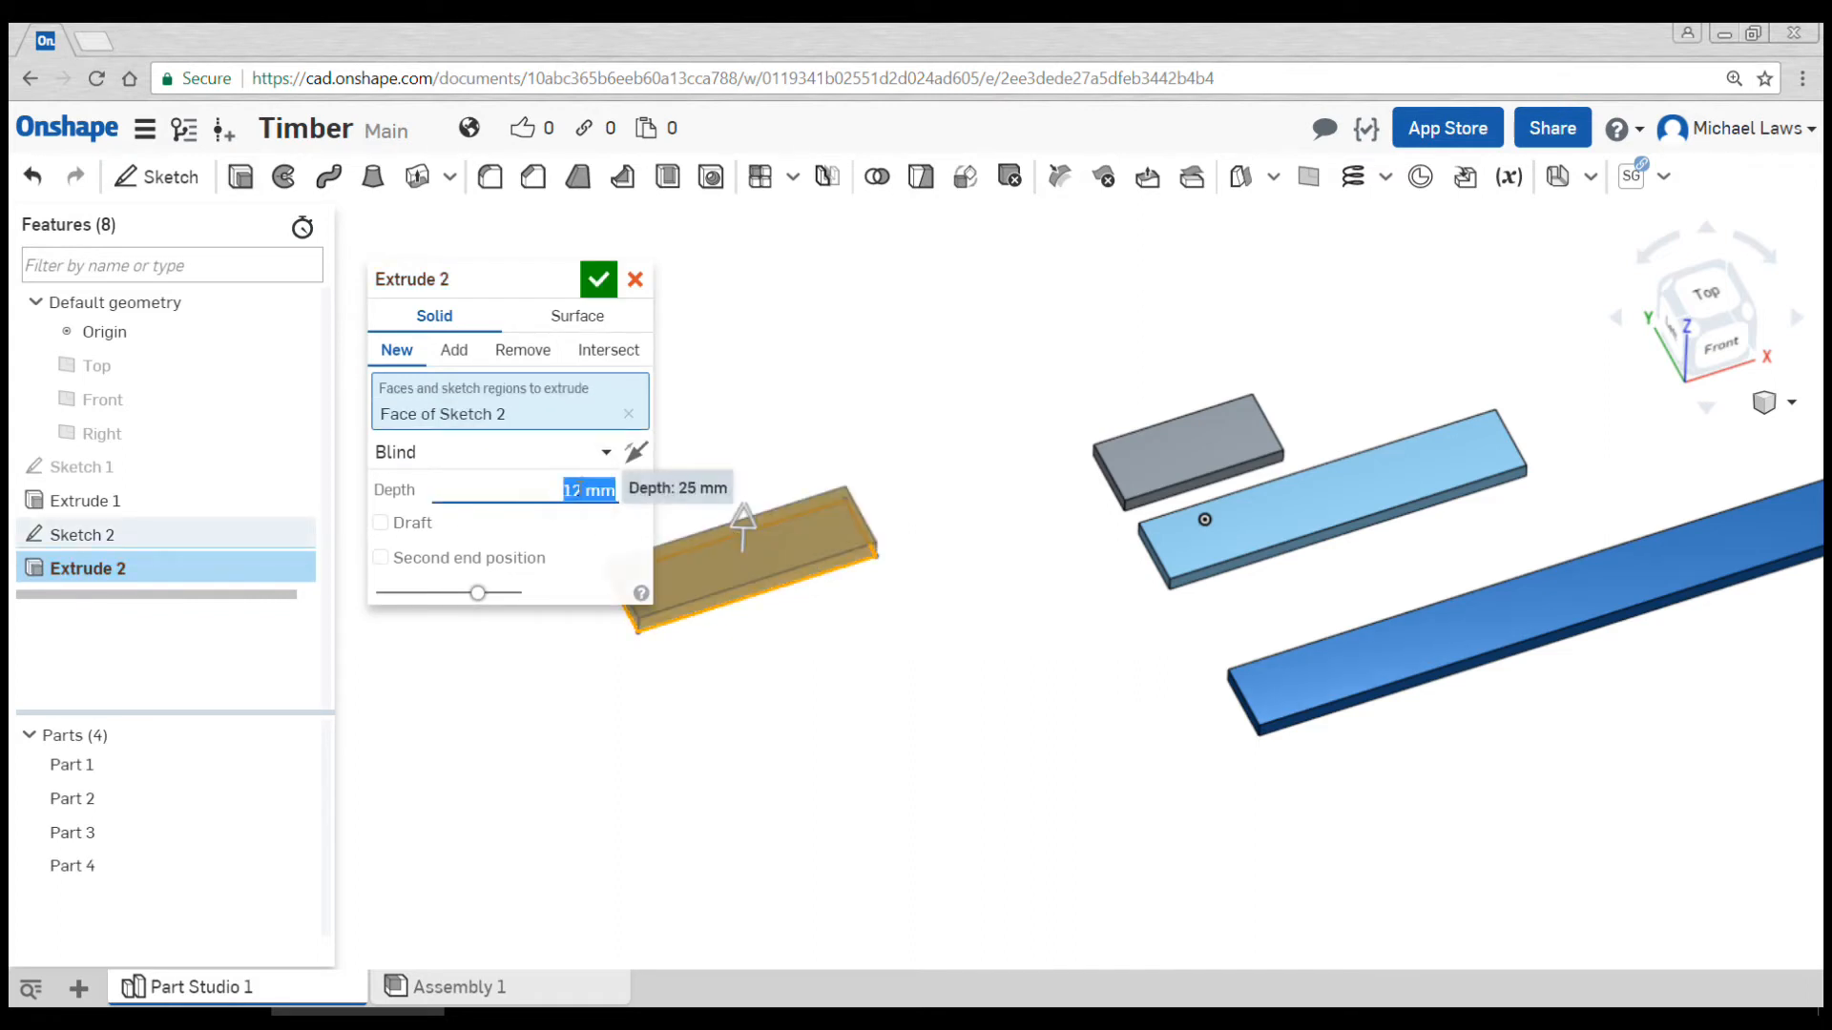
left_click(598, 280)
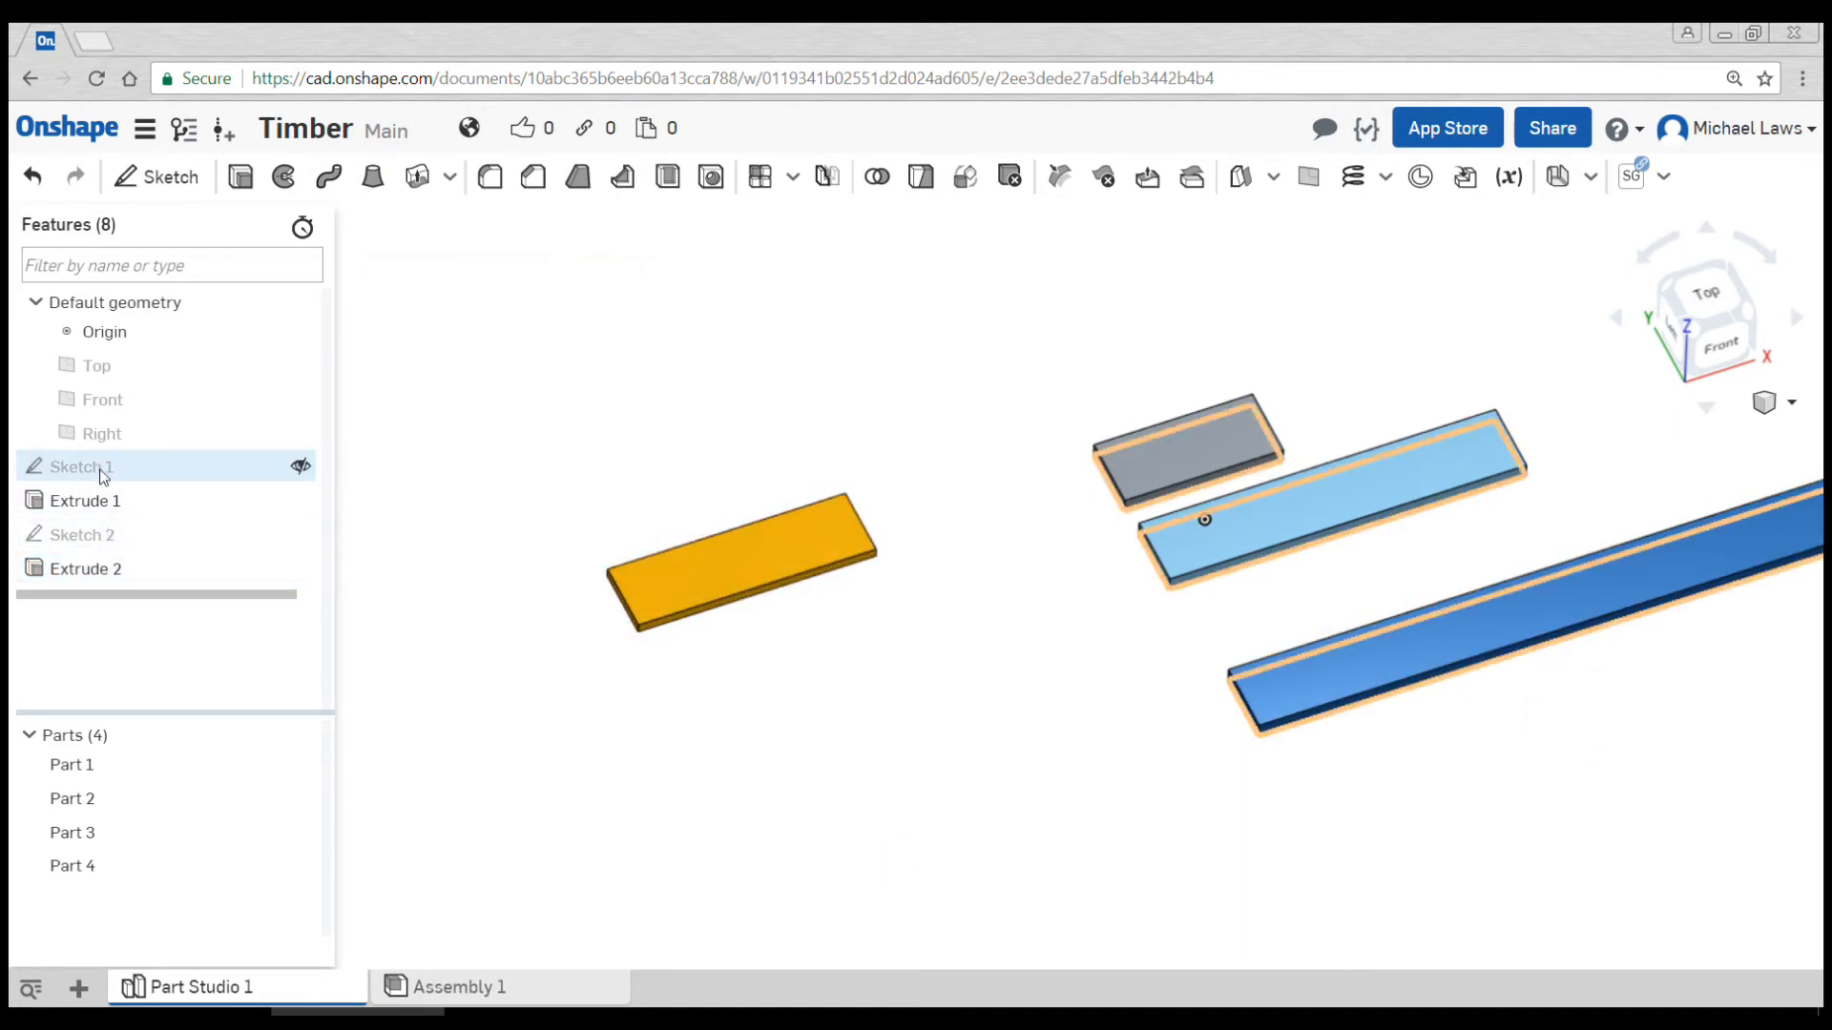
Rename Sketch 1 to '19mm pieces' and Sketch 2 to '12mm pieces'
right_click(76, 467)
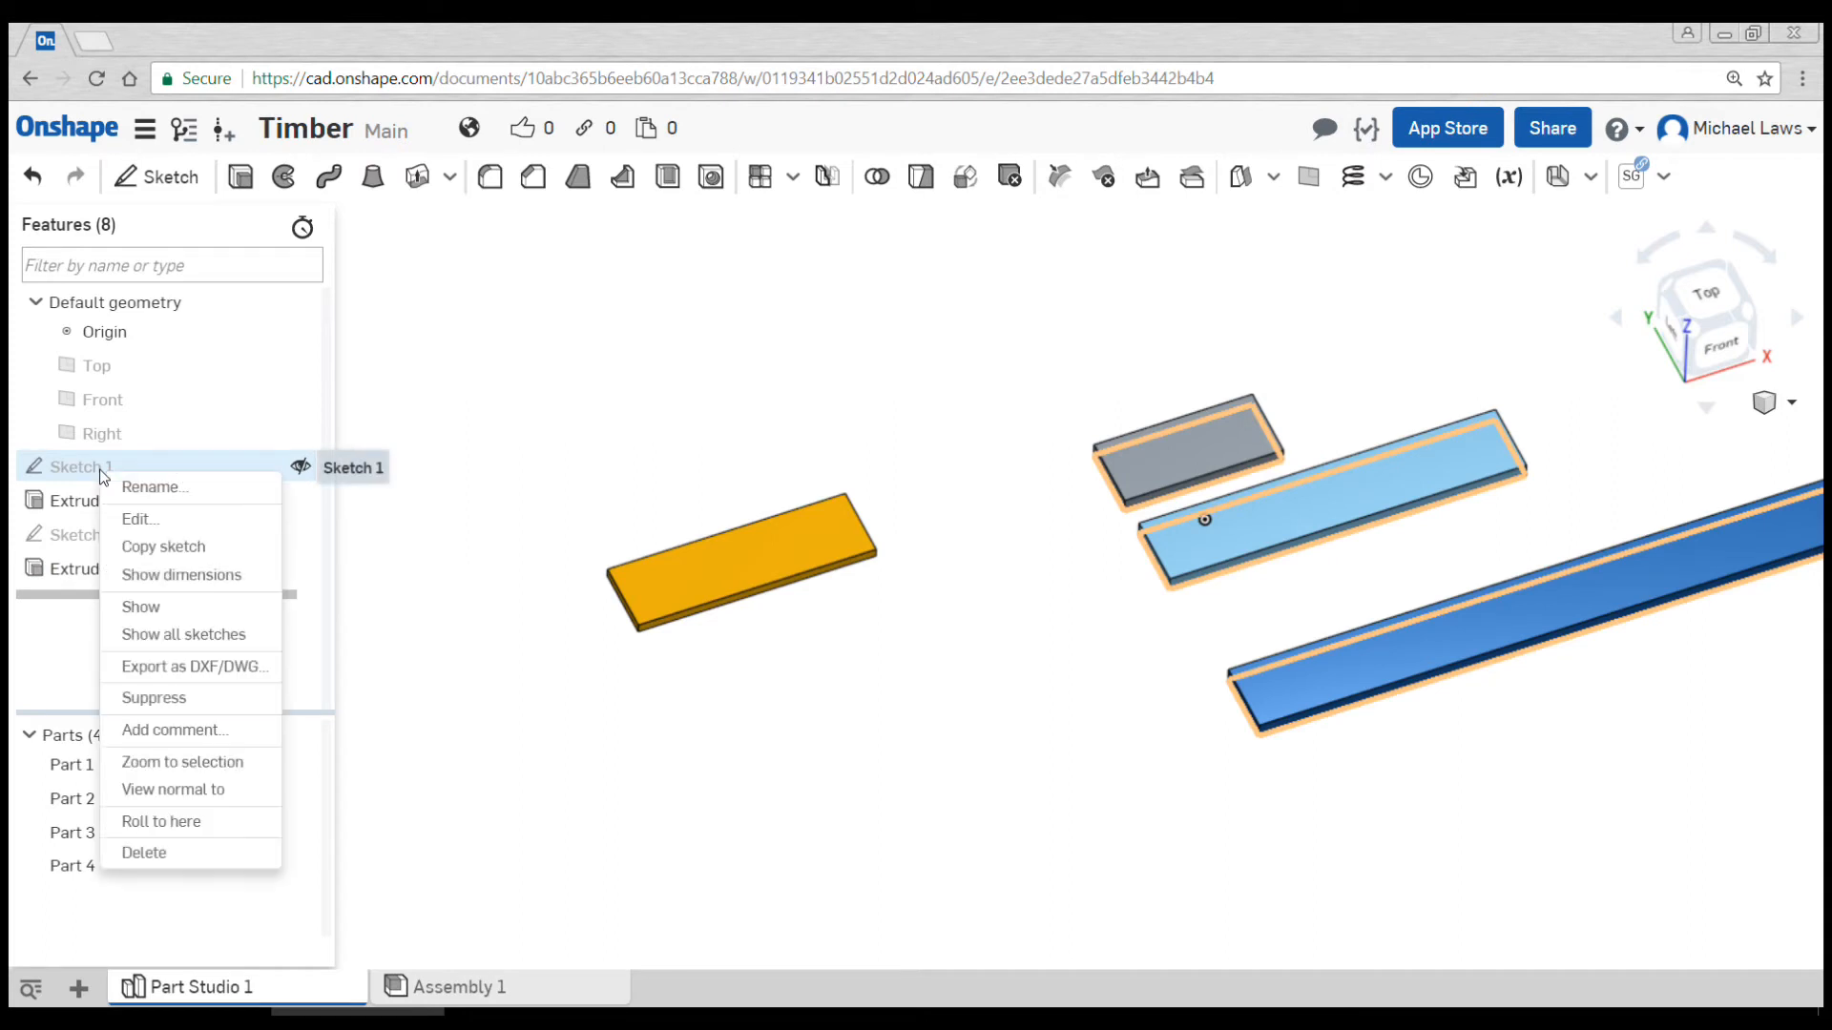
left_click(153, 488)
type("19mm p")
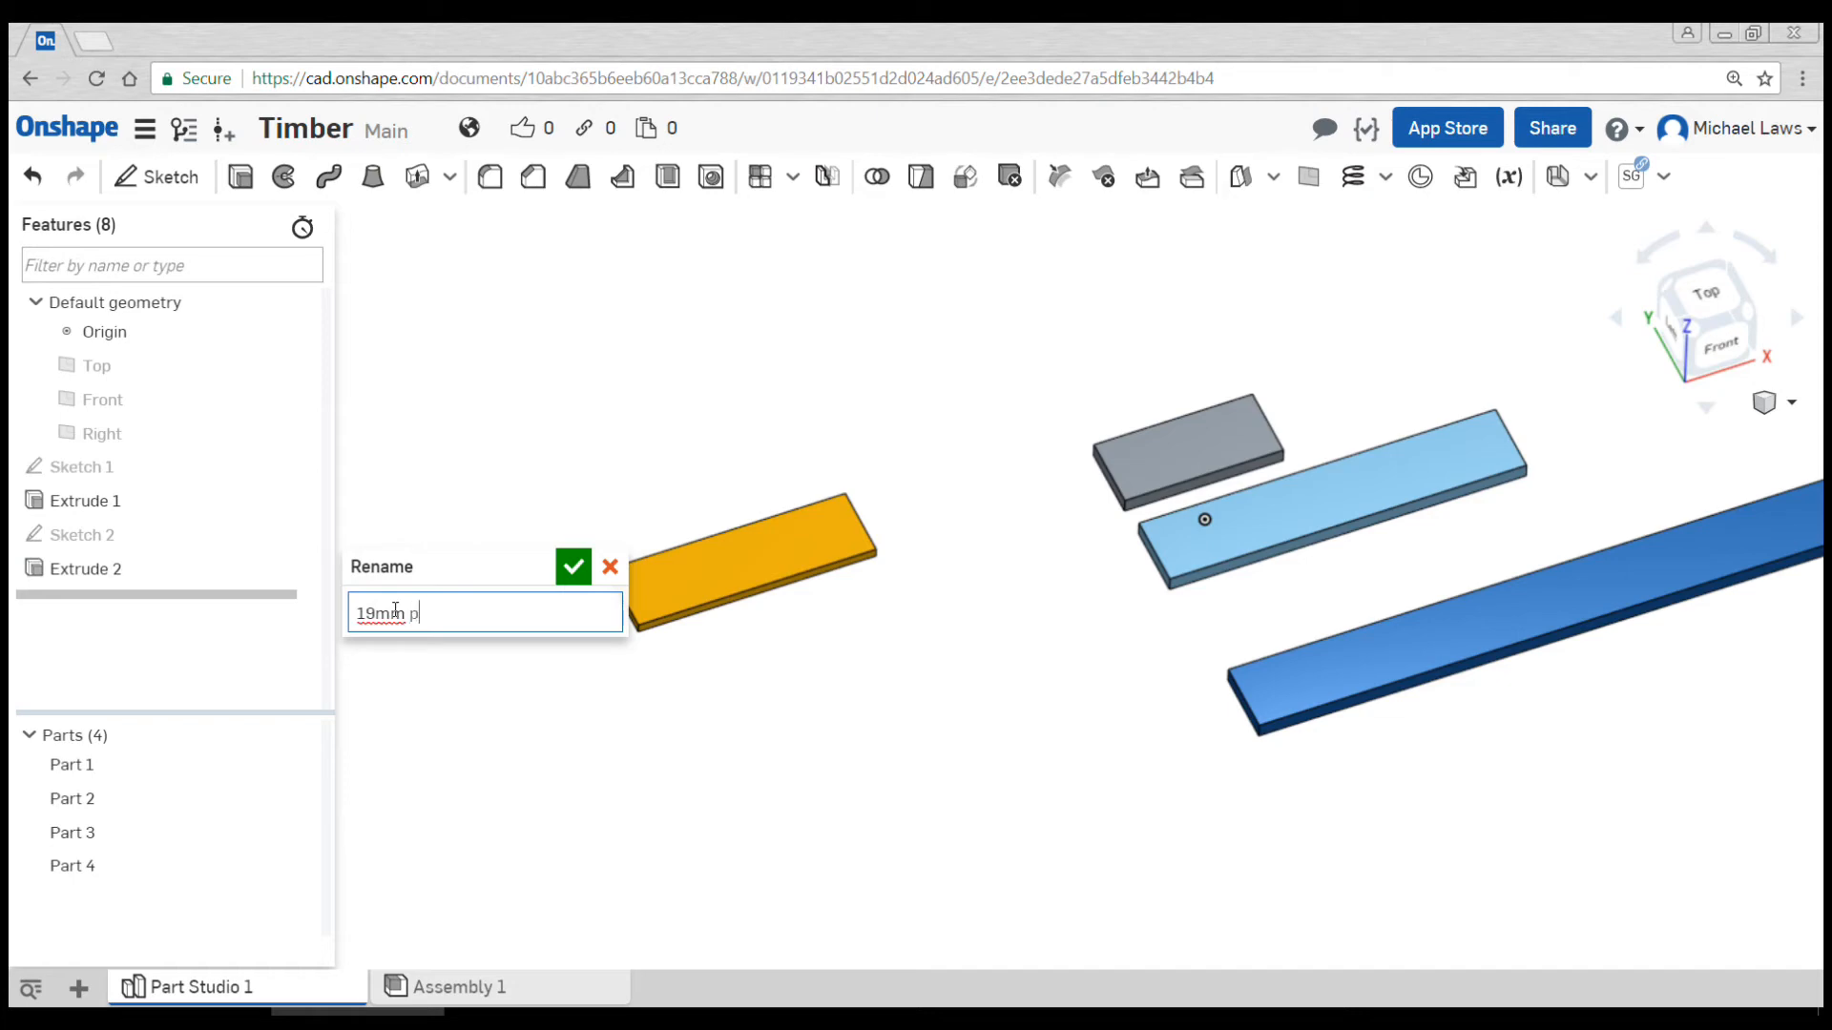
left_click(573, 567)
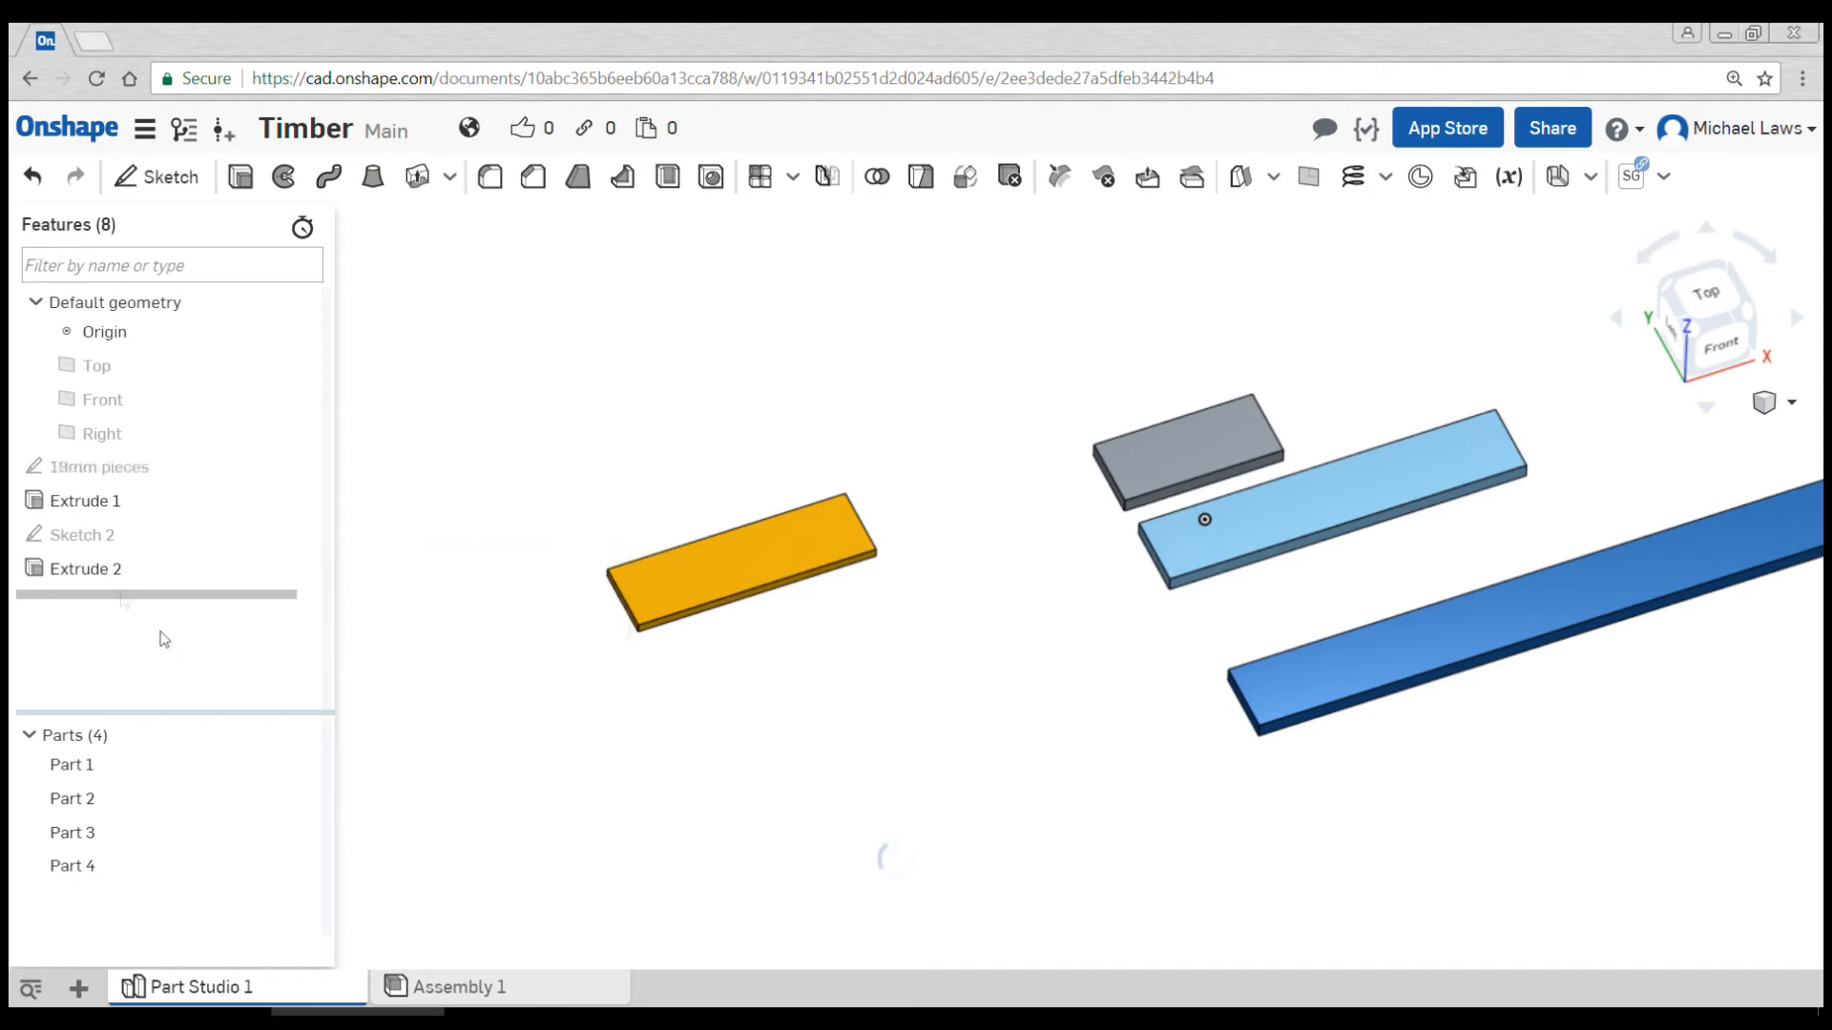
right_click(83, 534)
type("12mm pieces")
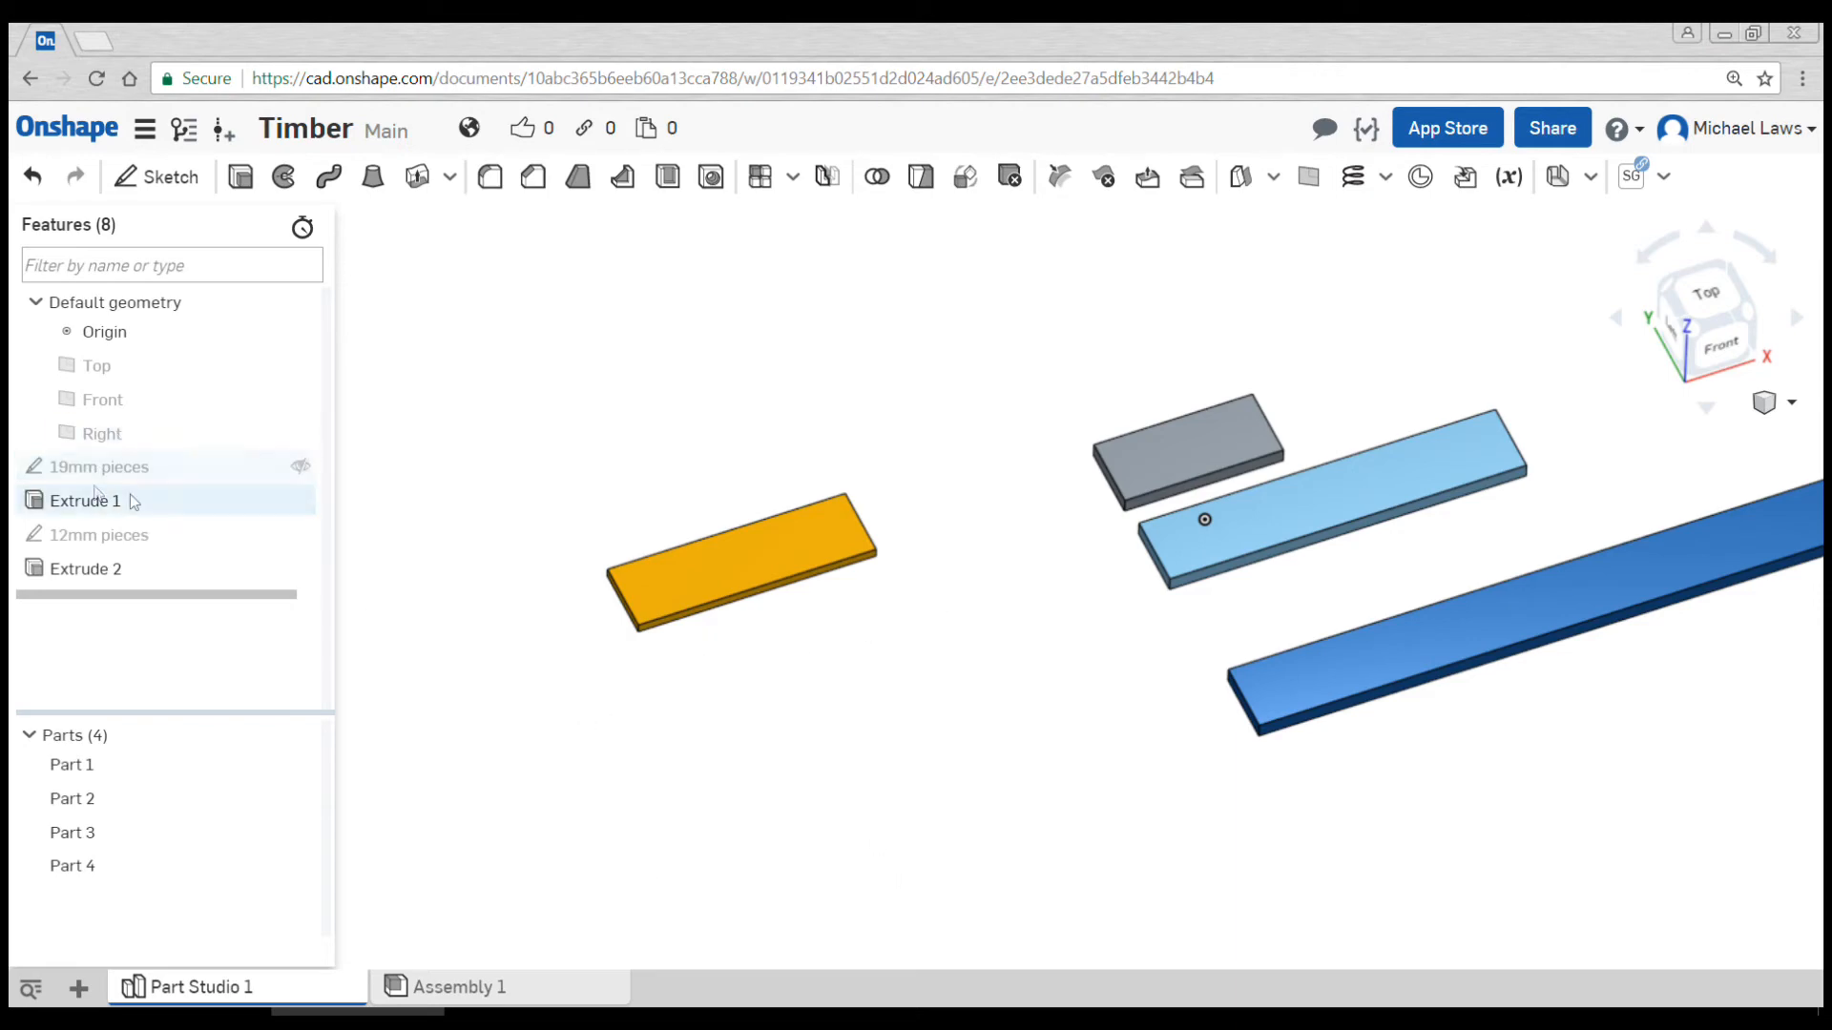
mouse_move(222, 596)
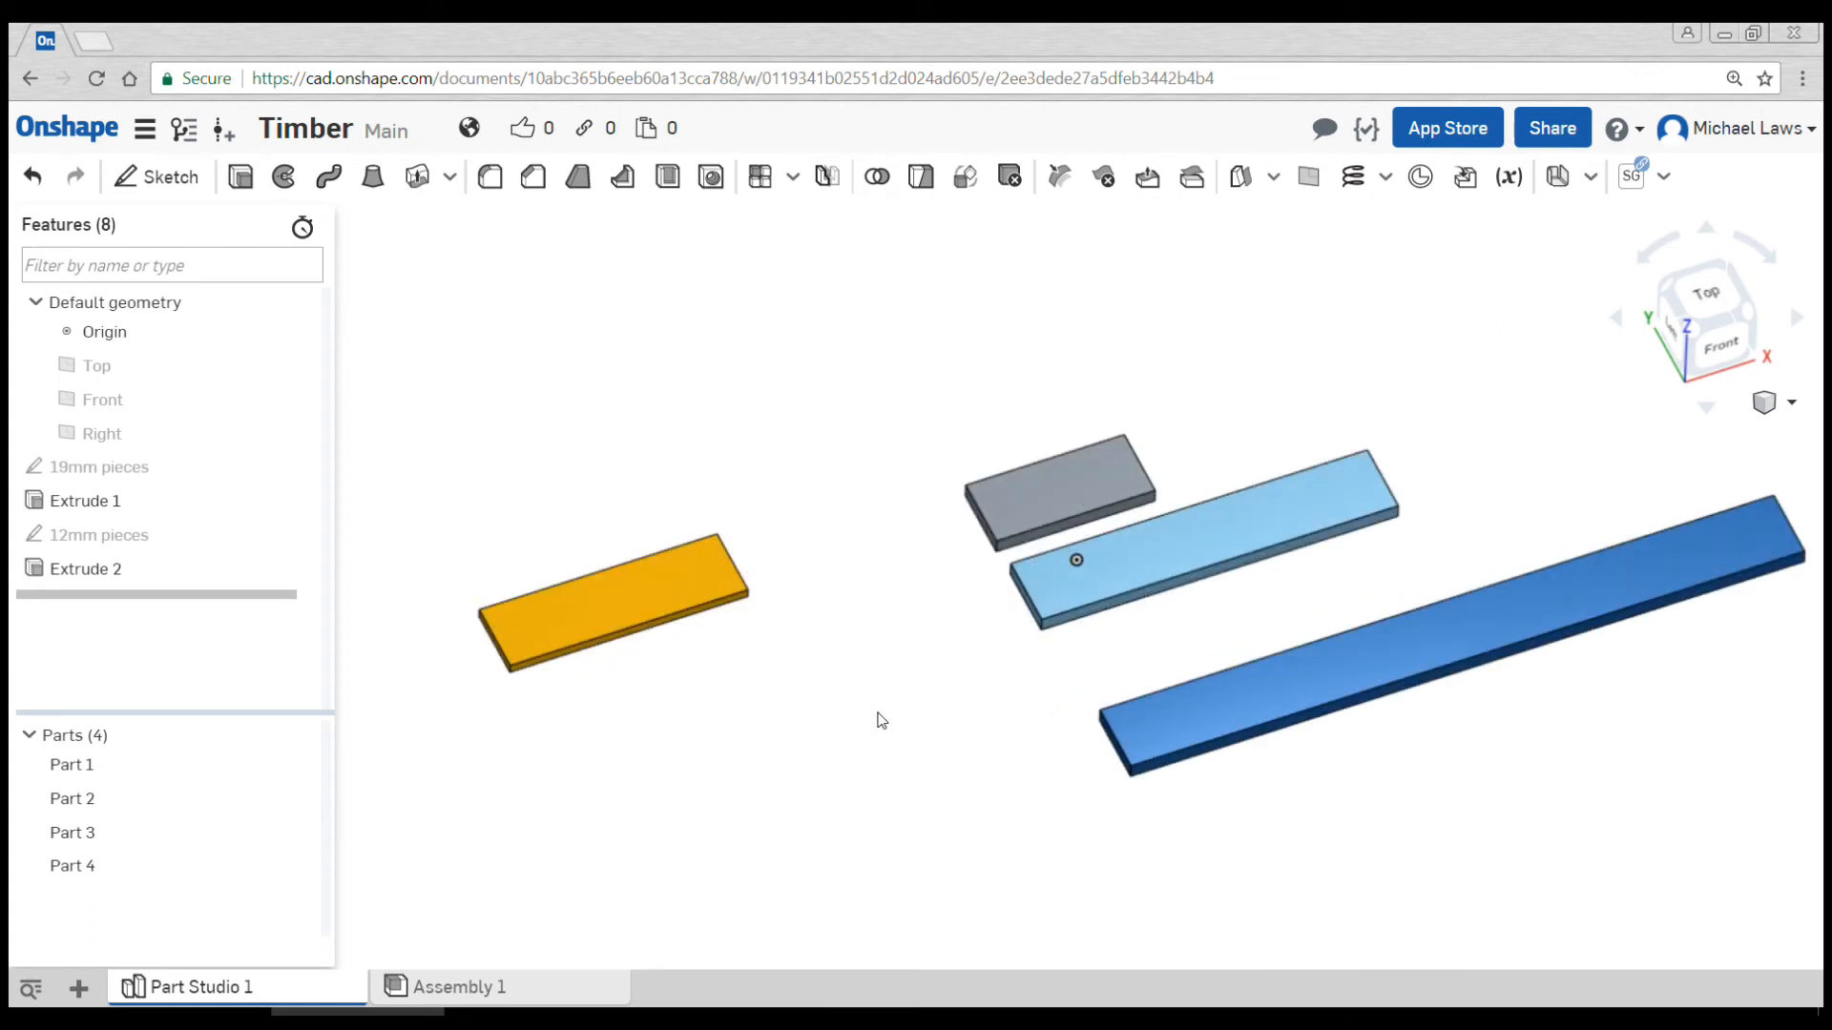
mouse_move(1122, 666)
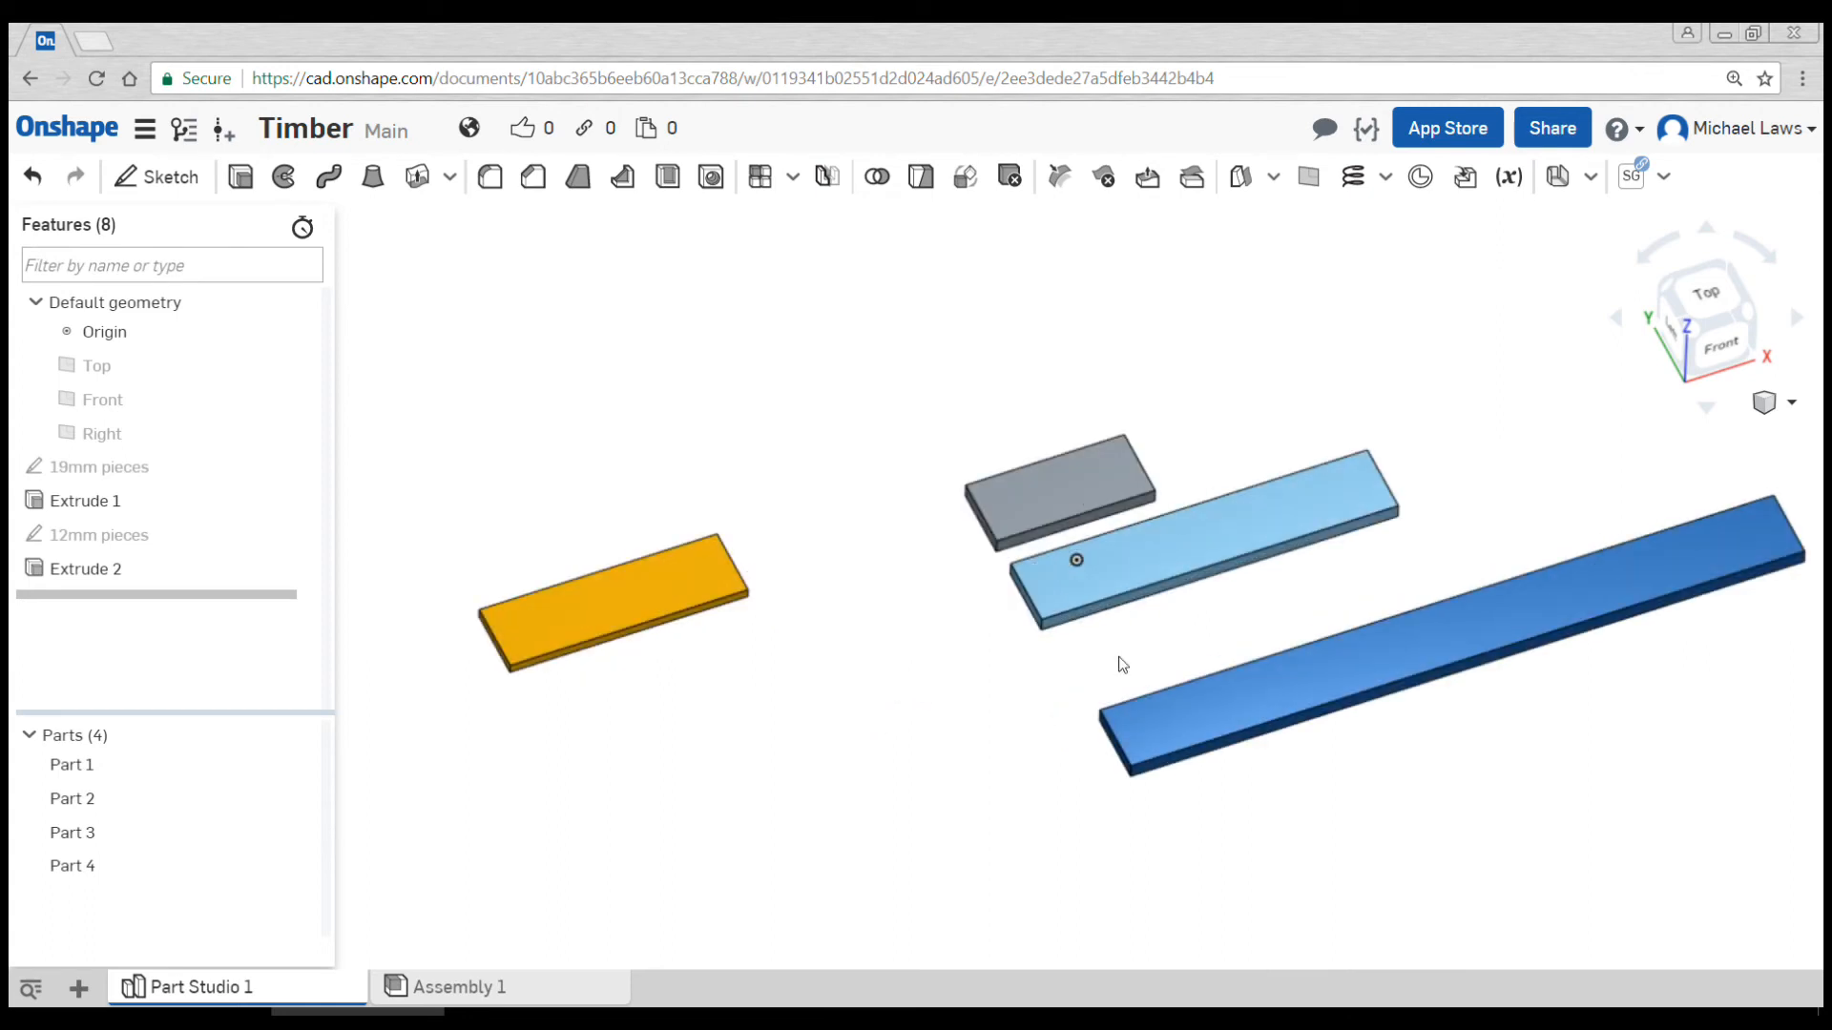
mouse_move(1122, 645)
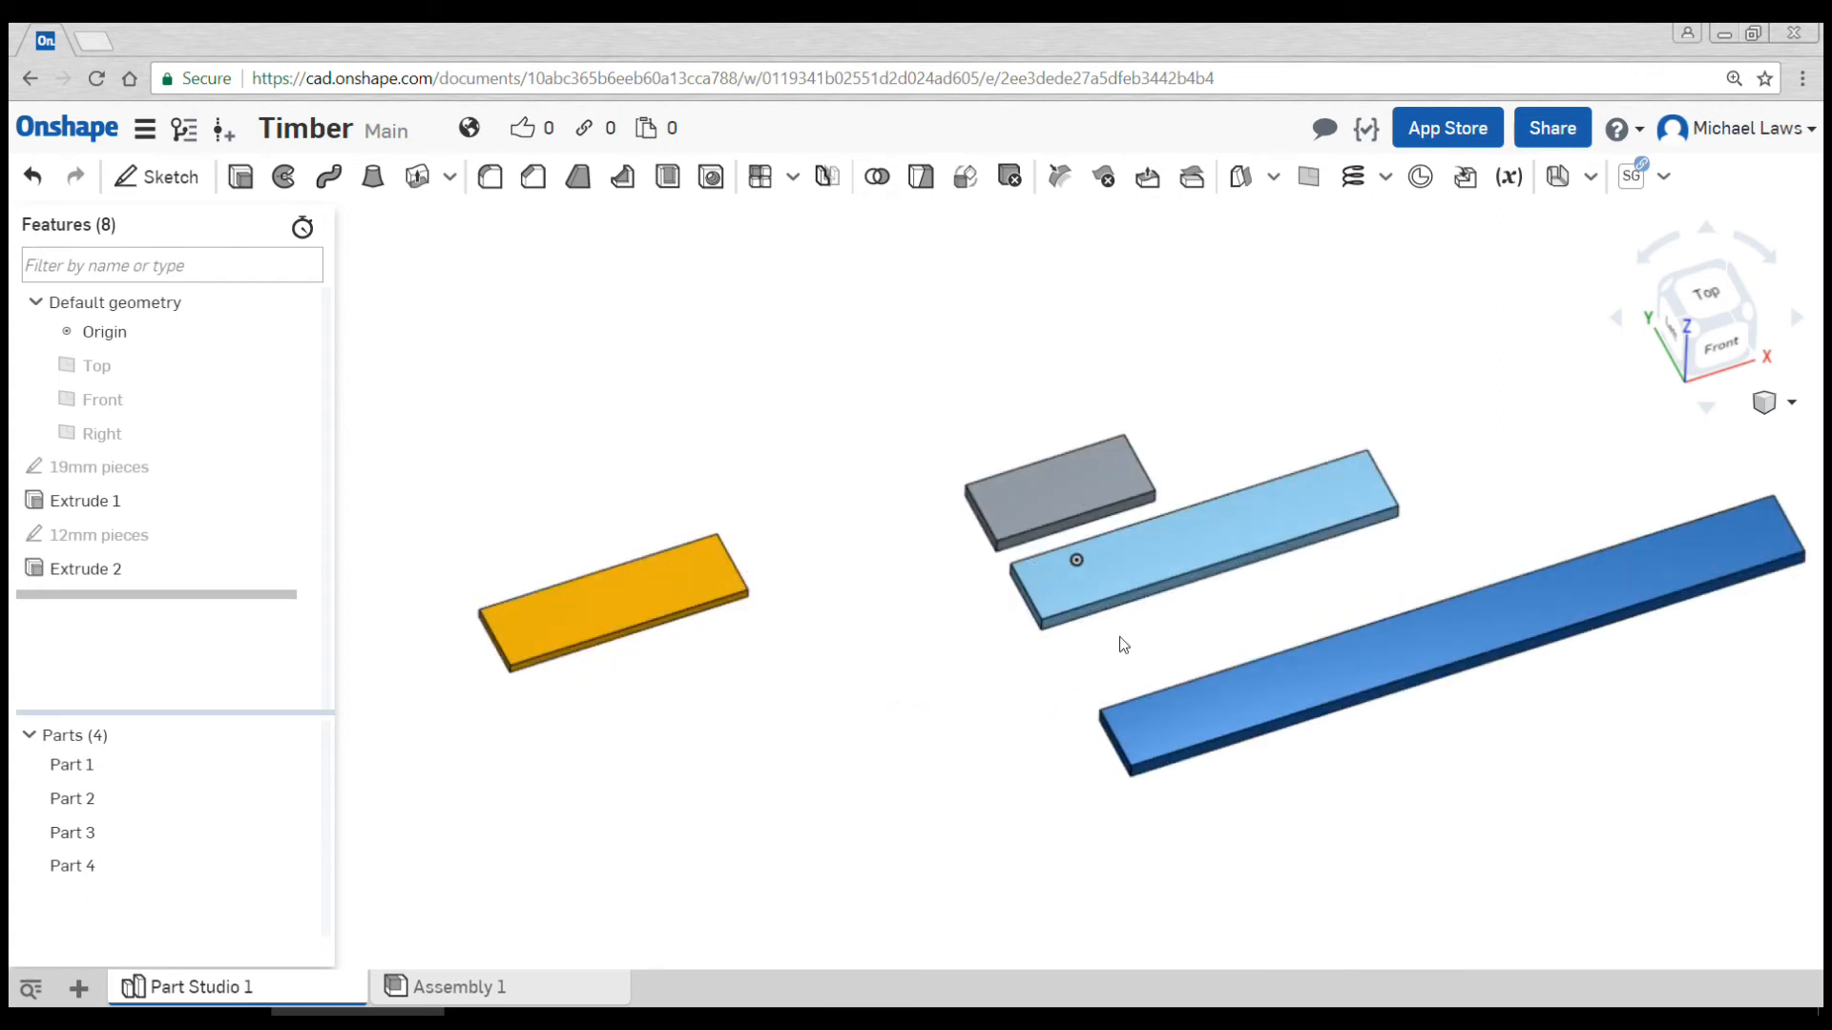
mouse_move(98, 466)
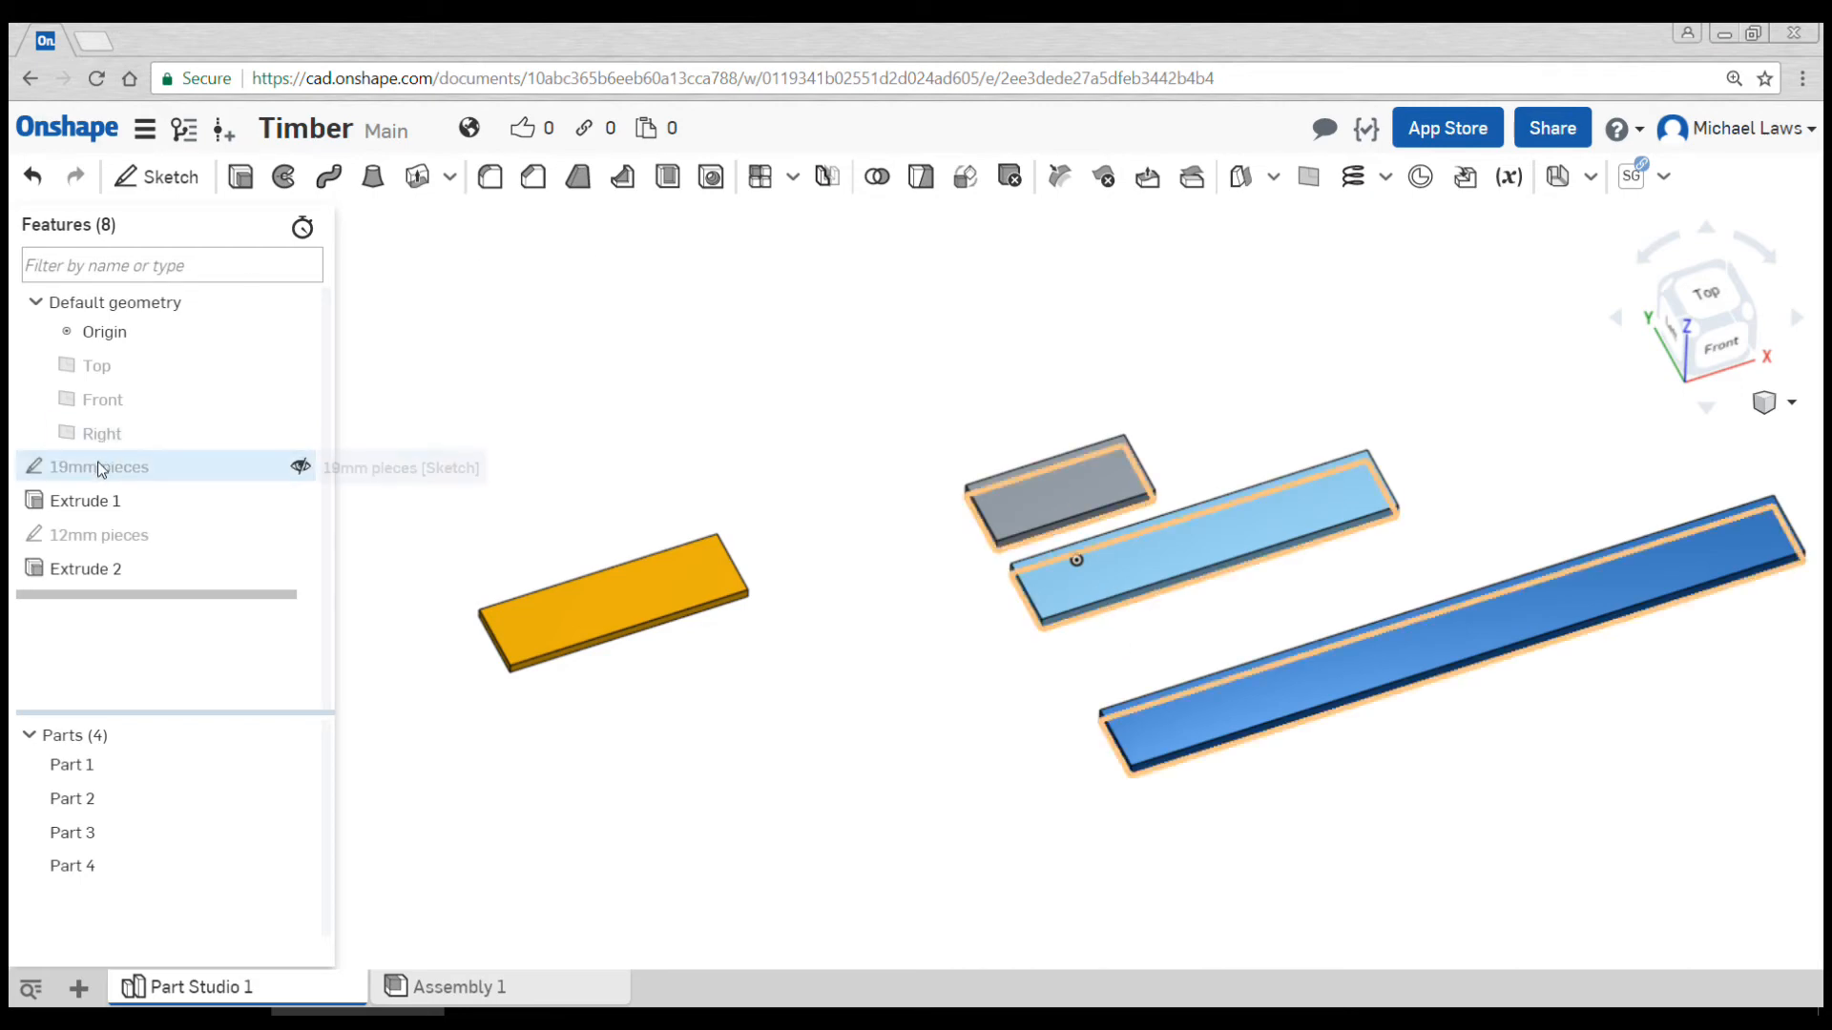
Reopen the '19mm pieces' sketch and add a 19 × 90 notch rectangle at the 450 piece's end
double_click(100, 466)
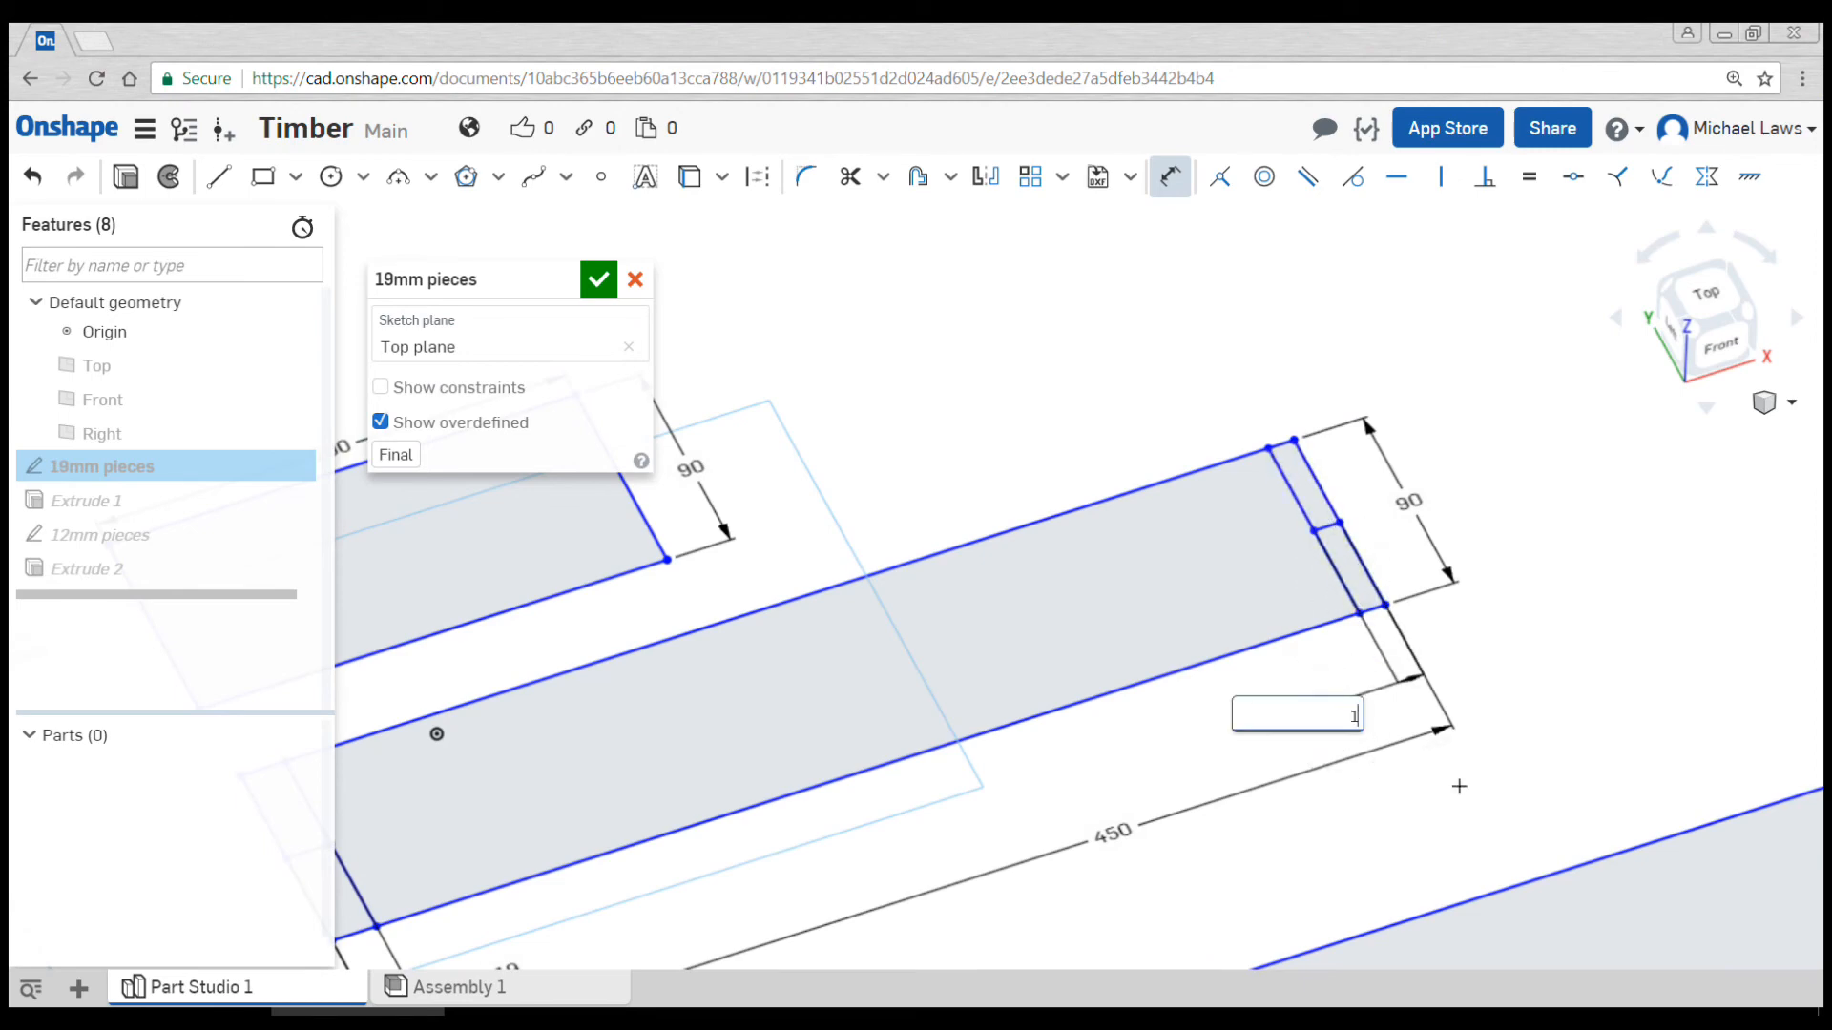
type("9")
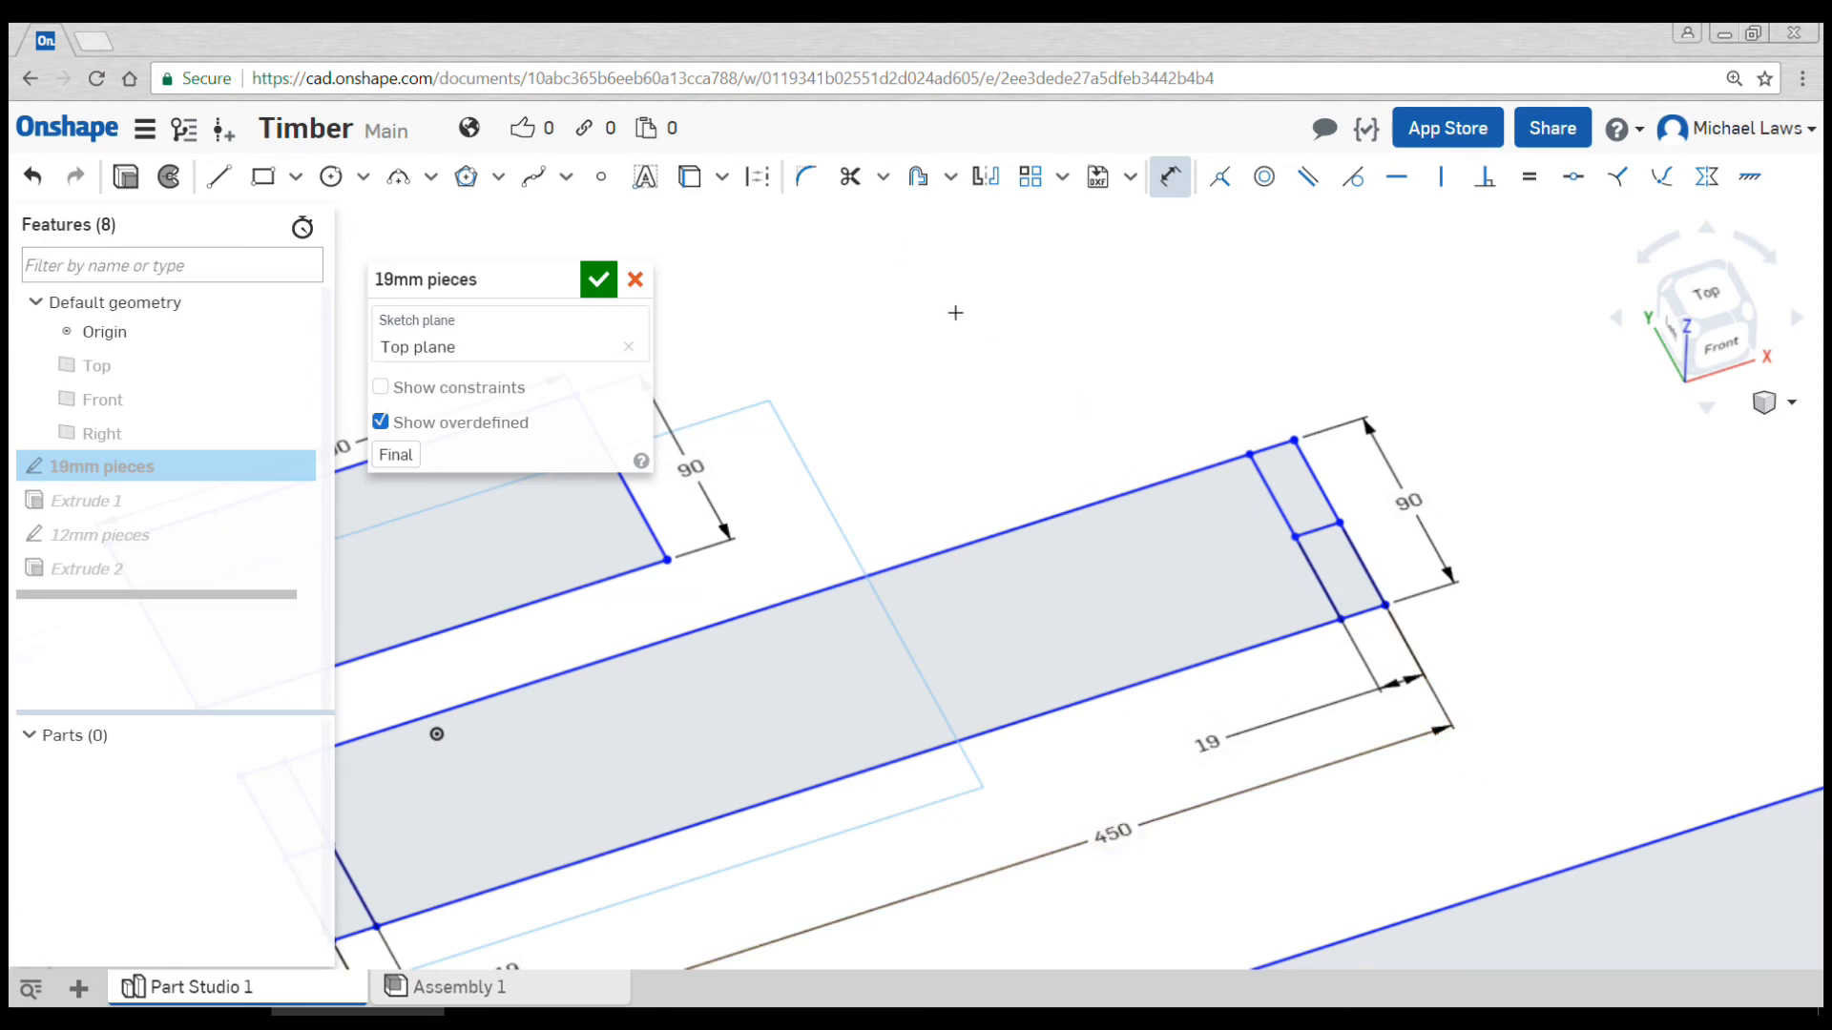
mouse_move(850, 176)
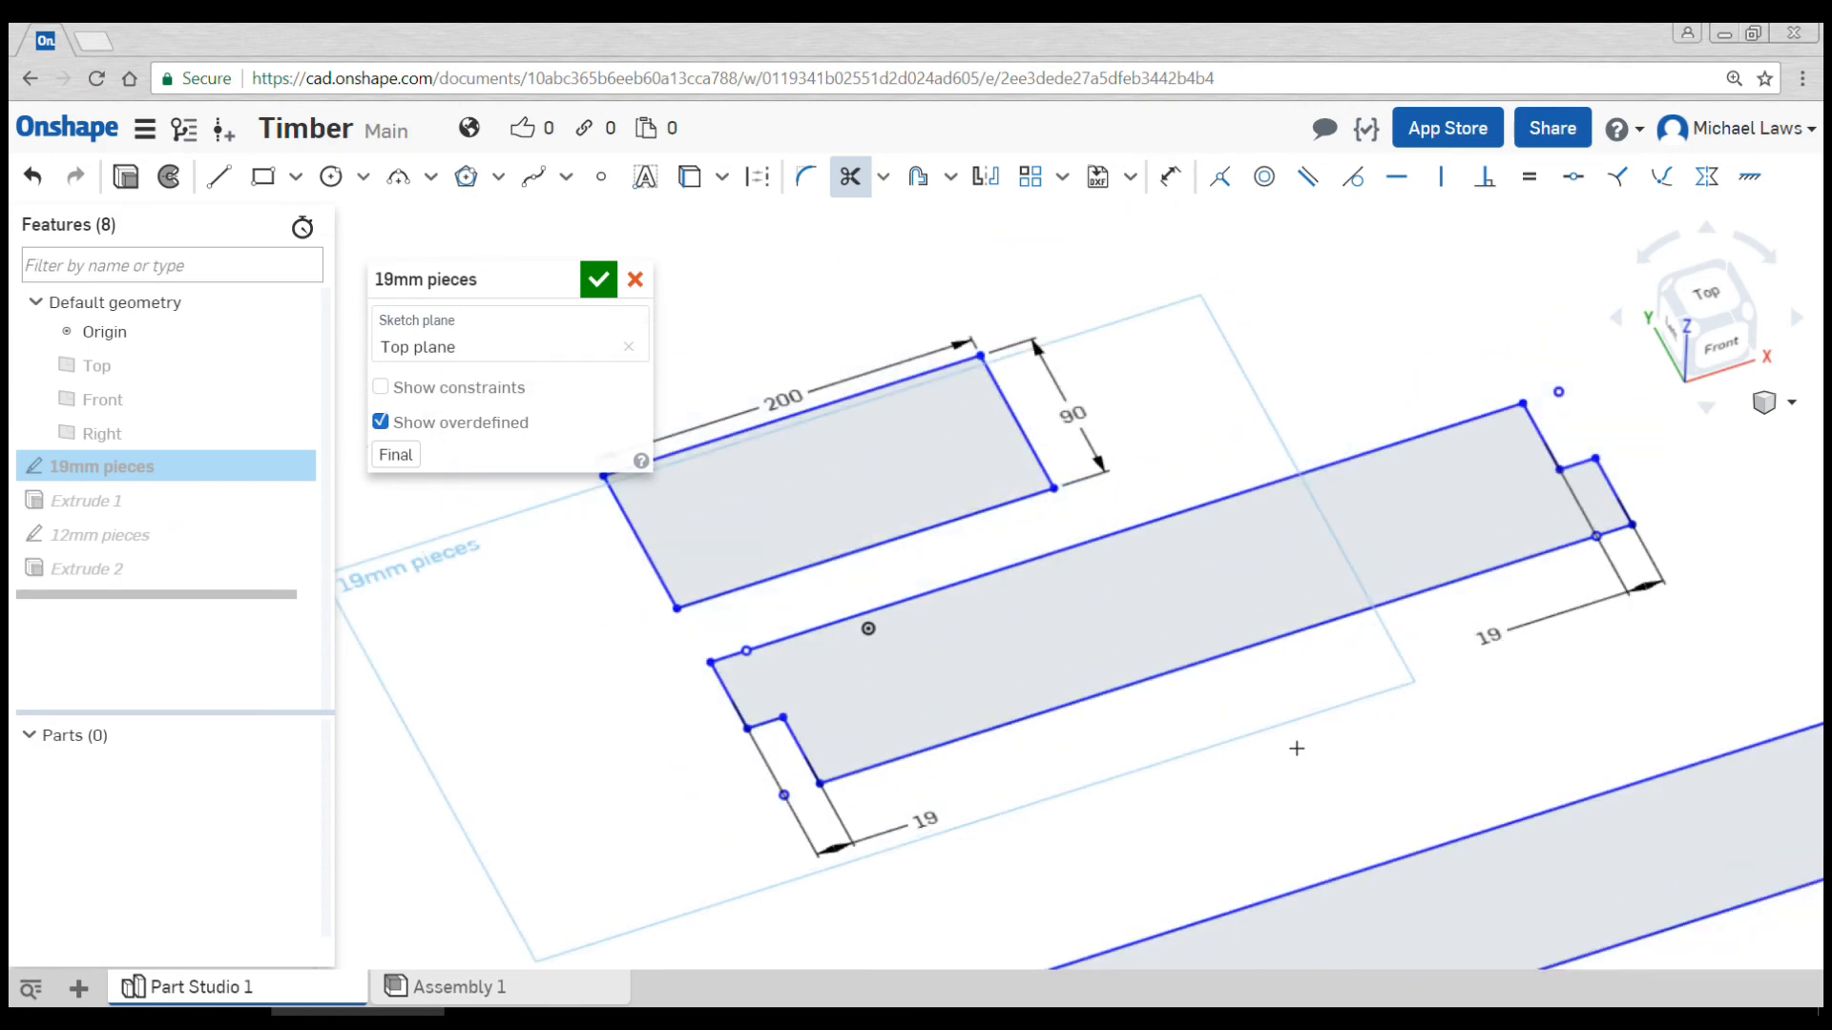
Close the edited sketch so the 450 mm plank rebuilds with 19 mm end notches
left_click(597, 279)
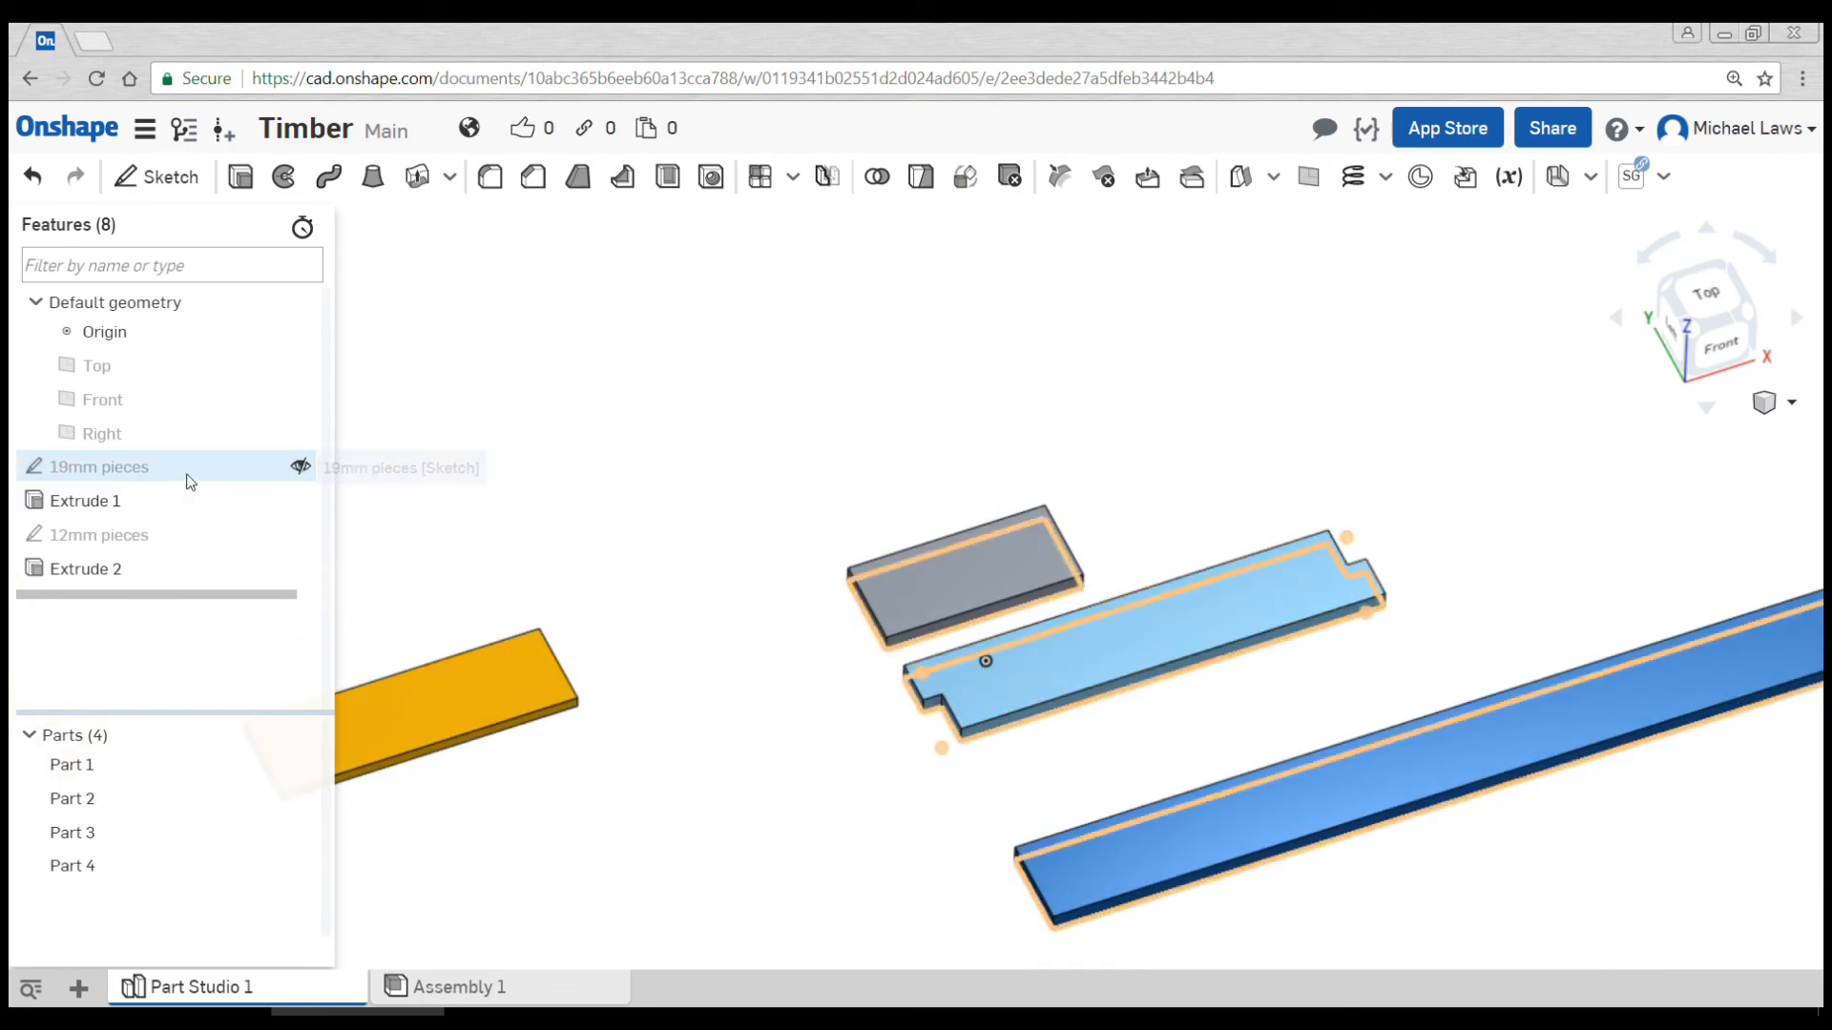
left_click(84, 568)
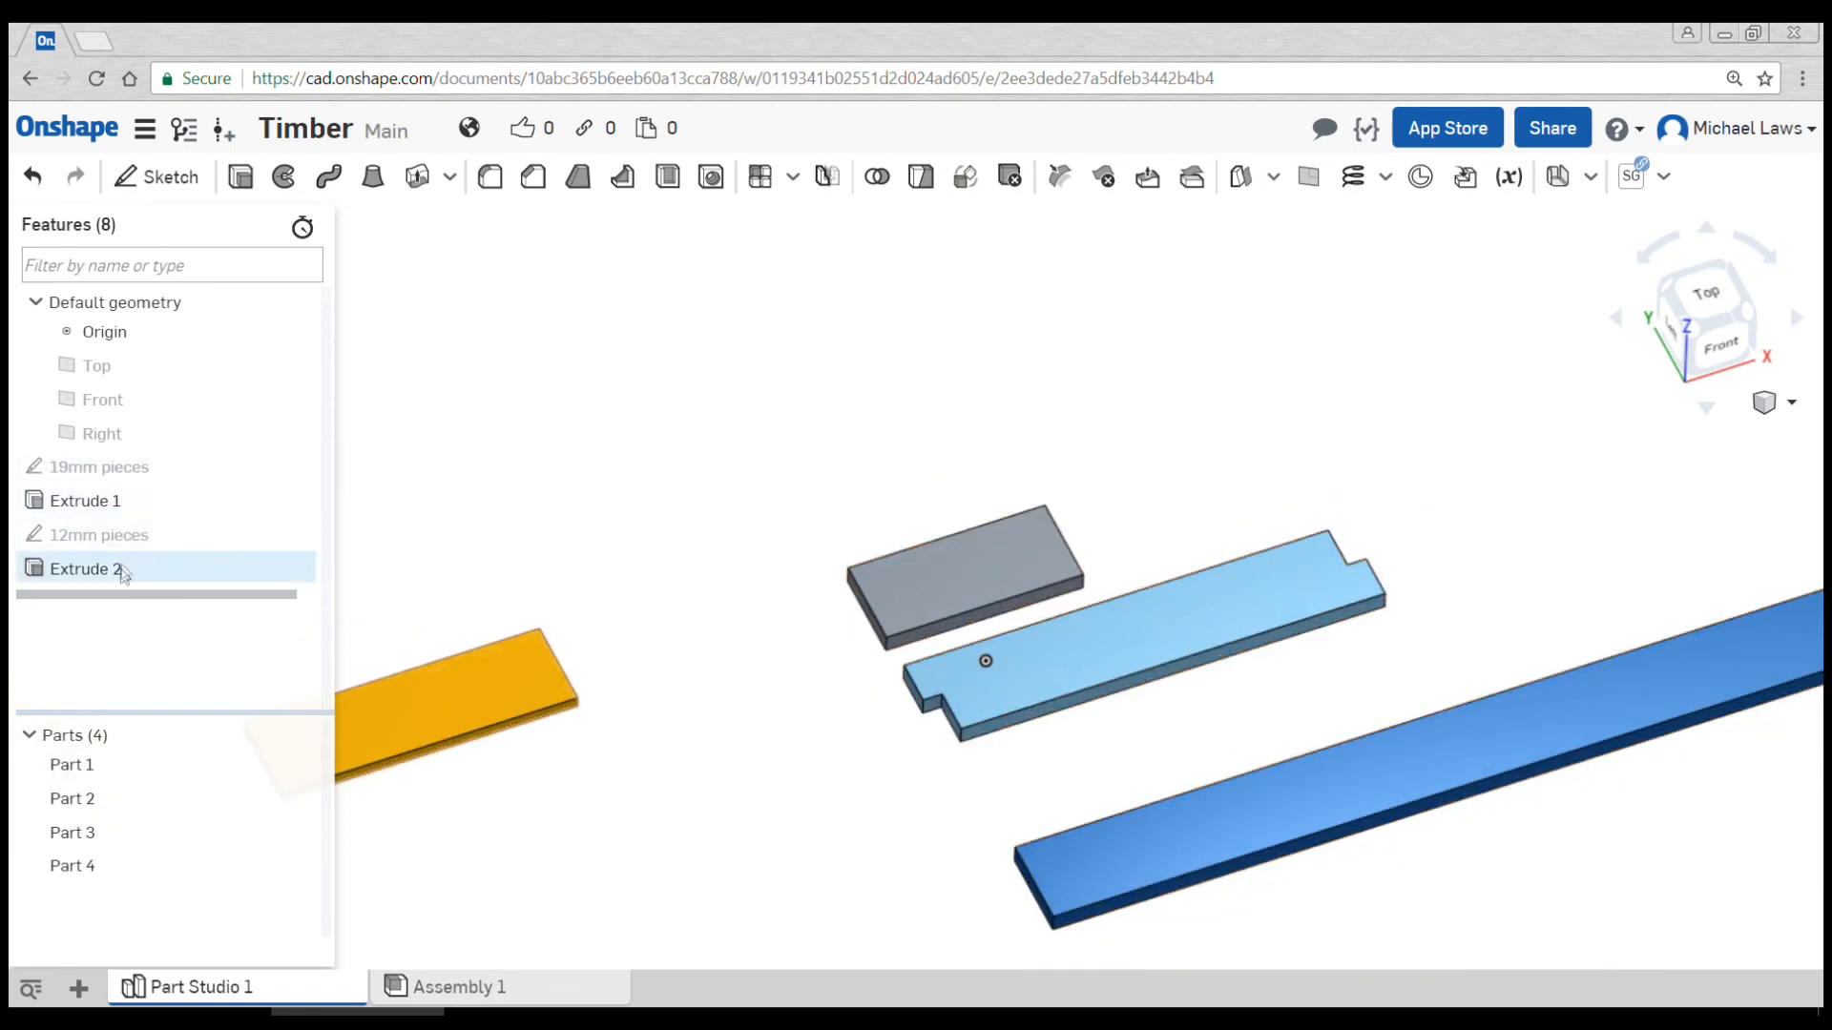
mouse_move(105, 467)
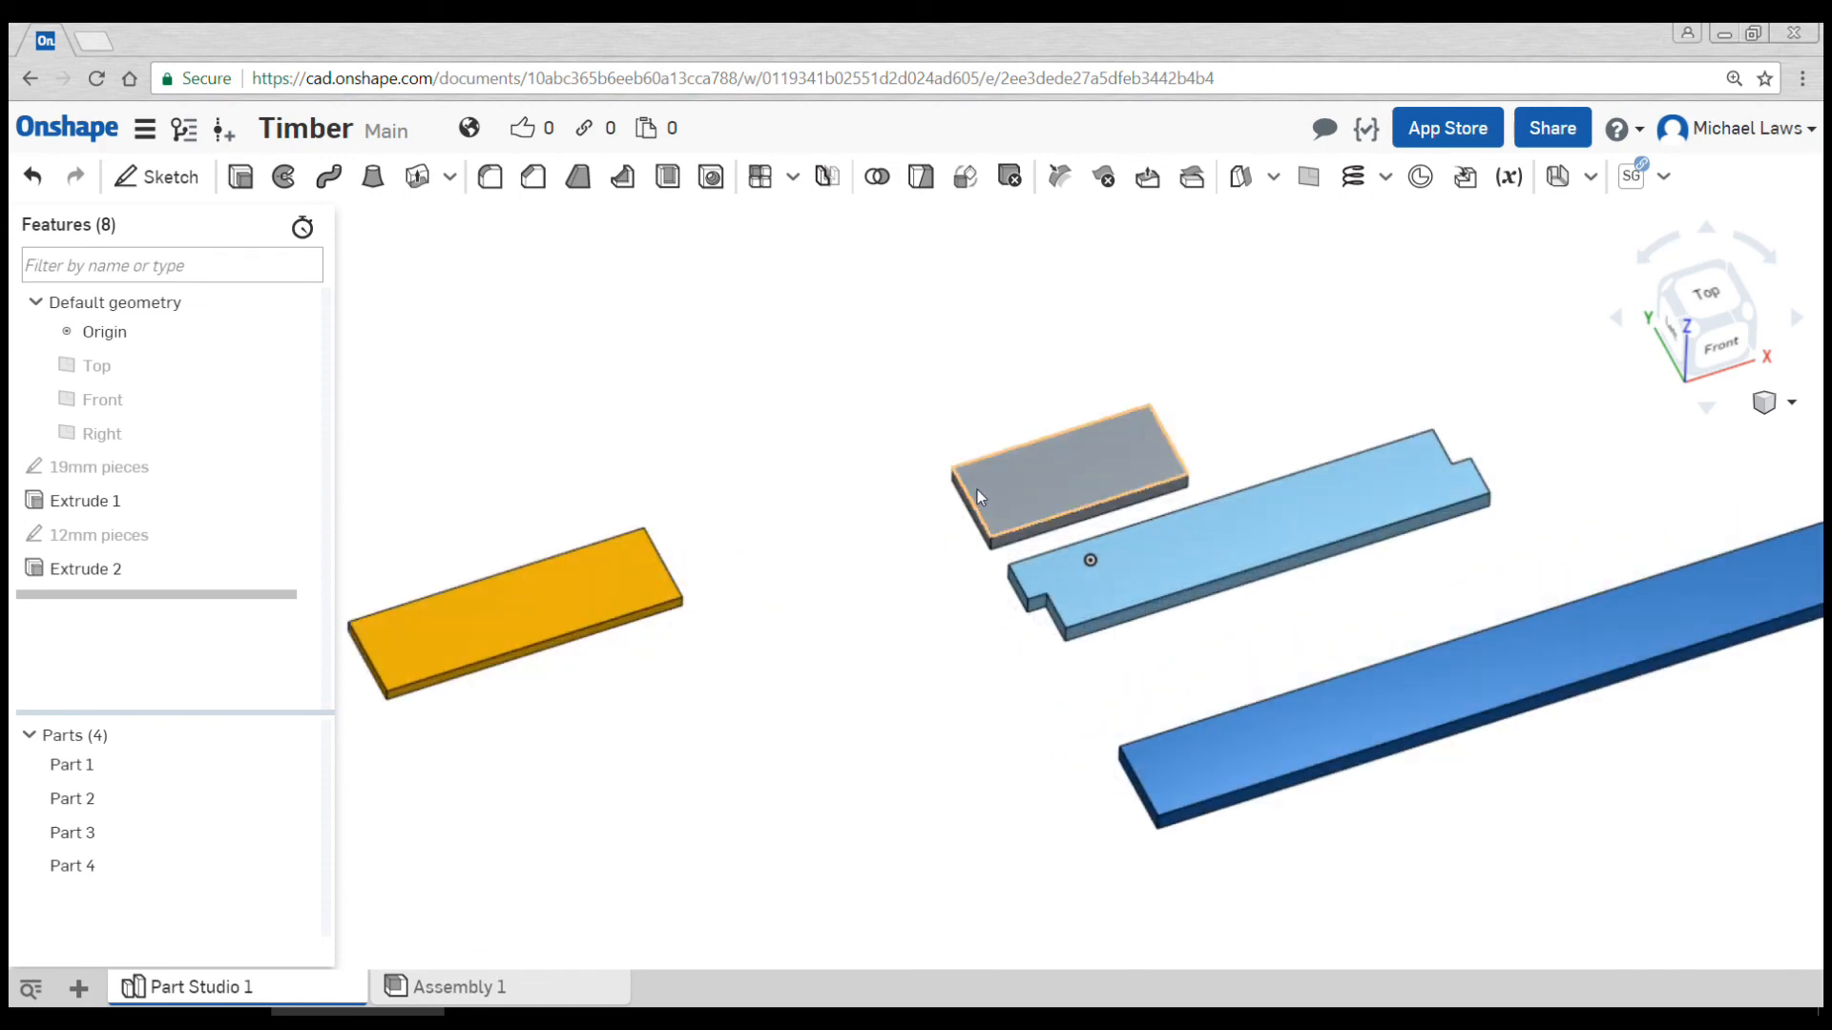
mouse_move(999, 529)
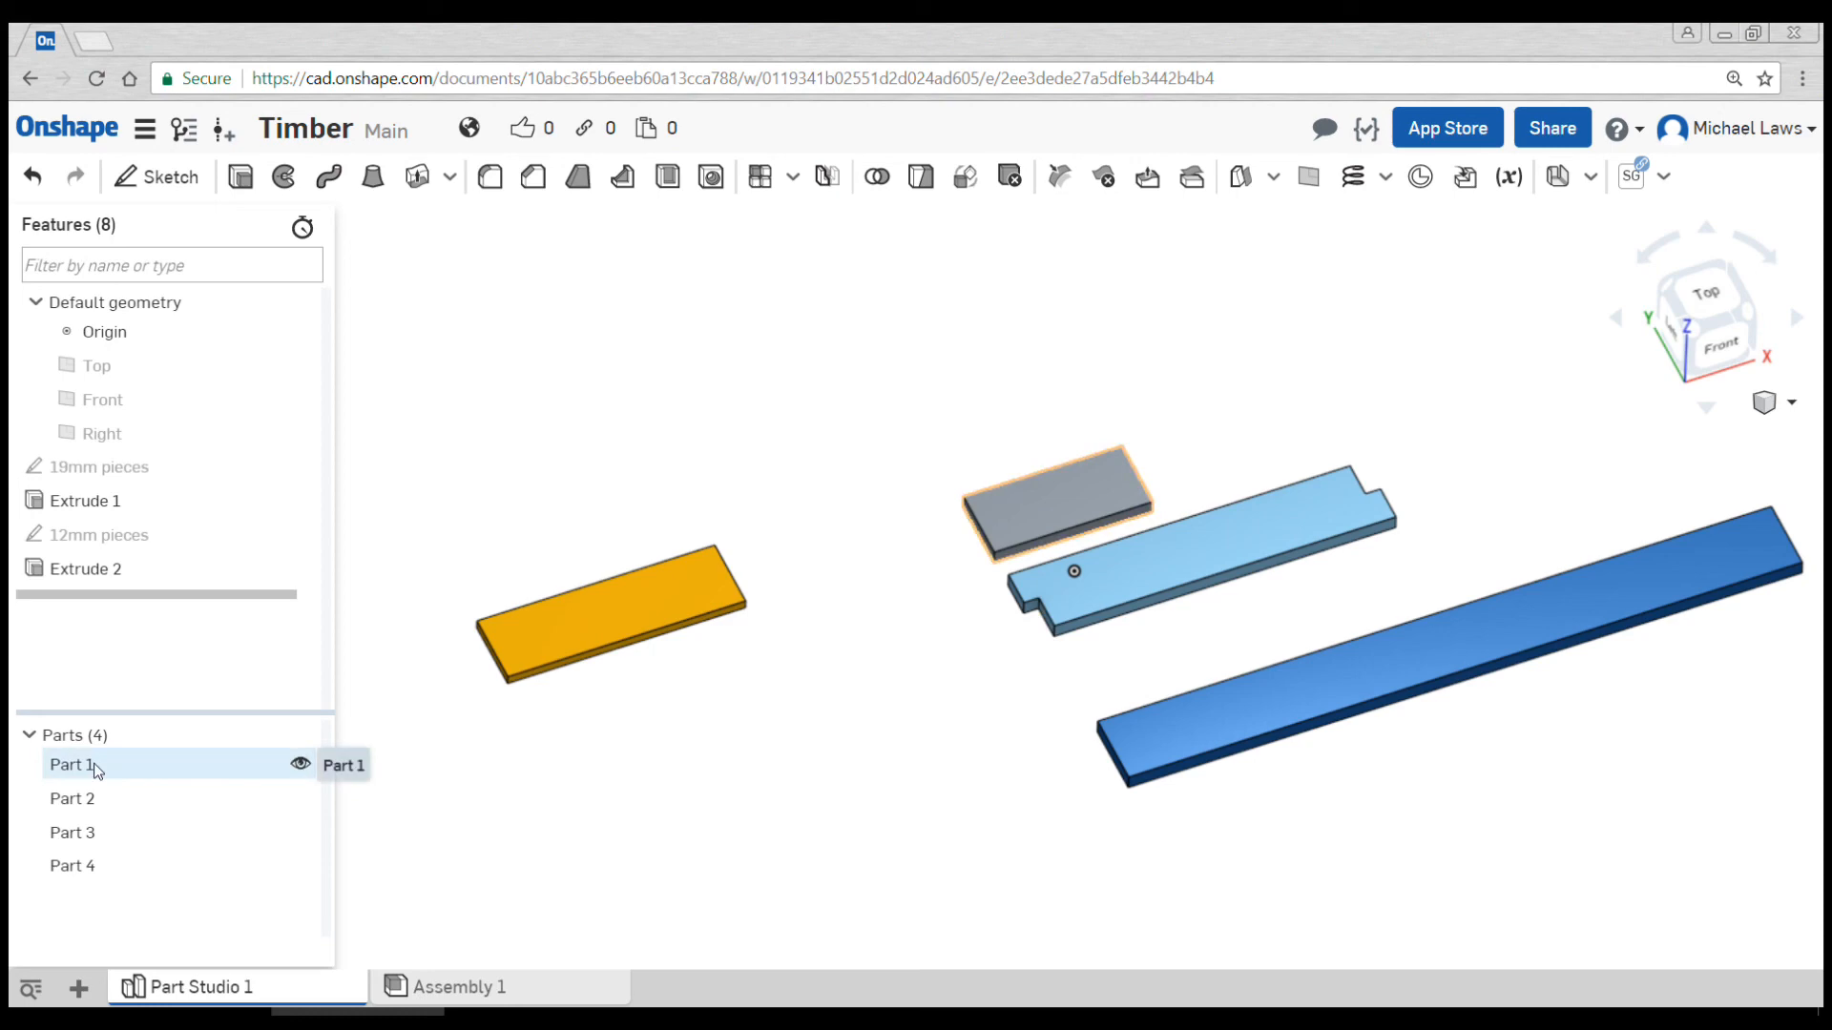
Rename Part 1 in the Parts list to '90x200'
right_click(73, 764)
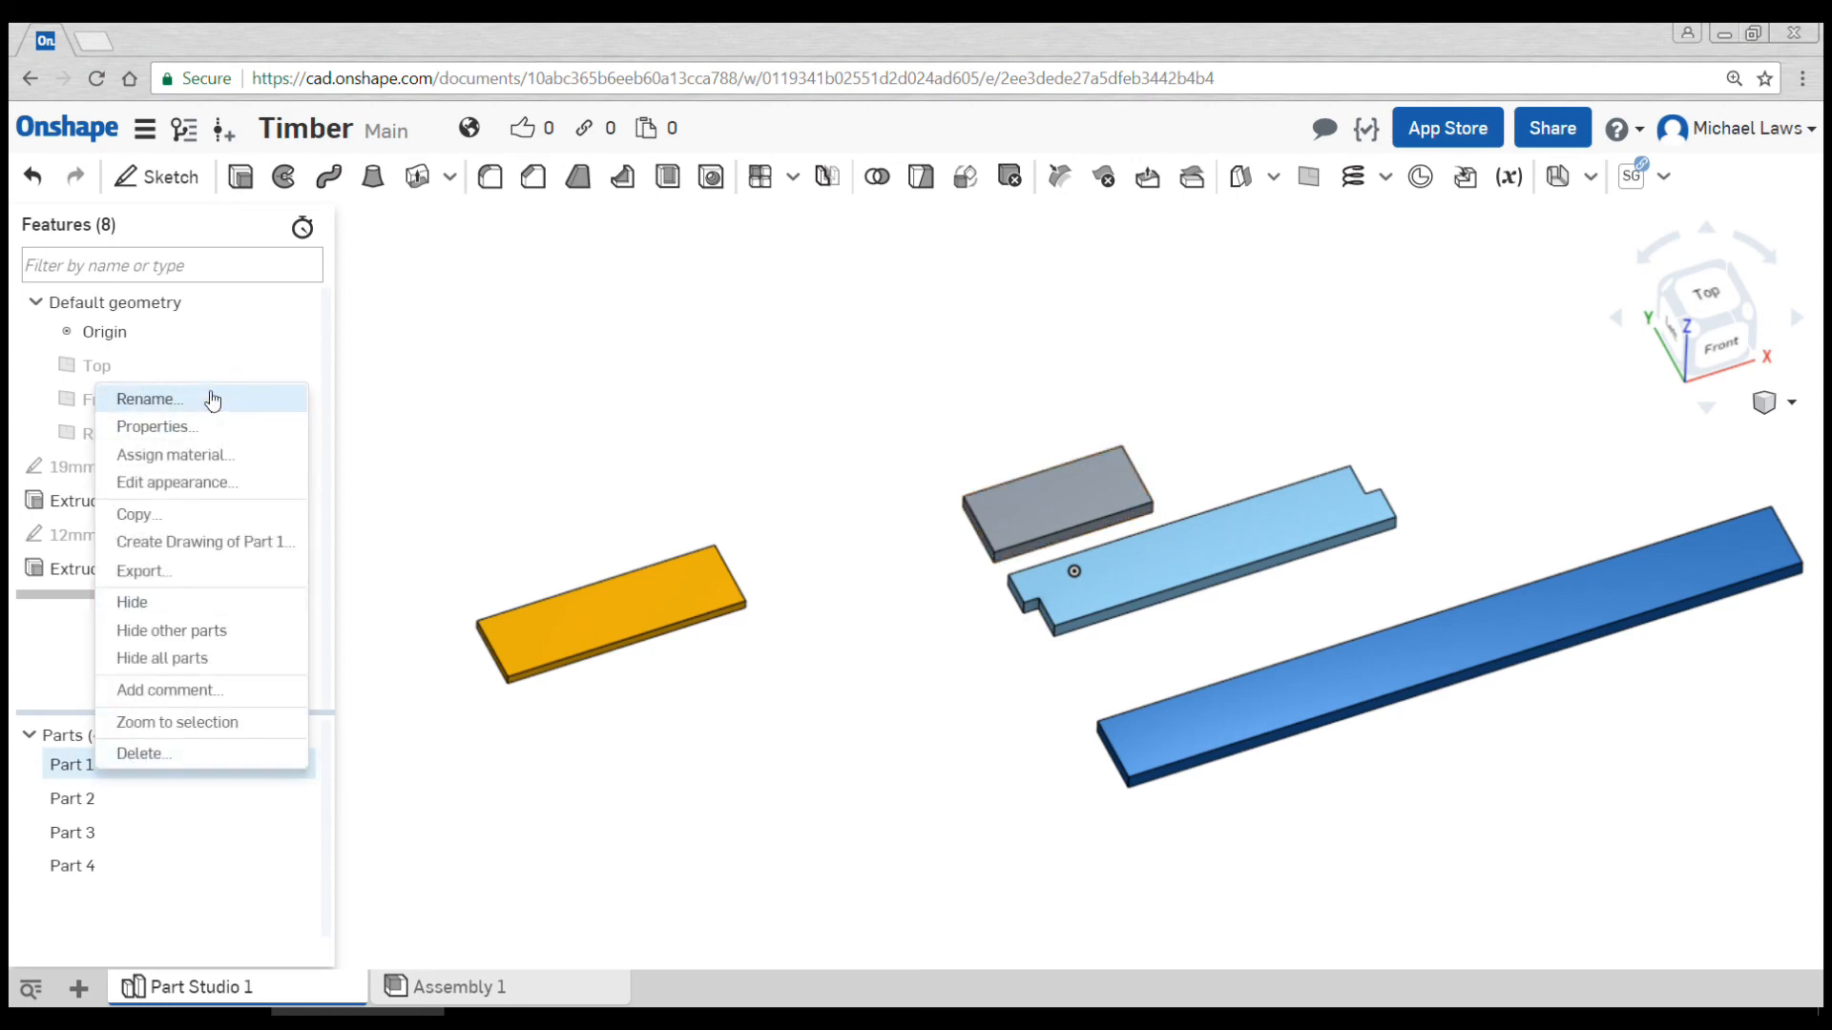
left_click(150, 399)
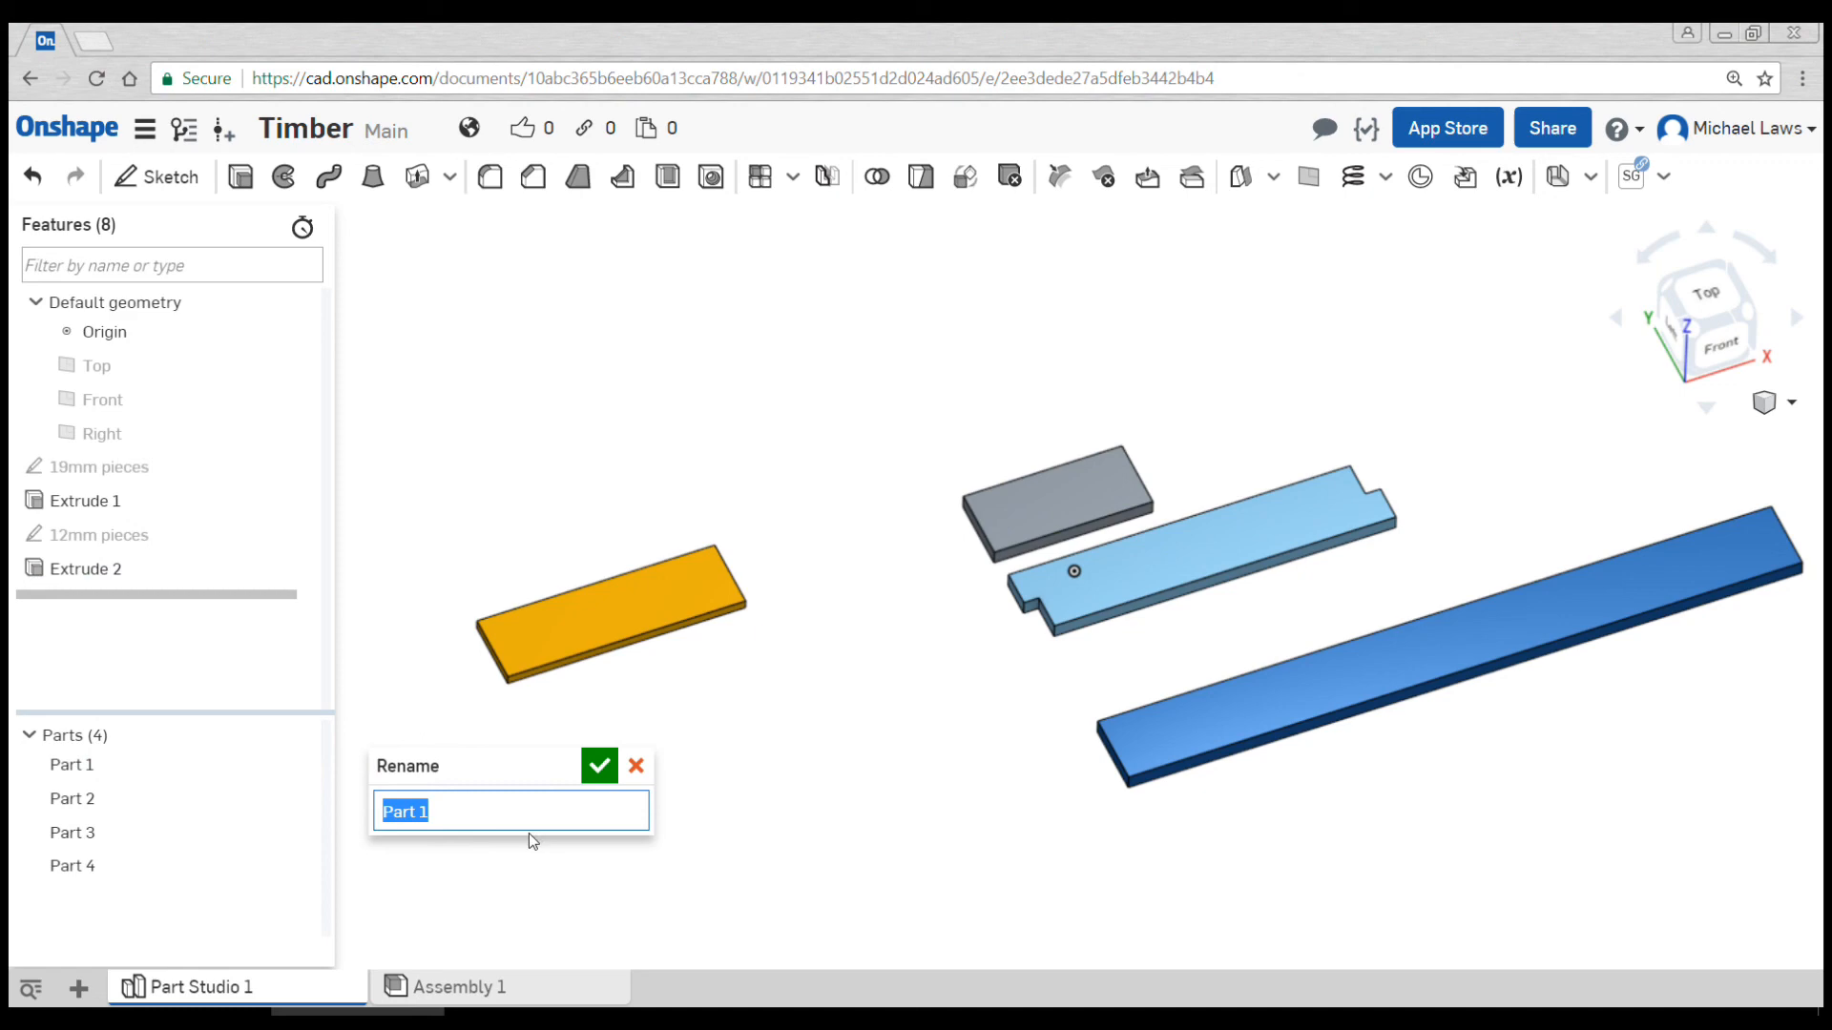
type("90x200")
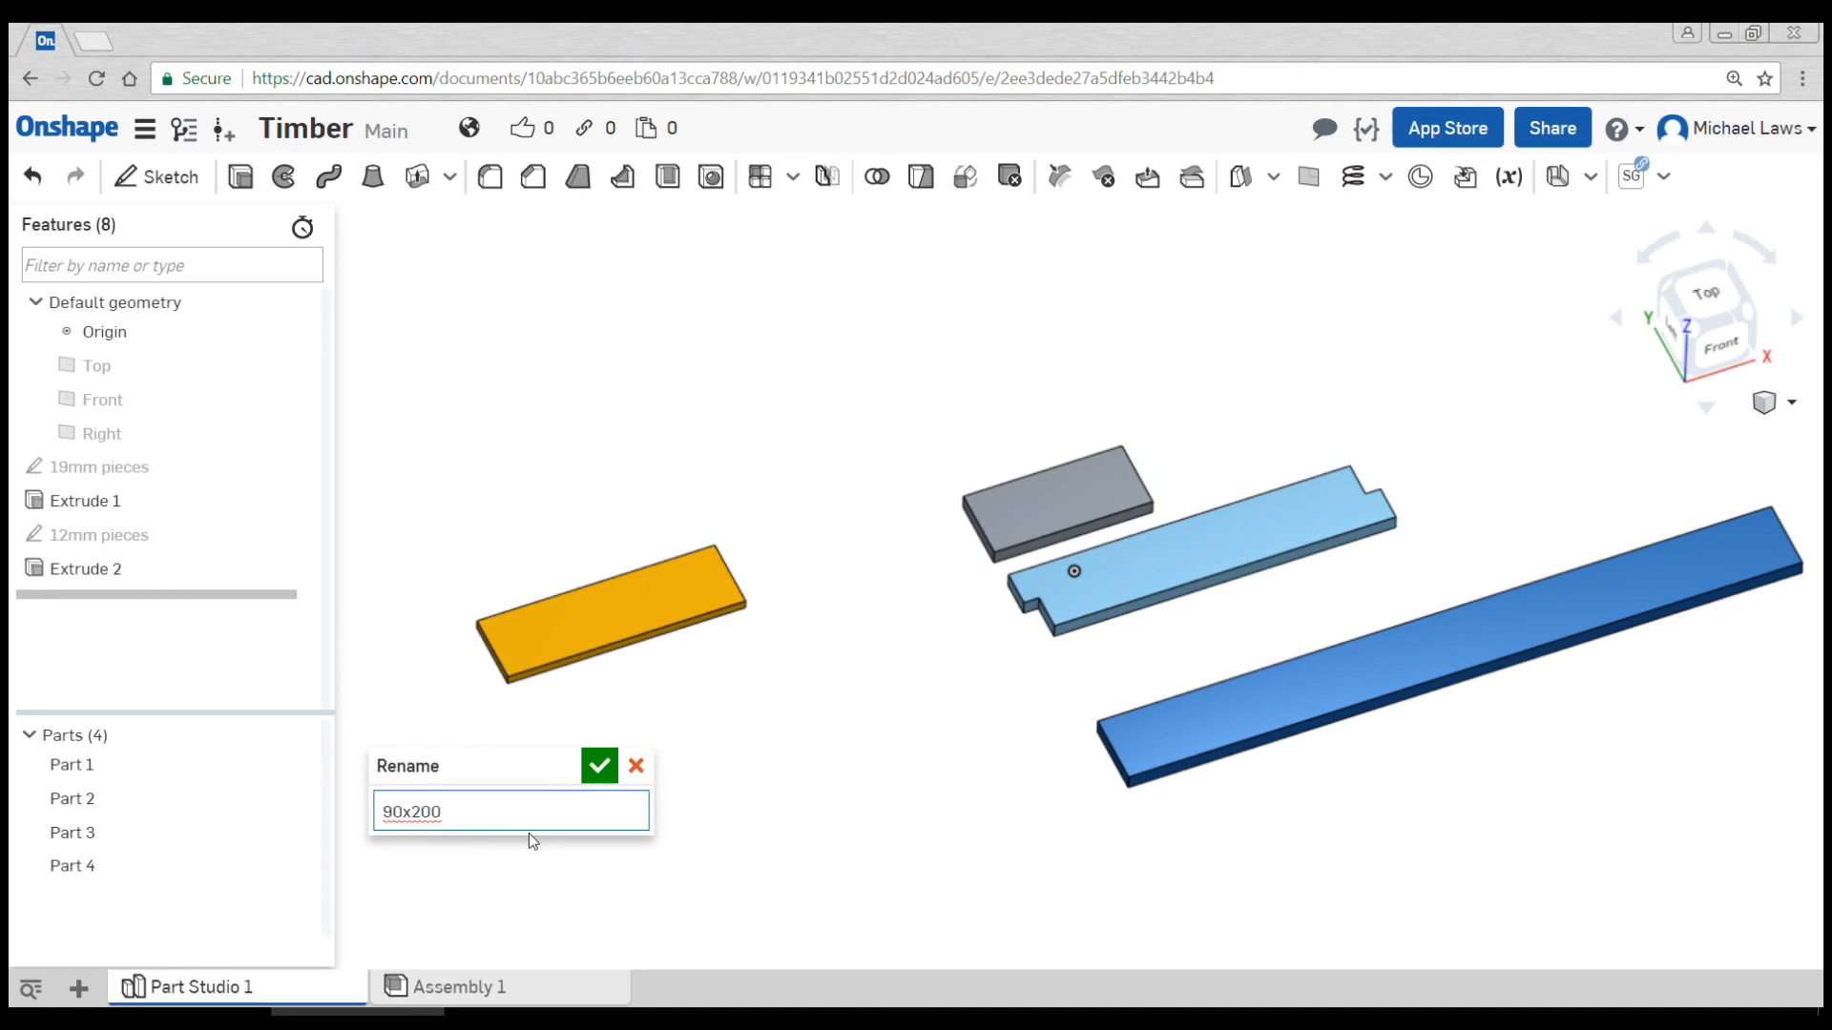
left_click(636, 766)
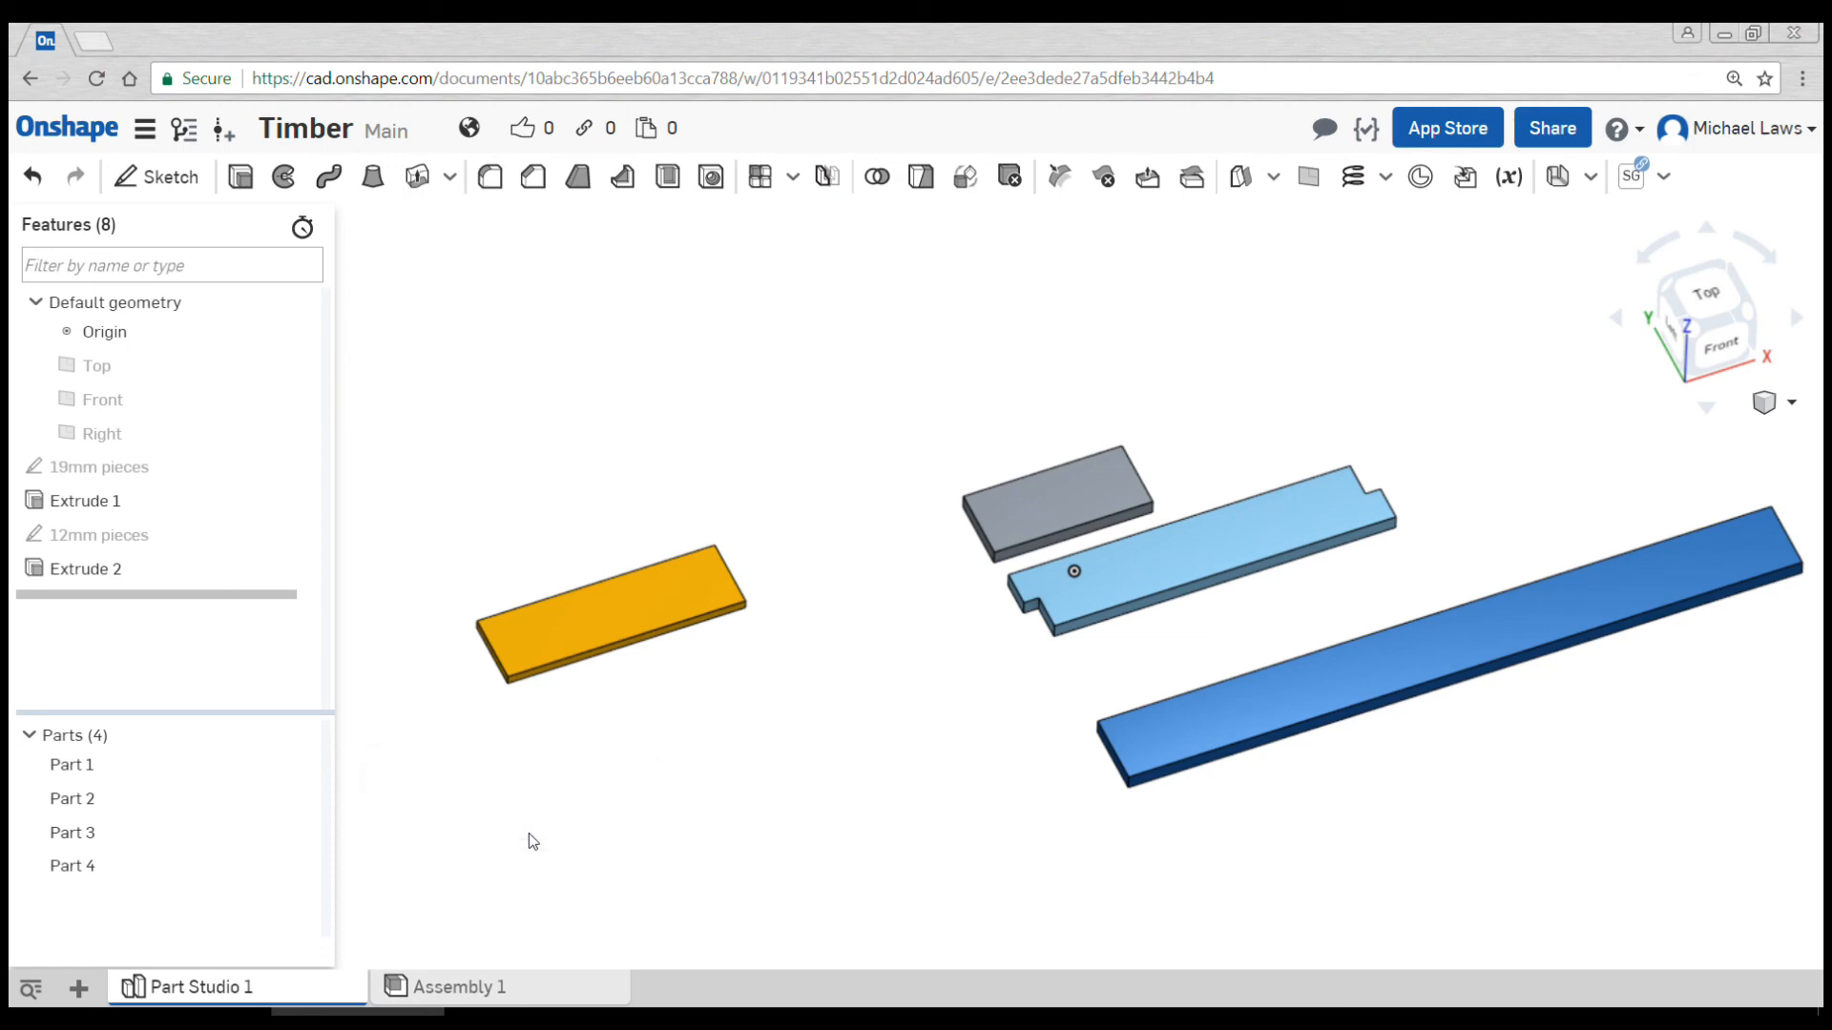